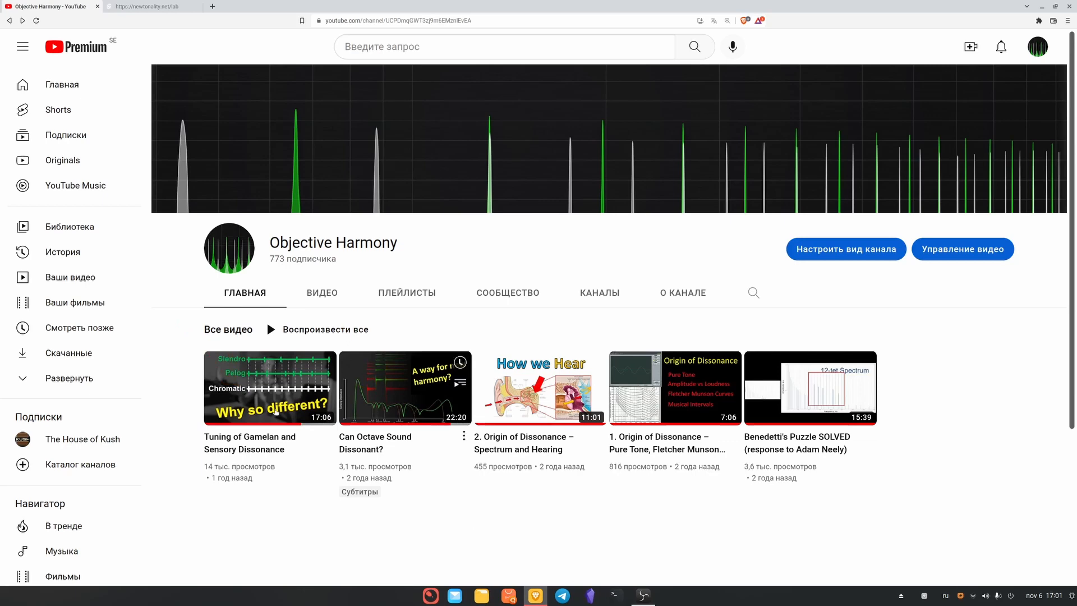
pyautogui.moveTo(270, 387)
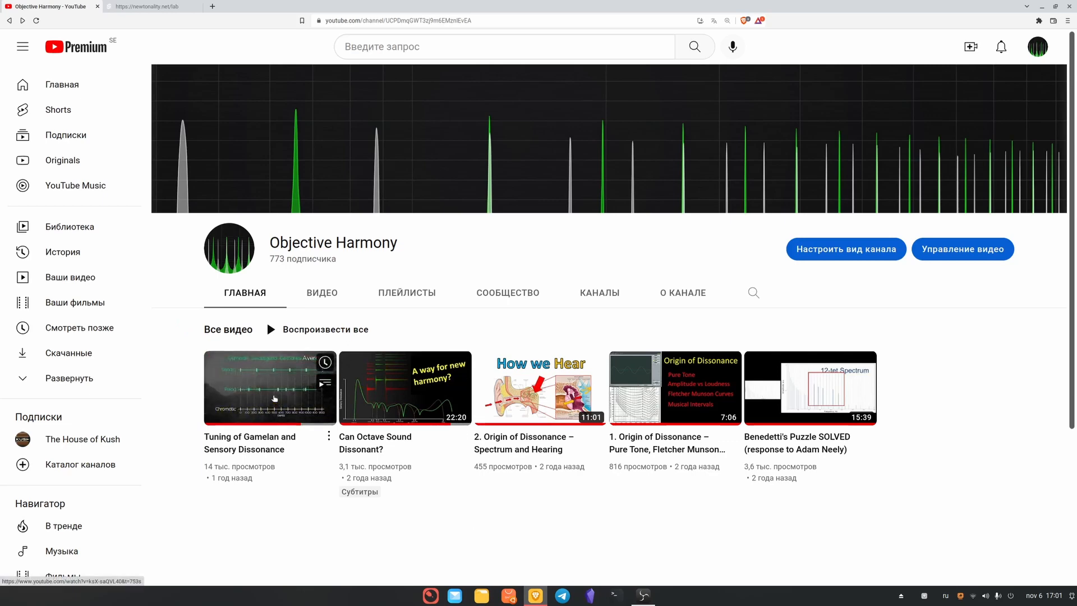
# Open the 'Tuning of Gamelan and Sensory Dissonance' video from the Objective Harmony channel
pyautogui.click(270, 387)
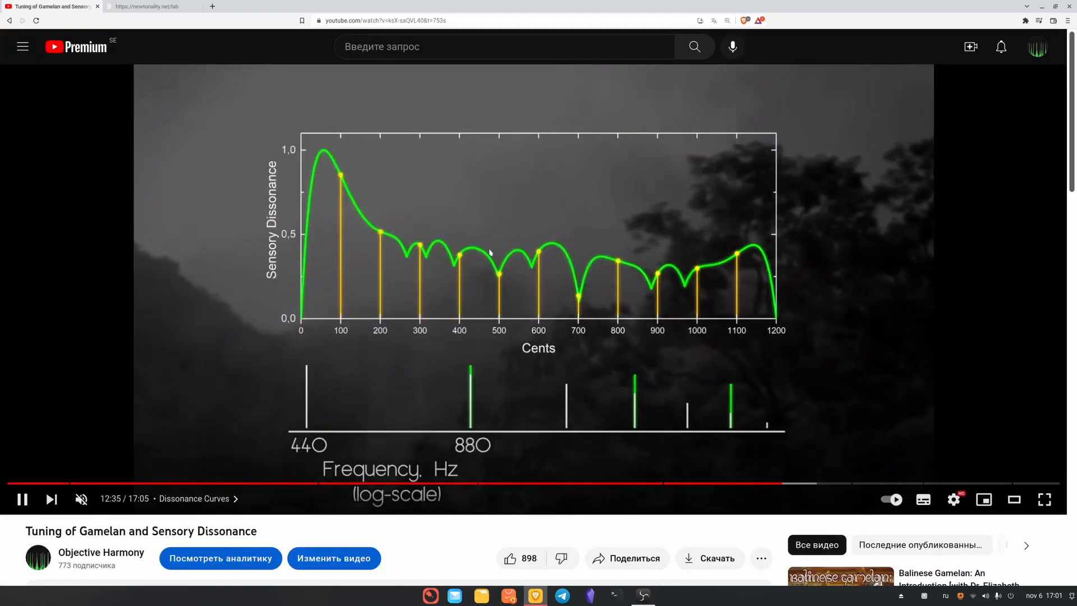
pyautogui.moveTo(745, 379)
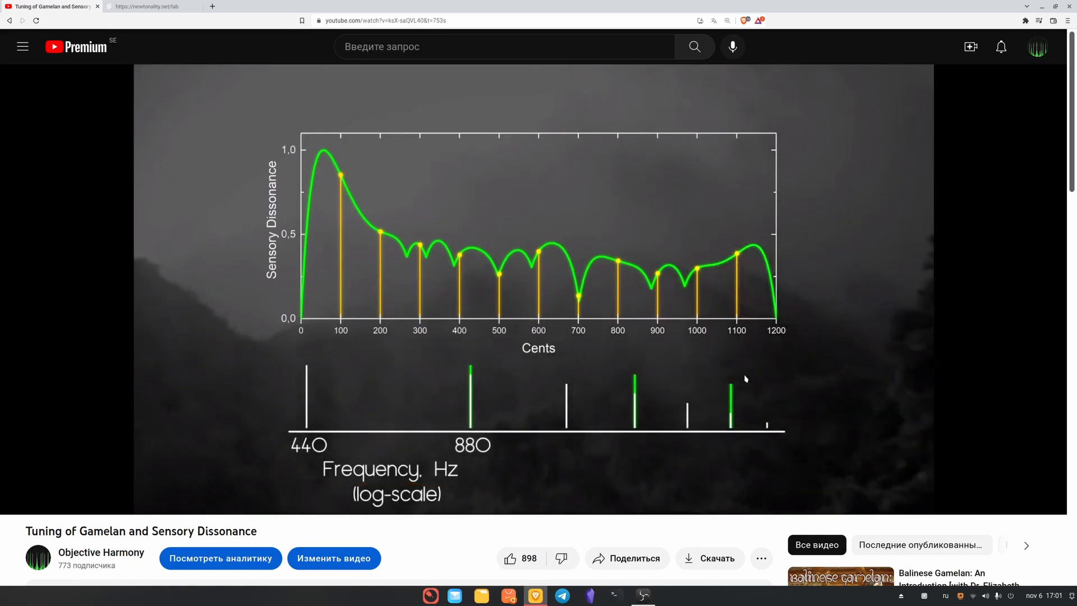
pyautogui.click(145, 6)
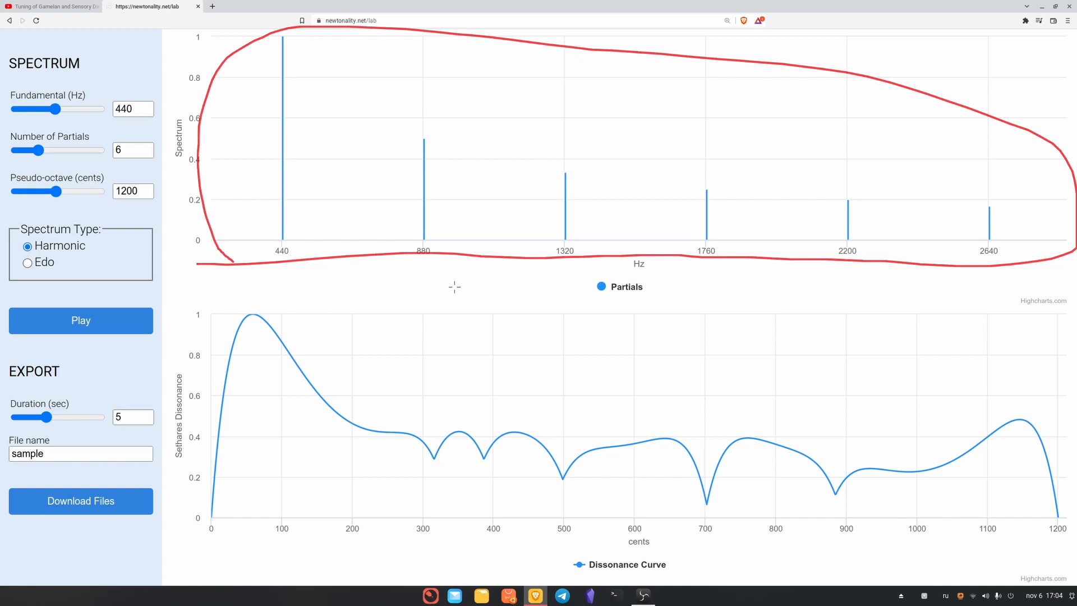
pyautogui.moveTo(508, 280)
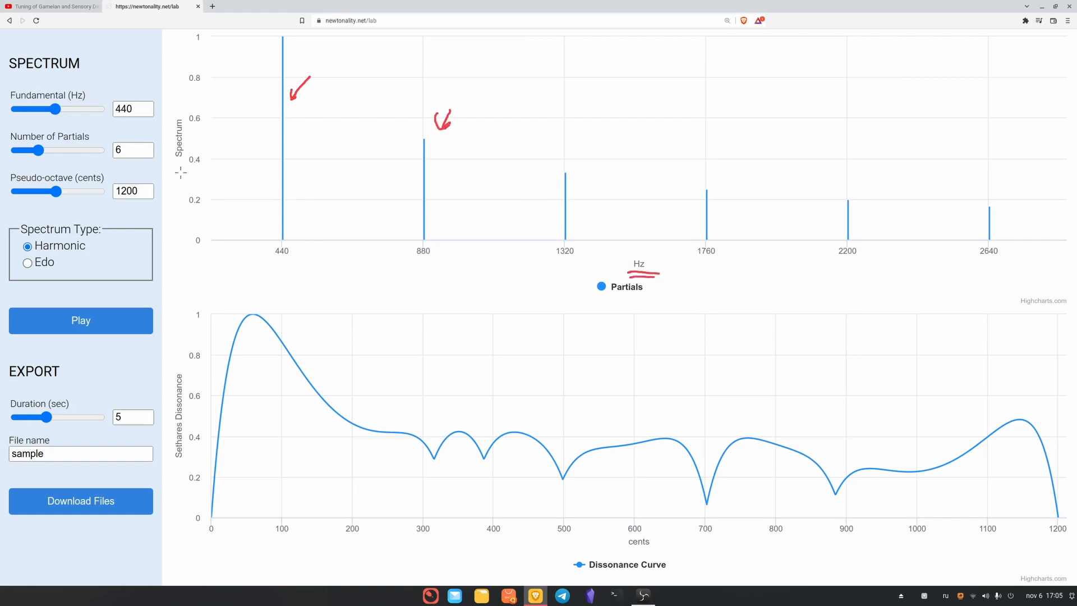
pyautogui.moveTo(394, 225)
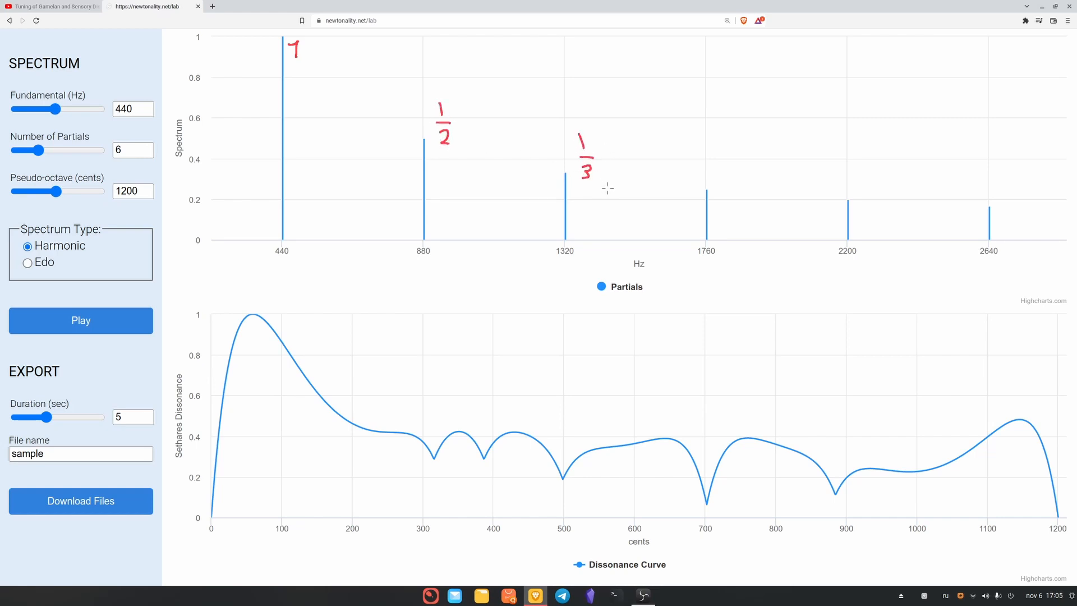
pyautogui.moveTo(630, 219)
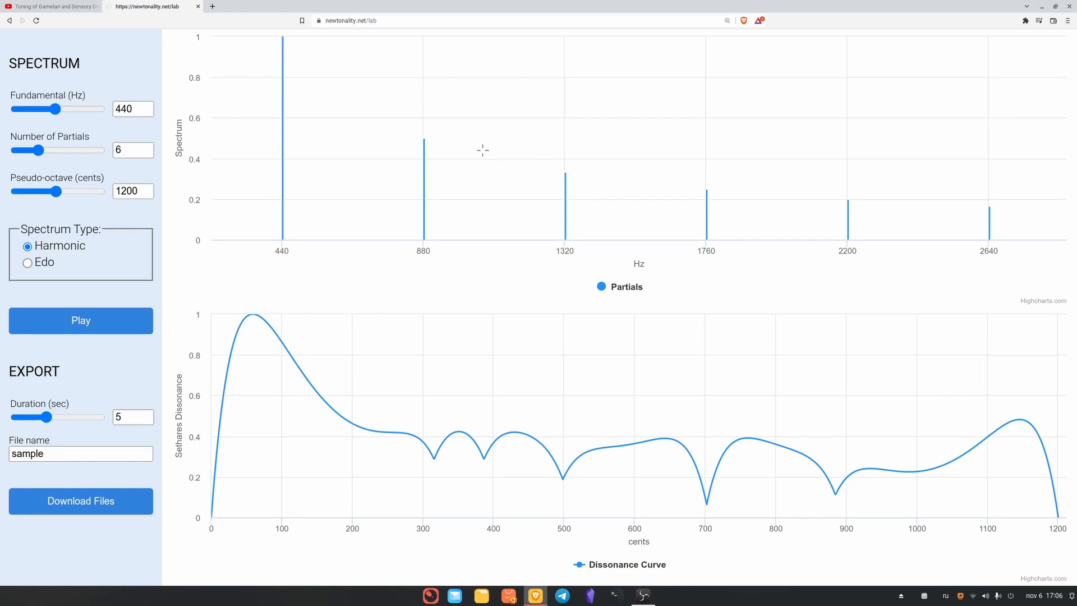
pyautogui.moveTo(423, 131)
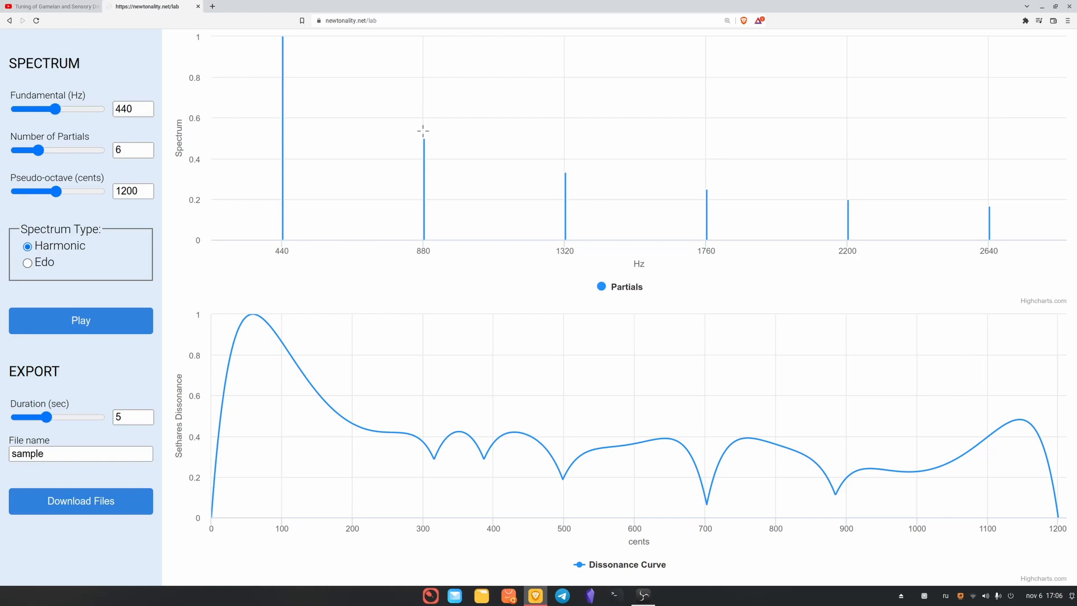
pyautogui.moveTo(423, 76)
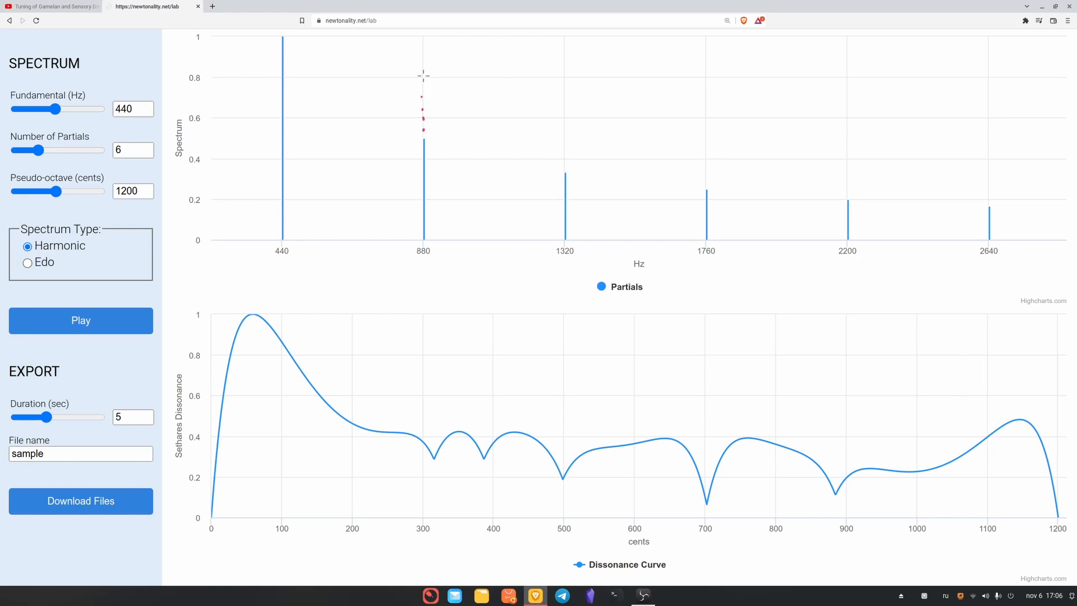
pyautogui.moveTo(565, 126)
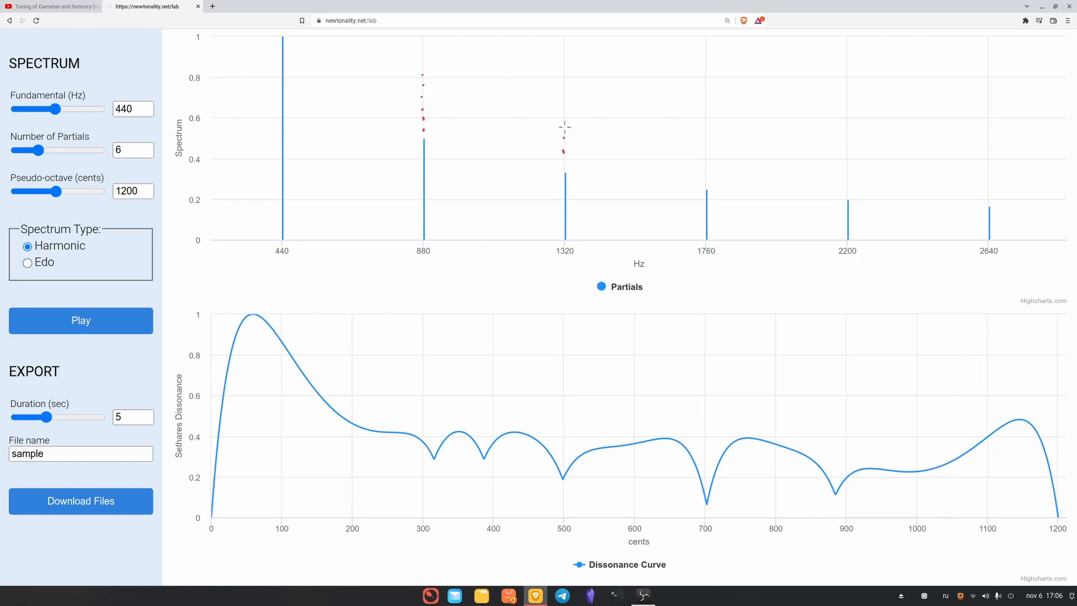
pyautogui.moveTo(498, 205)
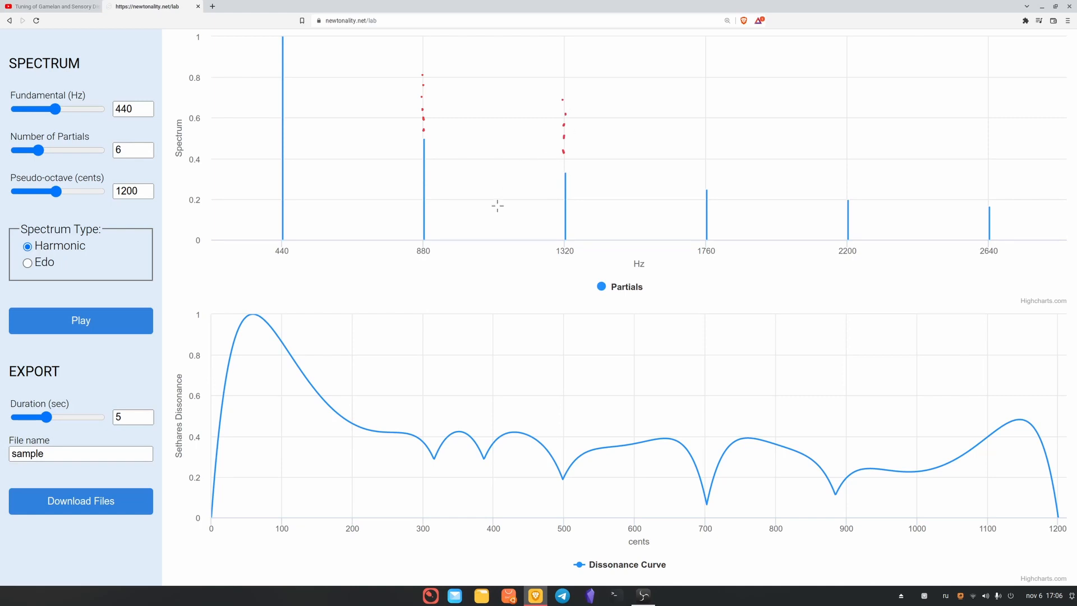
pyautogui.moveTo(497, 225)
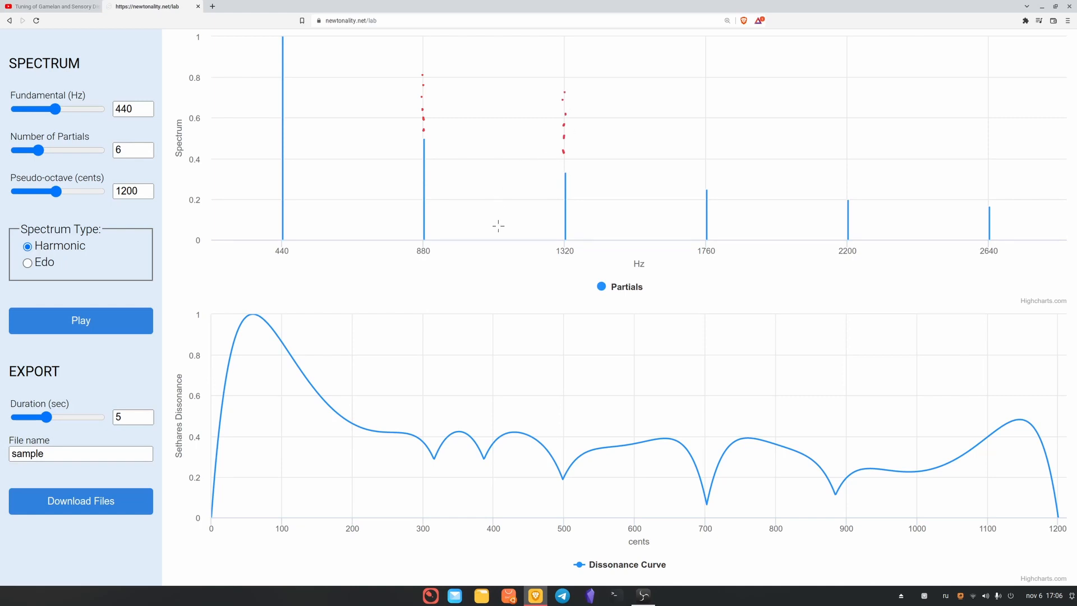
pyautogui.moveTo(397, 267)
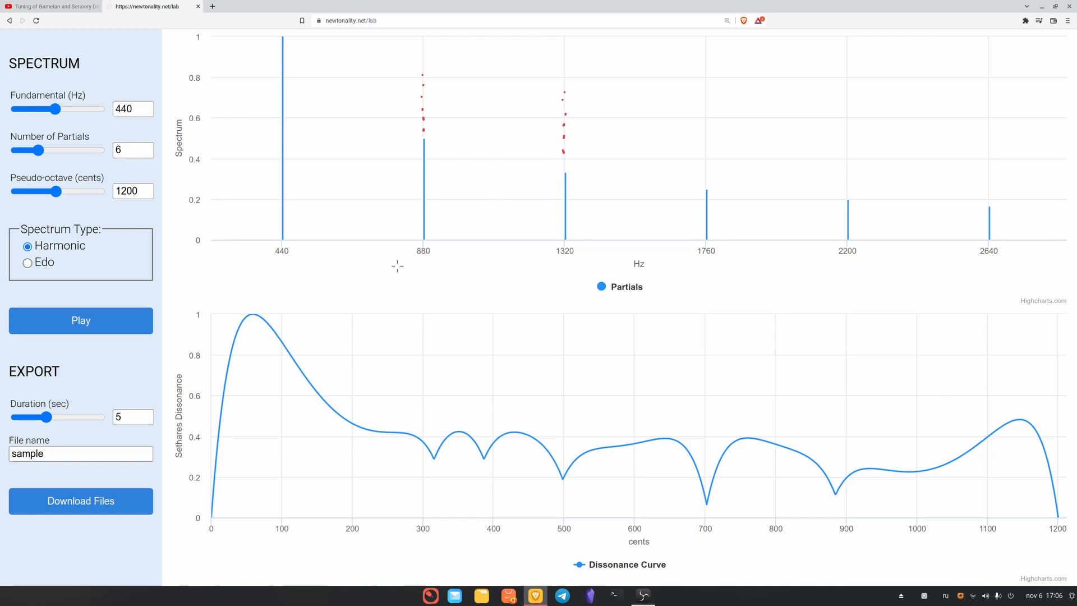
# Select the 440 Hz fundamental value to replace it with 100 Hz
pyautogui.click(130, 108)
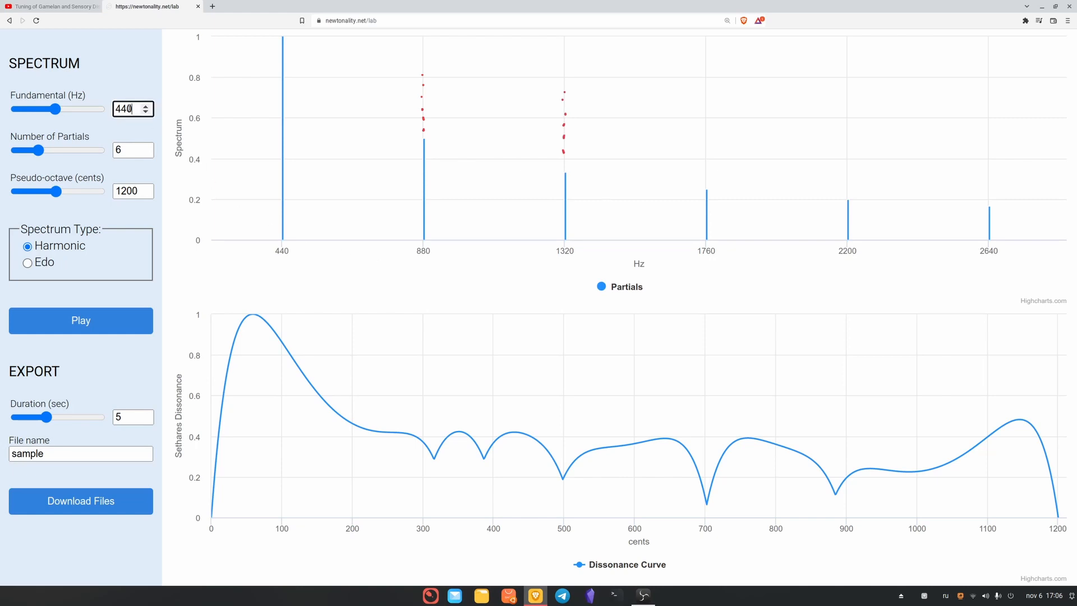
pyautogui.tripleClick(128, 109)
pyautogui.write('100')
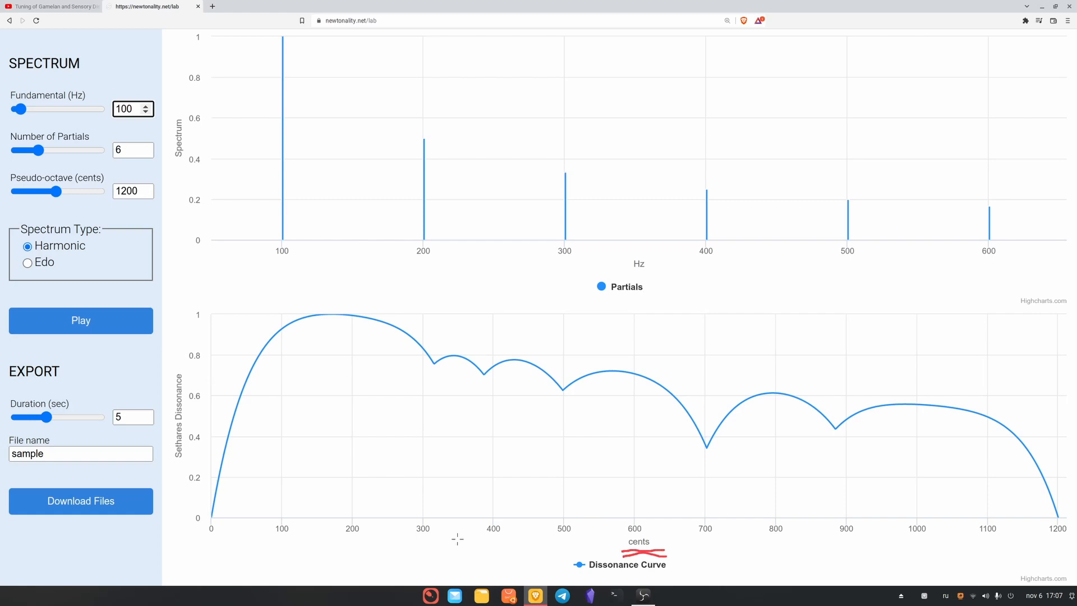
pyautogui.moveTo(423, 522)
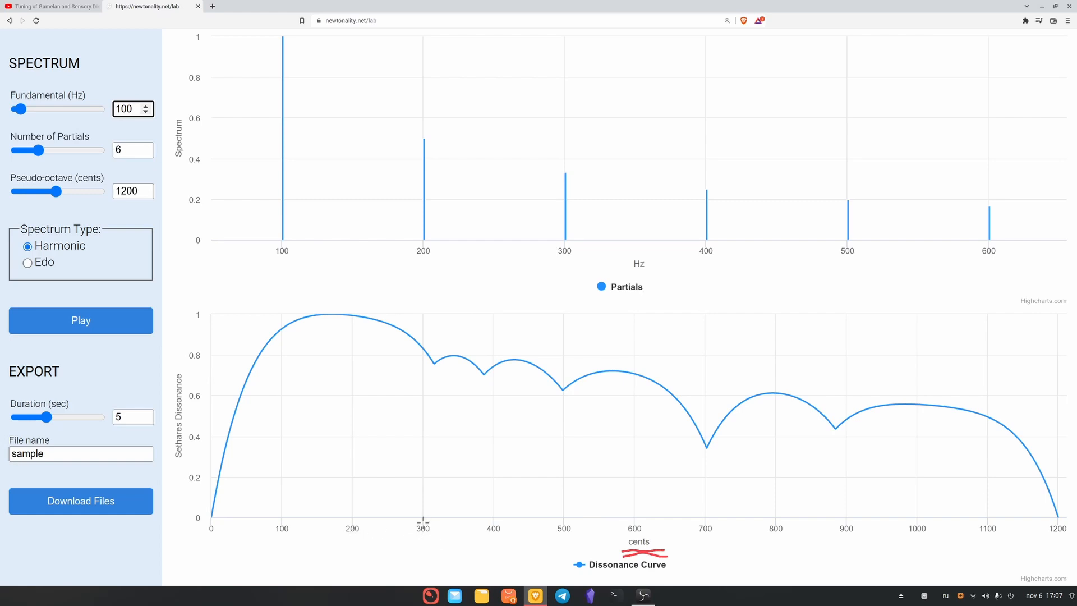
pyautogui.moveTo(478, 546)
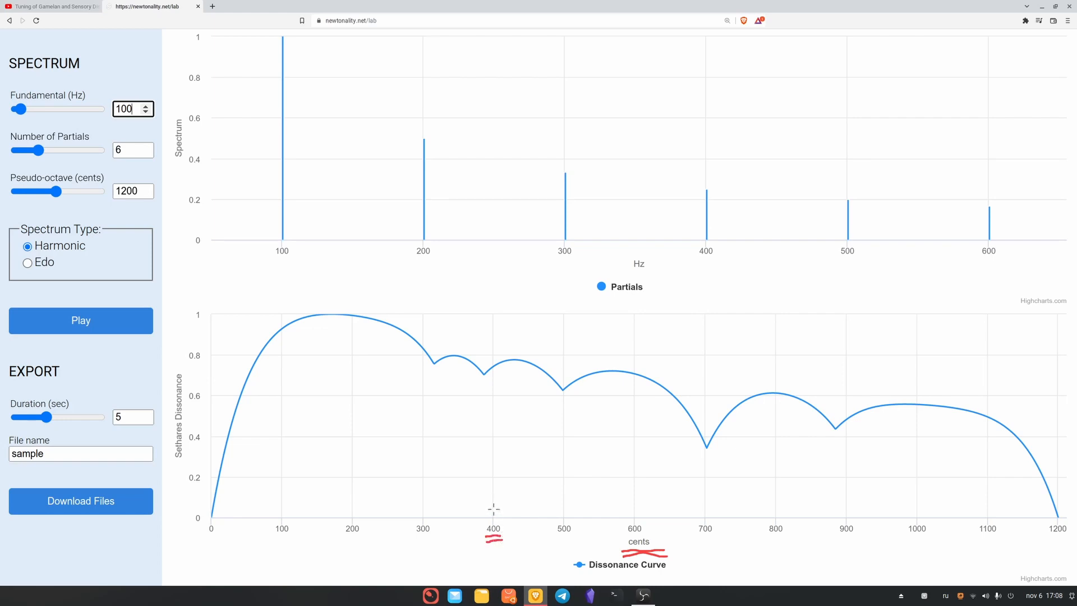
pyautogui.moveTo(490, 364)
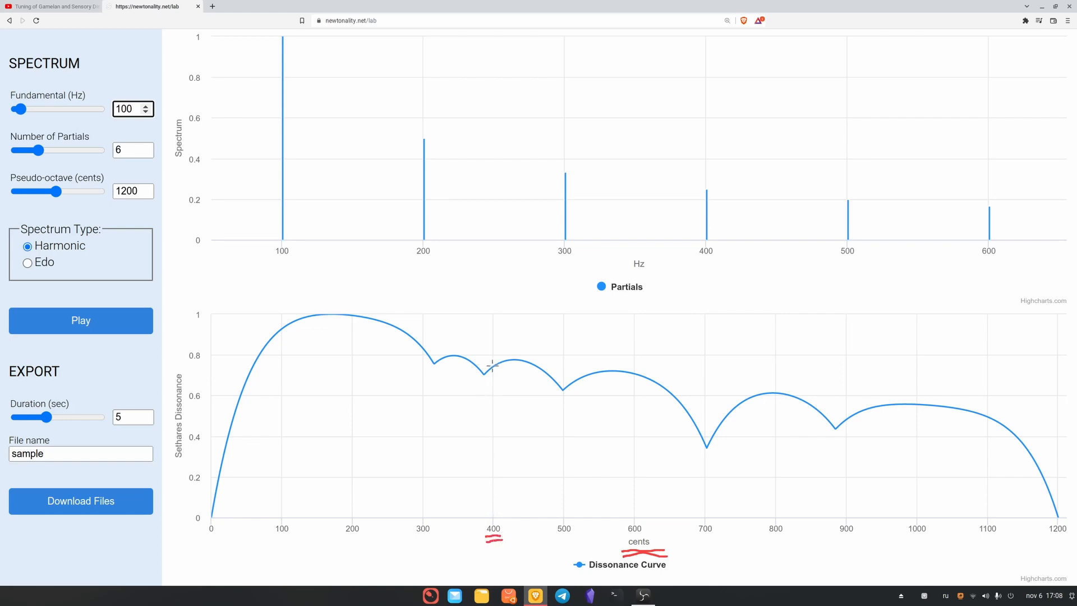
pyautogui.moveTo(490, 371)
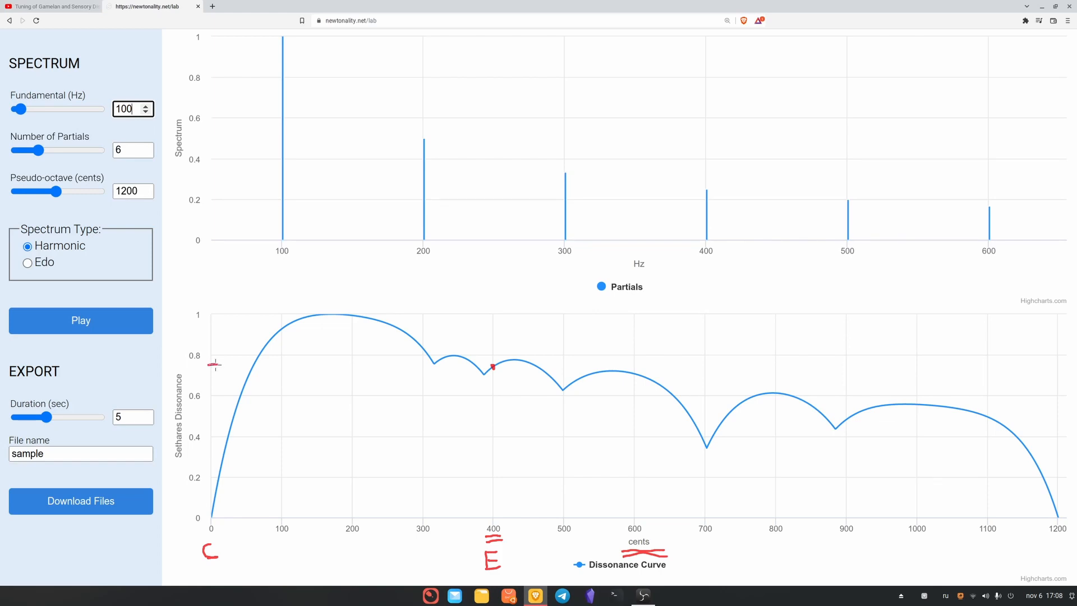
pyautogui.moveTo(333, 410)
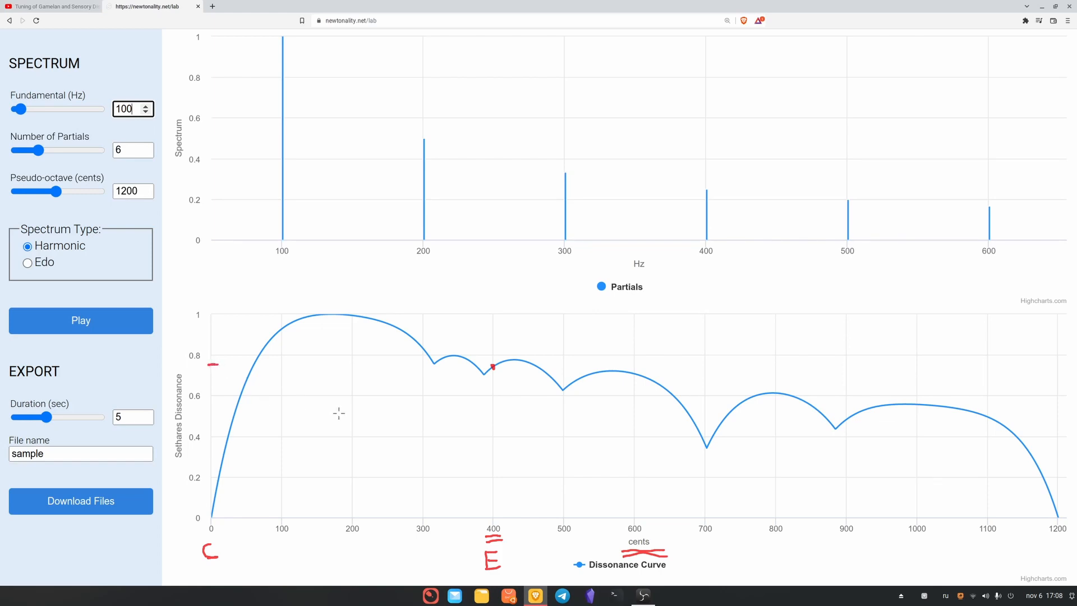
pyautogui.moveTo(493, 364)
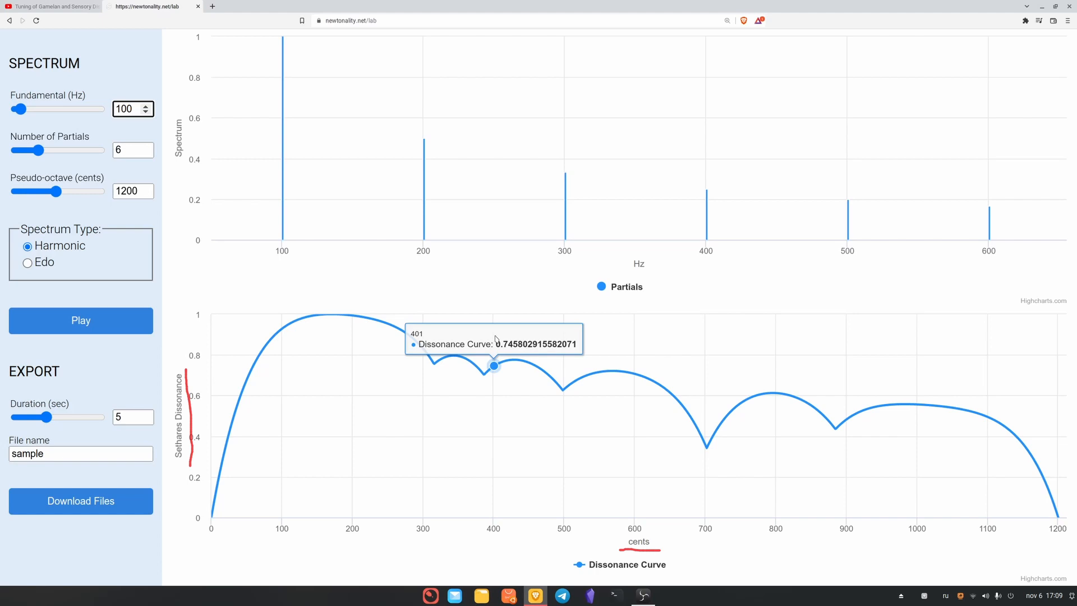
pyautogui.moveTo(437, 316)
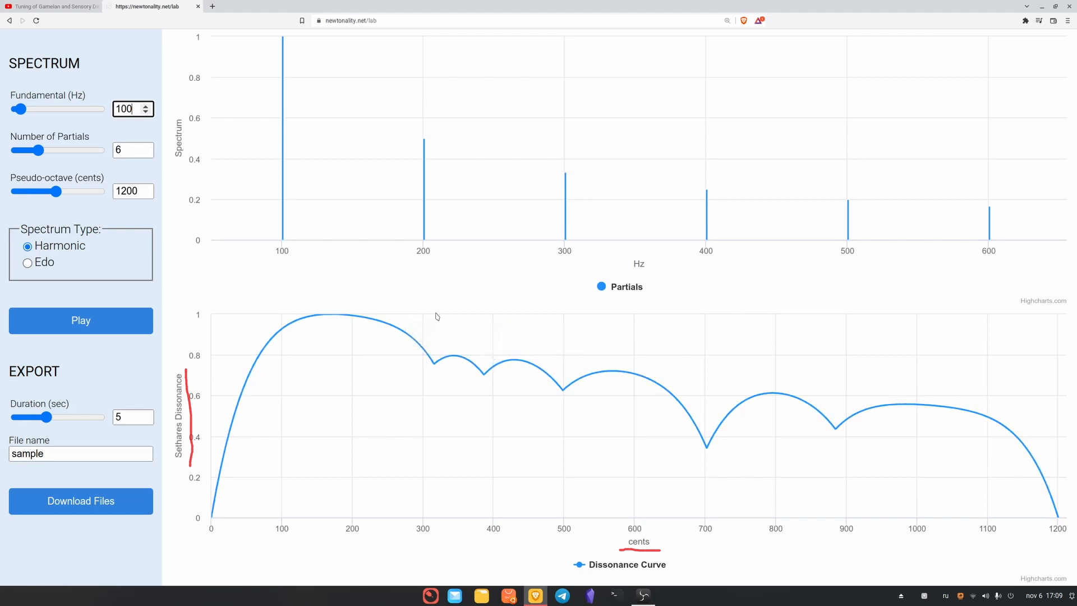
pyautogui.moveTo(480, 369)
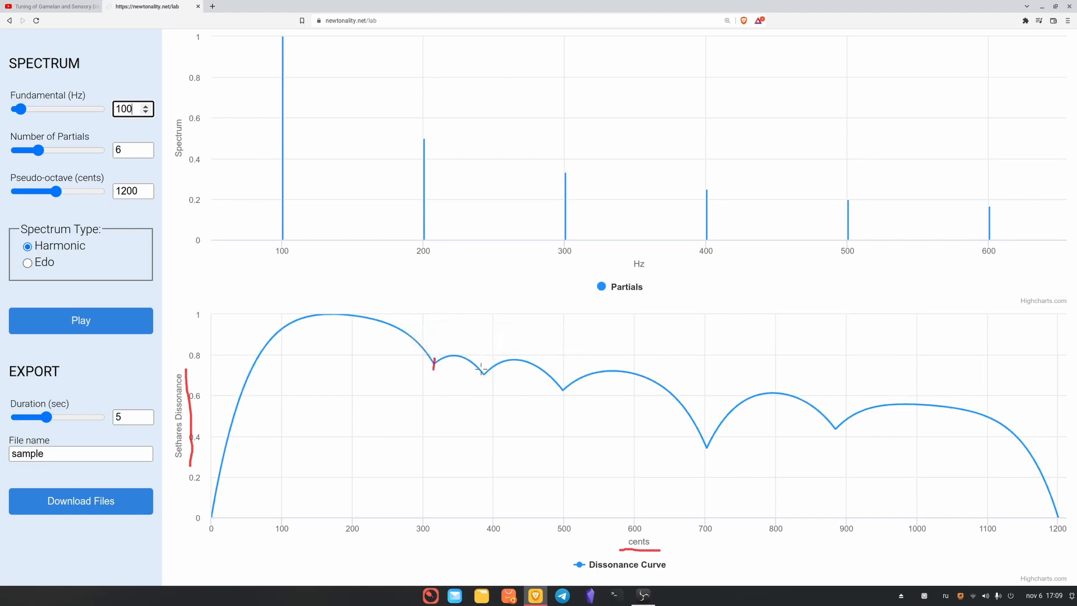
pyautogui.moveTo(564, 392)
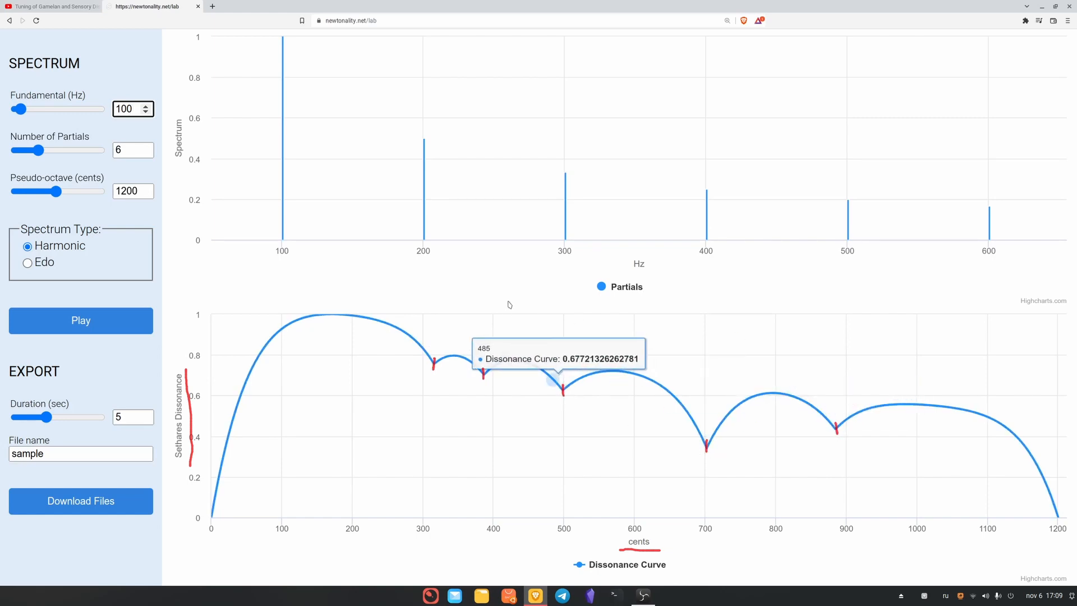
pyautogui.moveTo(526, 276)
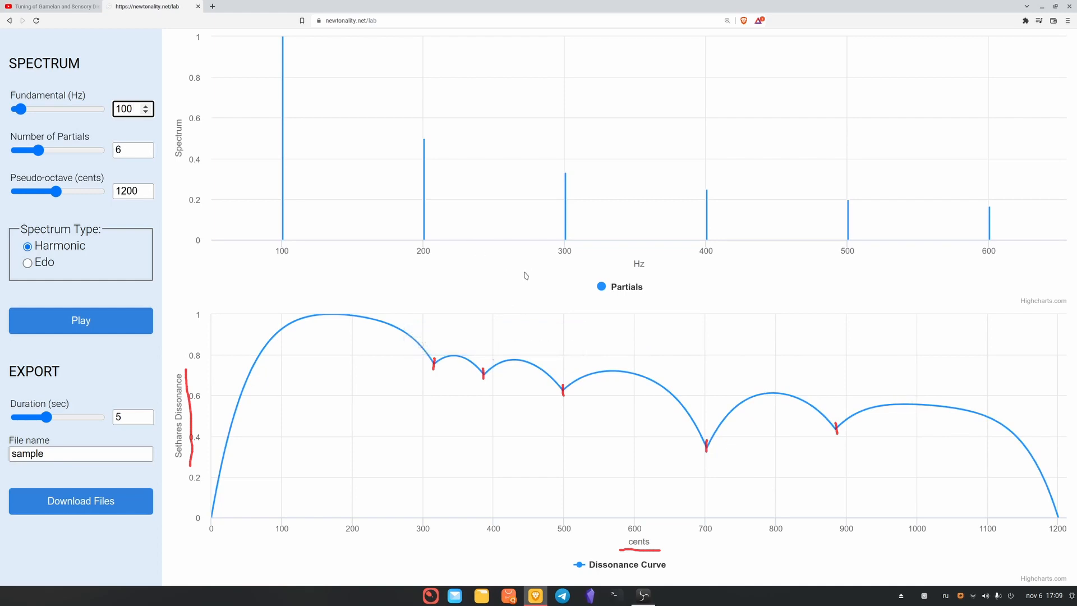
pyautogui.moveTo(483, 374)
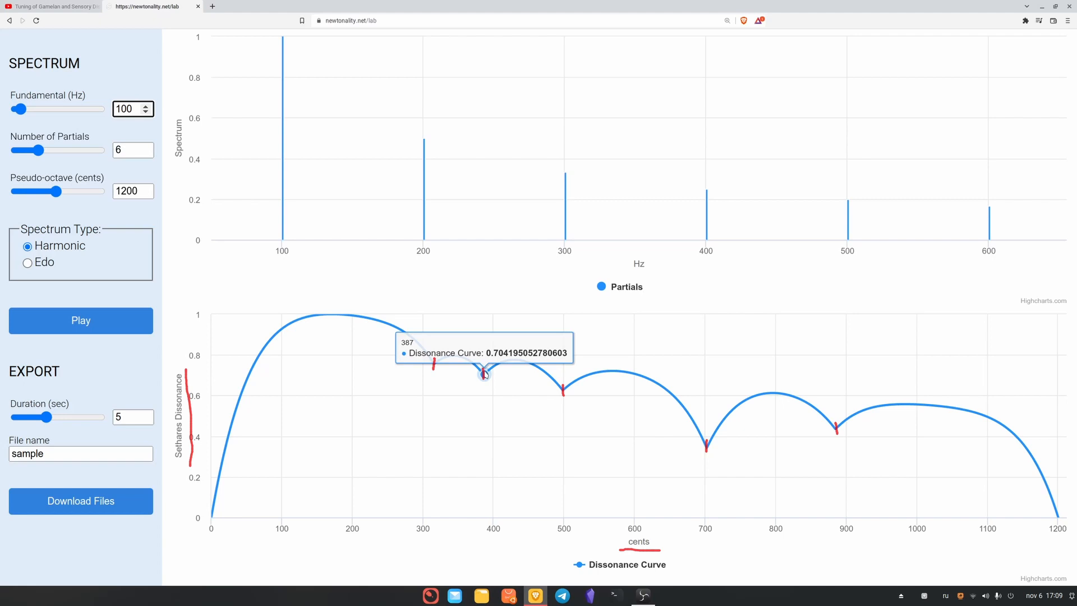
pyautogui.moveTo(484, 374)
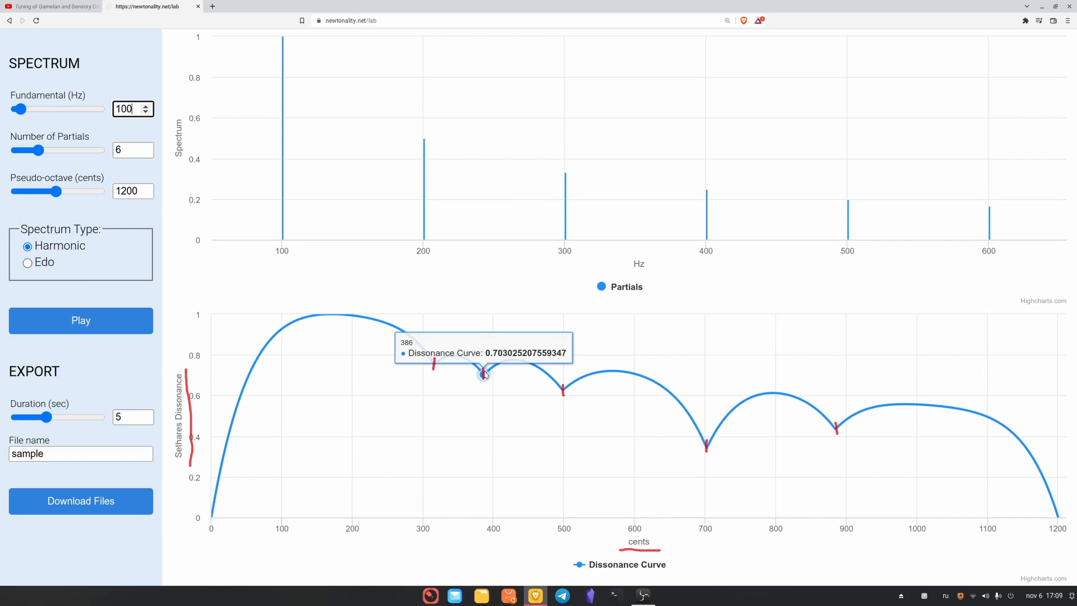
pyautogui.moveTo(474, 386)
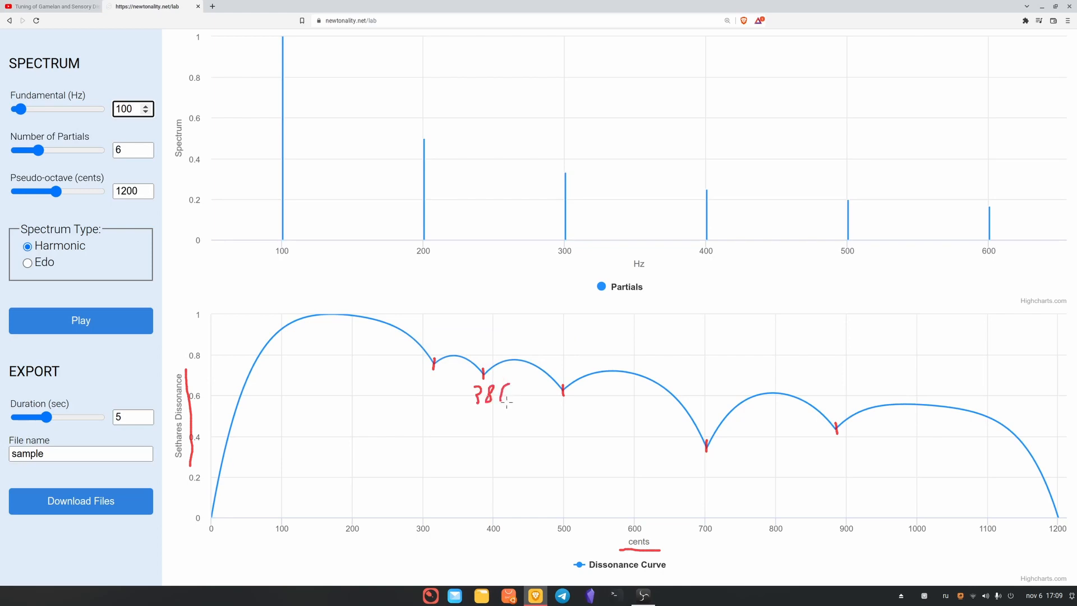
pyautogui.moveTo(563, 391)
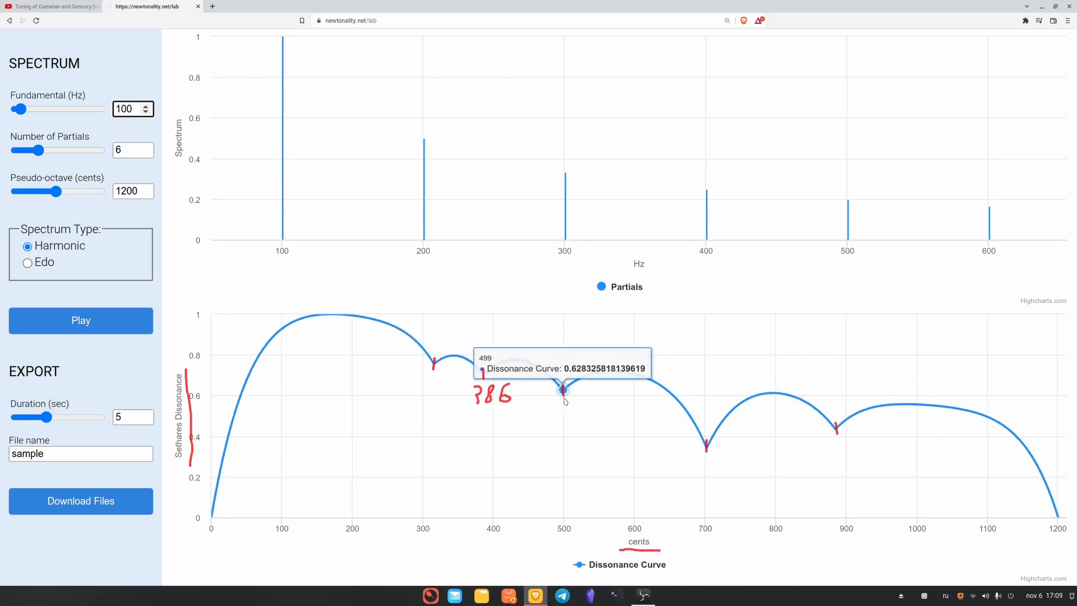
pyautogui.moveTo(562, 390)
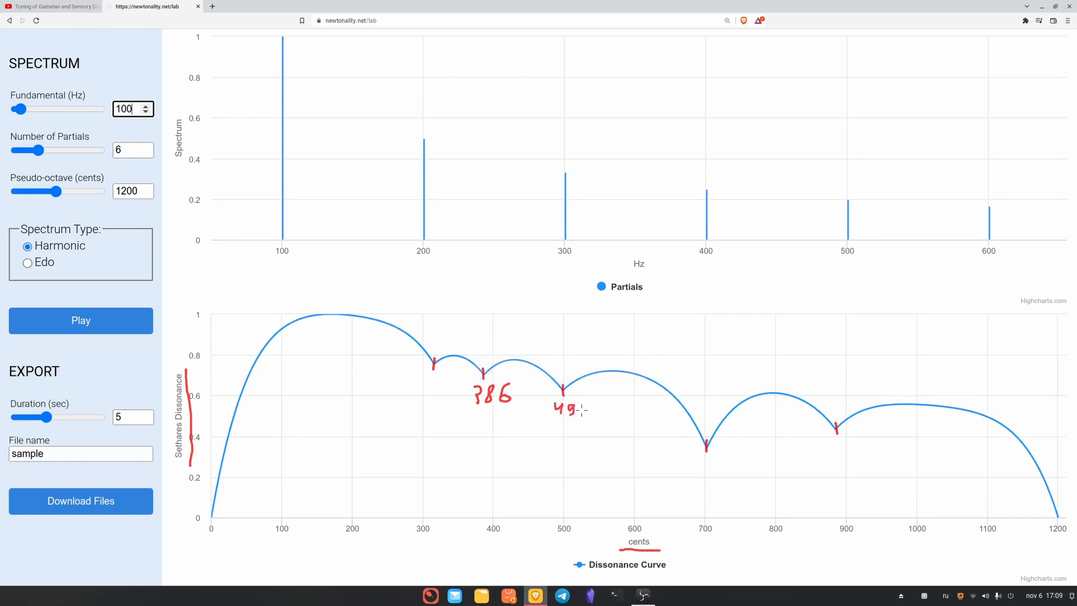
pyautogui.moveTo(704, 446)
pyautogui.write('440')
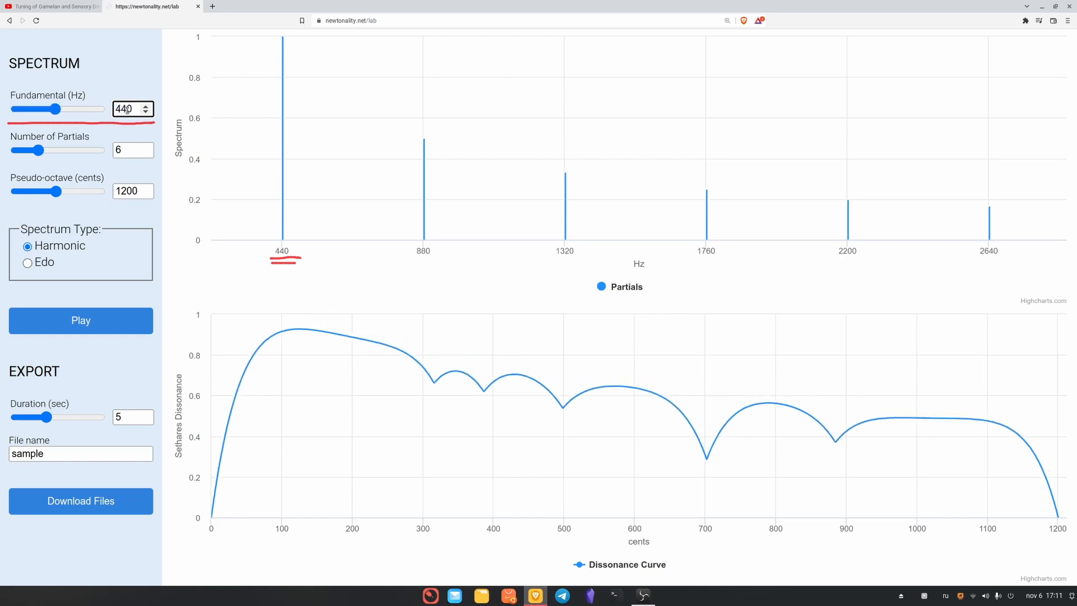
pyautogui.moveTo(335, 416)
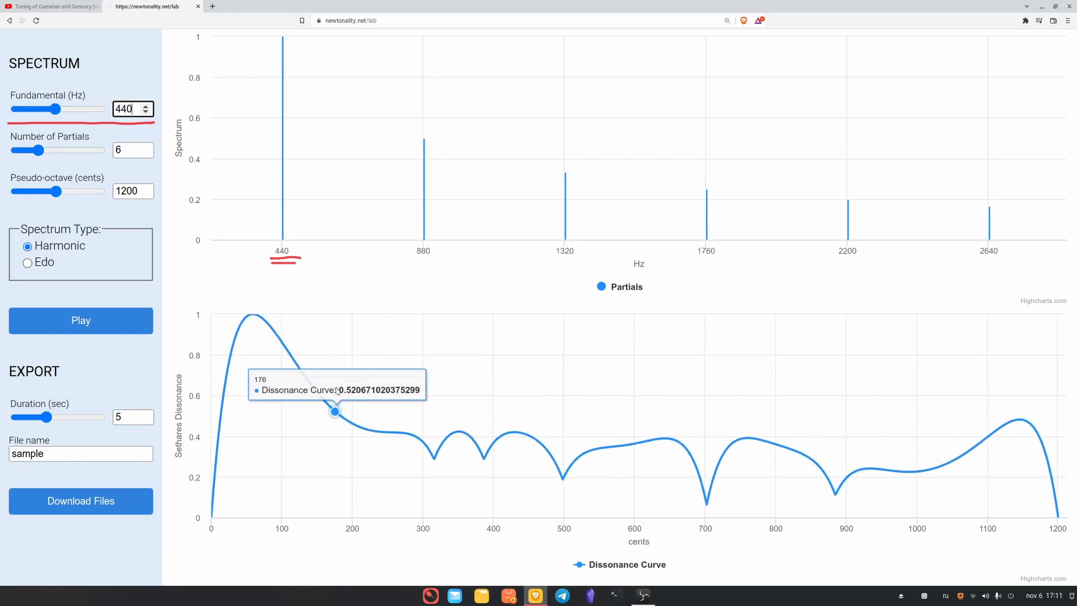
pyautogui.moveTo(233, 287)
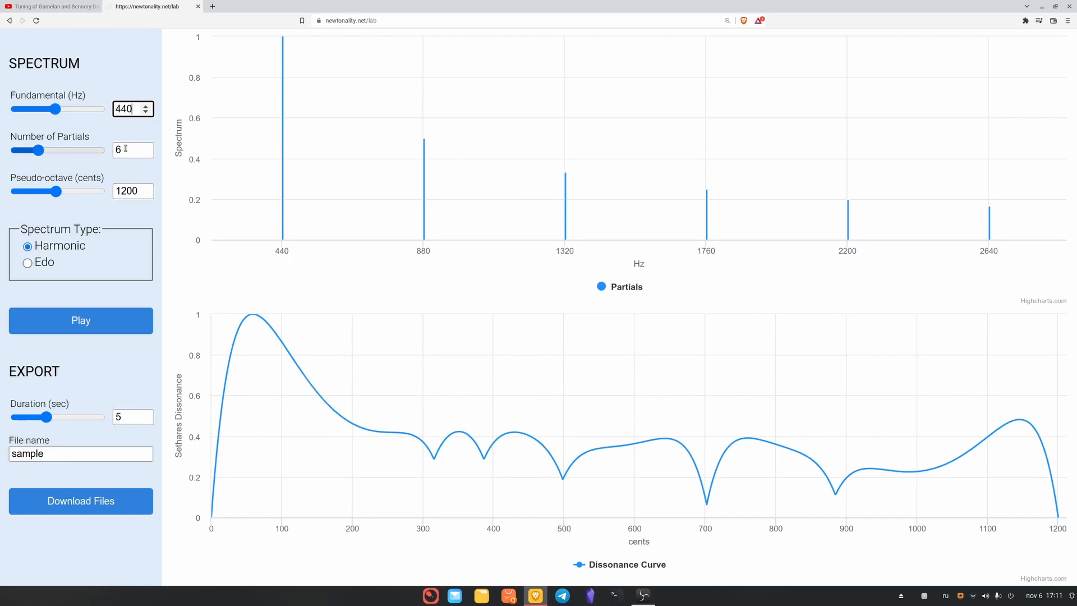
pyautogui.moveTo(47, 153)
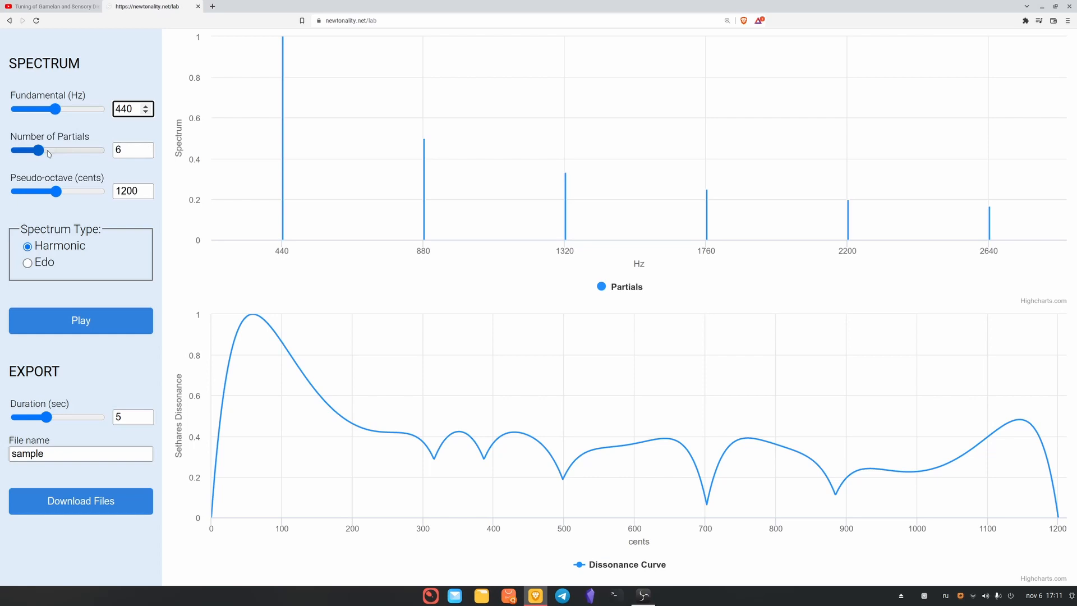
pyautogui.moveTo(37, 150); pyautogui.dragTo(100, 150)
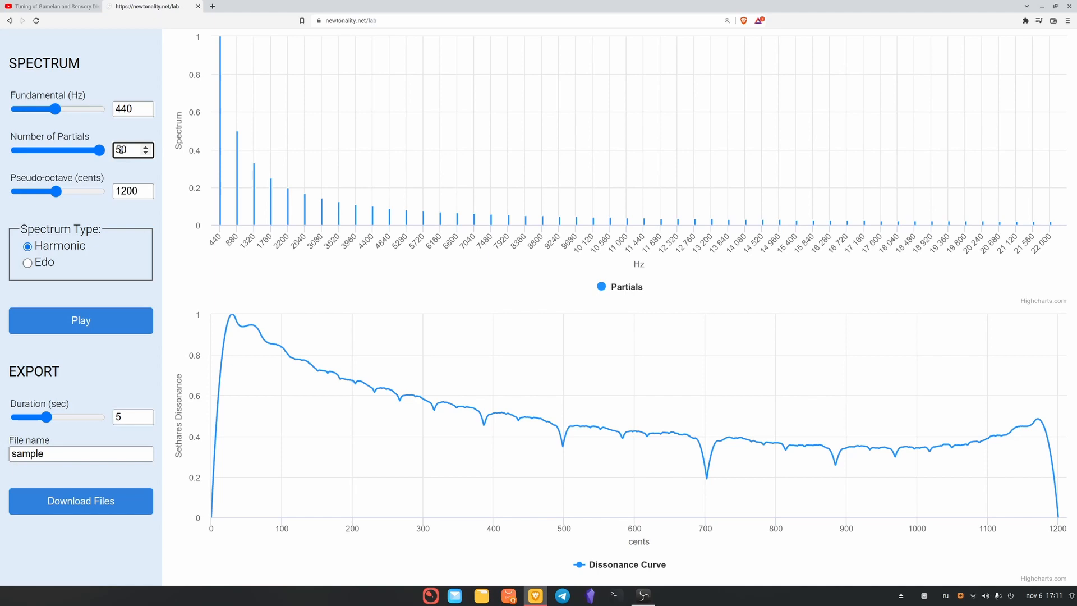
pyautogui.tripleClick(127, 149)
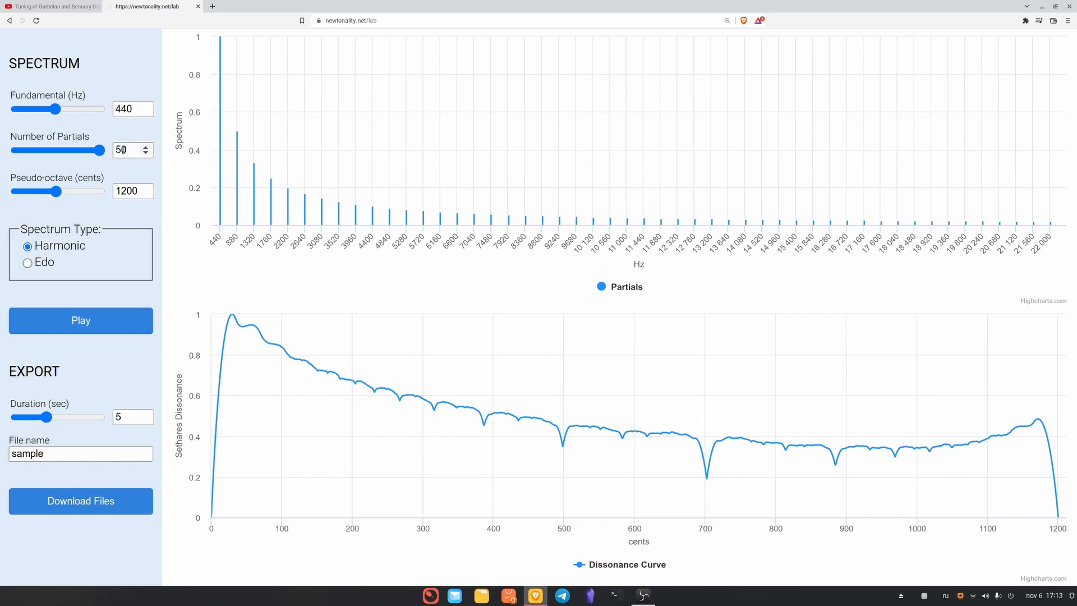
pyautogui.moveTo(351, 165)
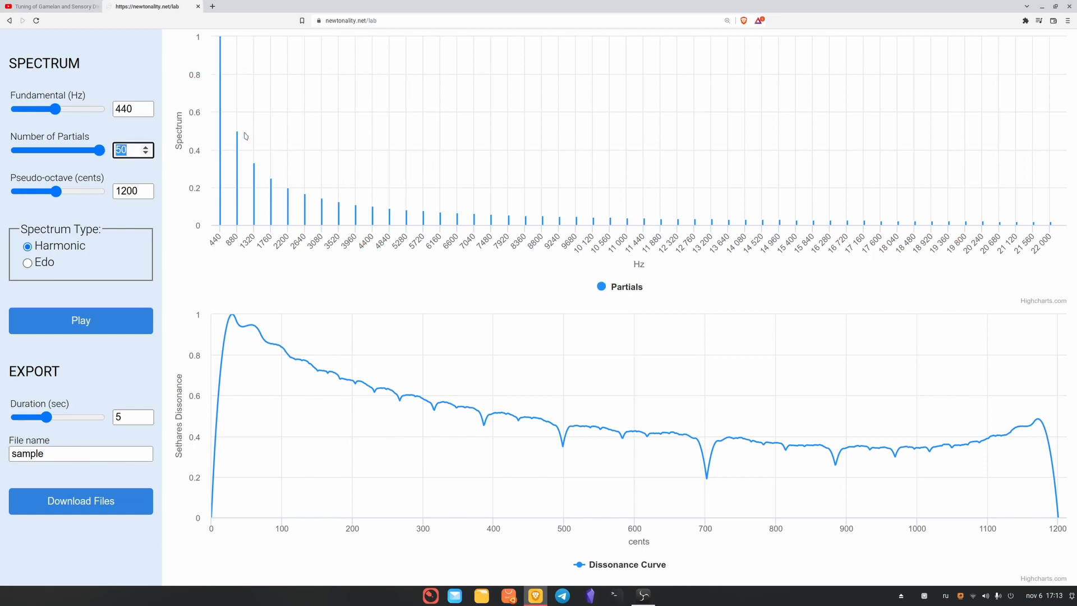
pyautogui.moveTo(218, 40)
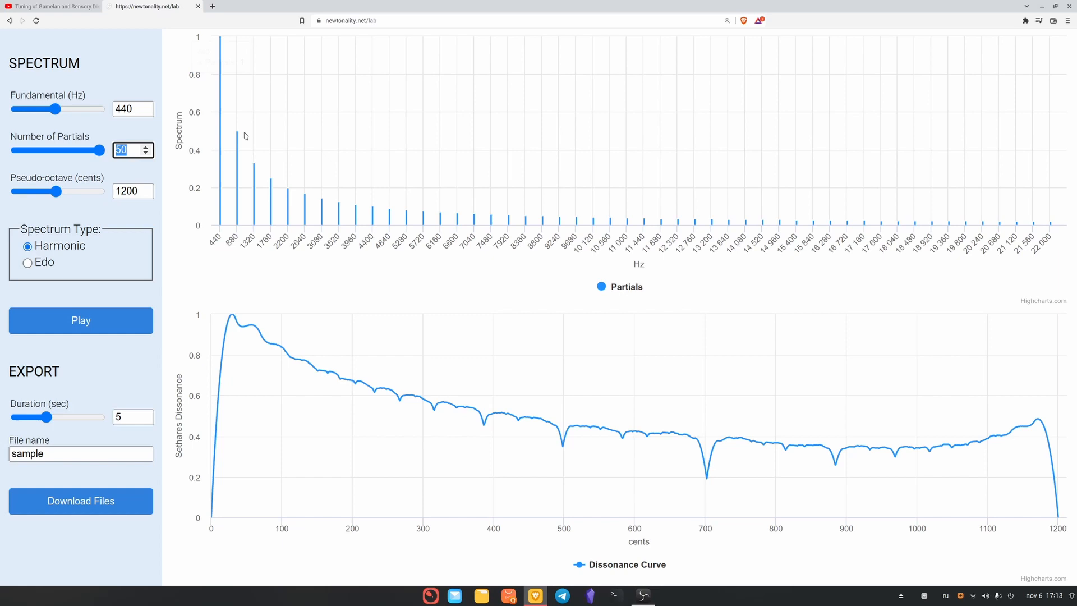
pyautogui.moveTo(103, 150); pyautogui.dragTo(38, 150)
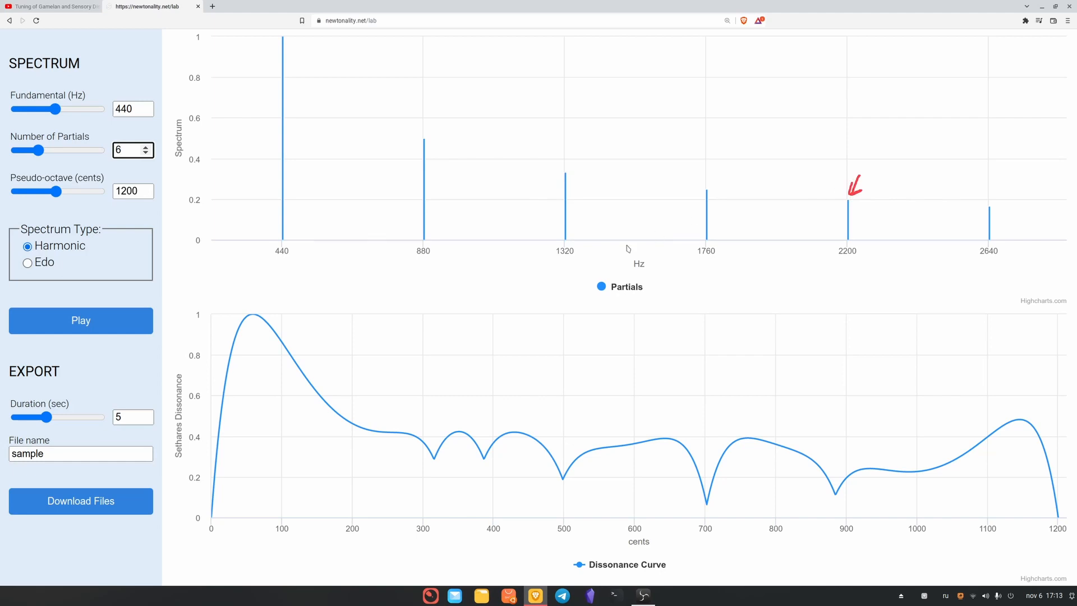
# Switch the spectrum type to Edo, keeping 12 Edo steps
pyautogui.click(27, 263)
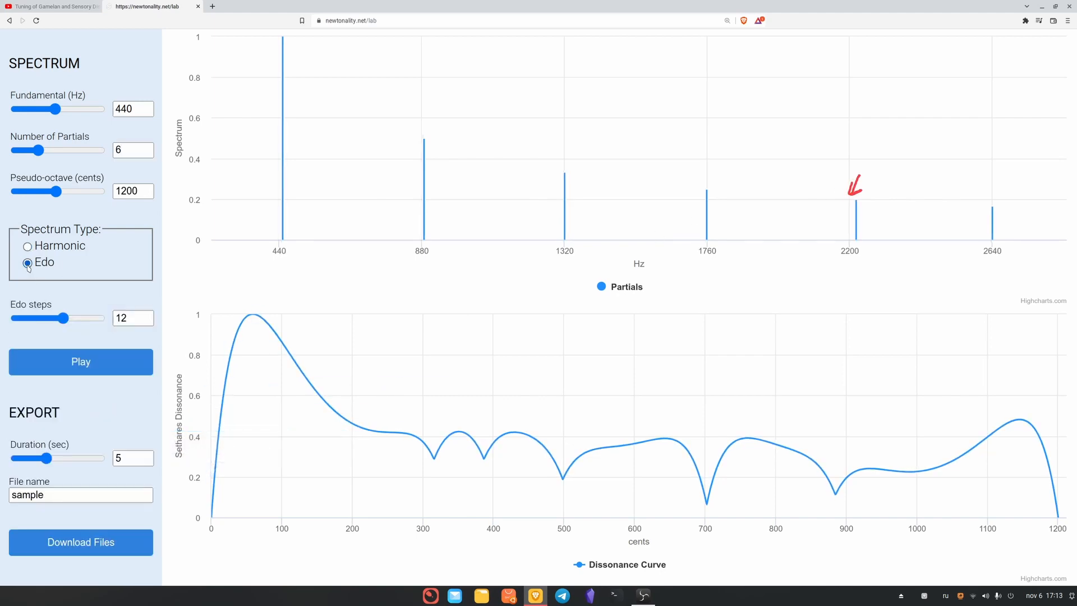
pyautogui.click(28, 264)
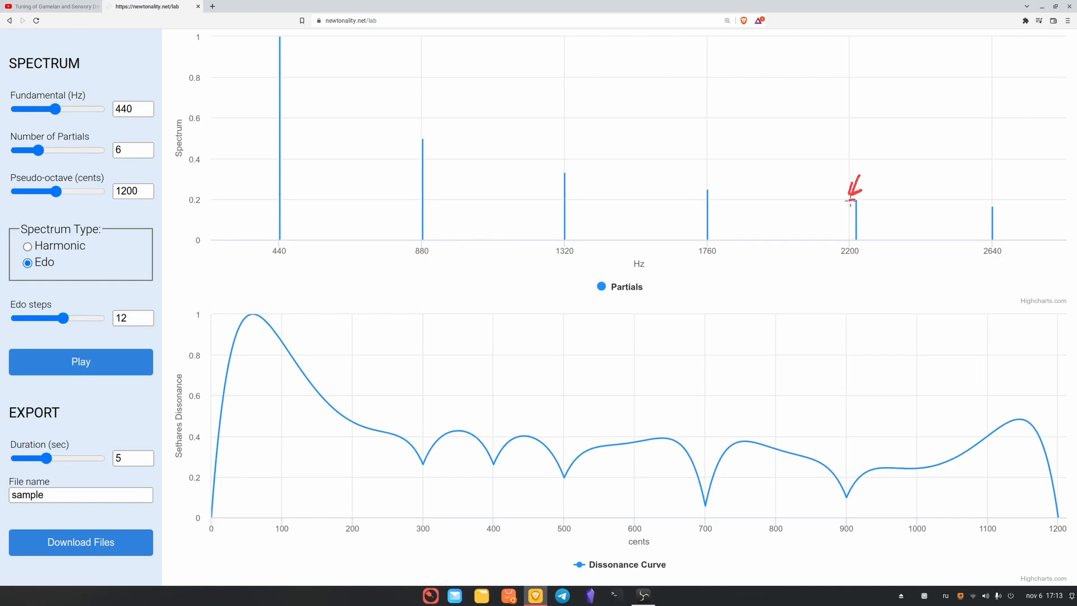
pyautogui.moveTo(886, 257)
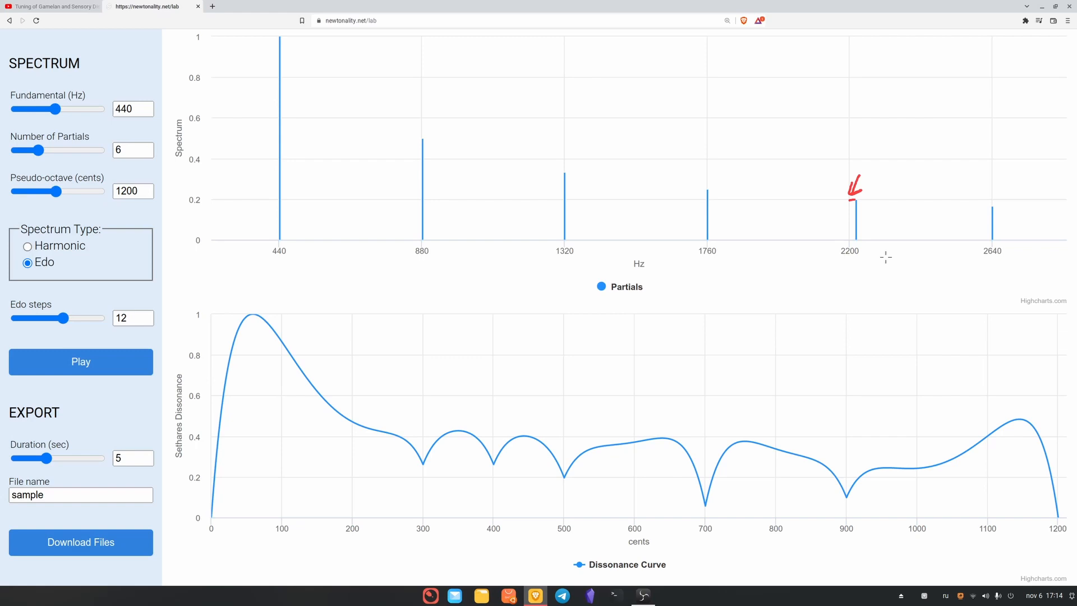
pyautogui.moveTo(848, 270)
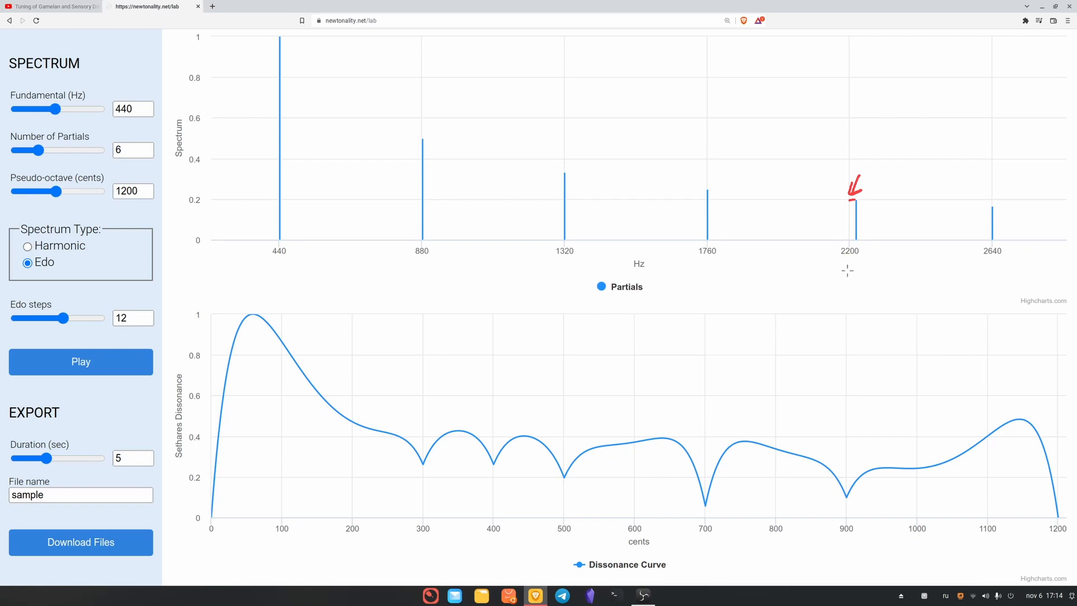
pyautogui.moveTo(420, 471)
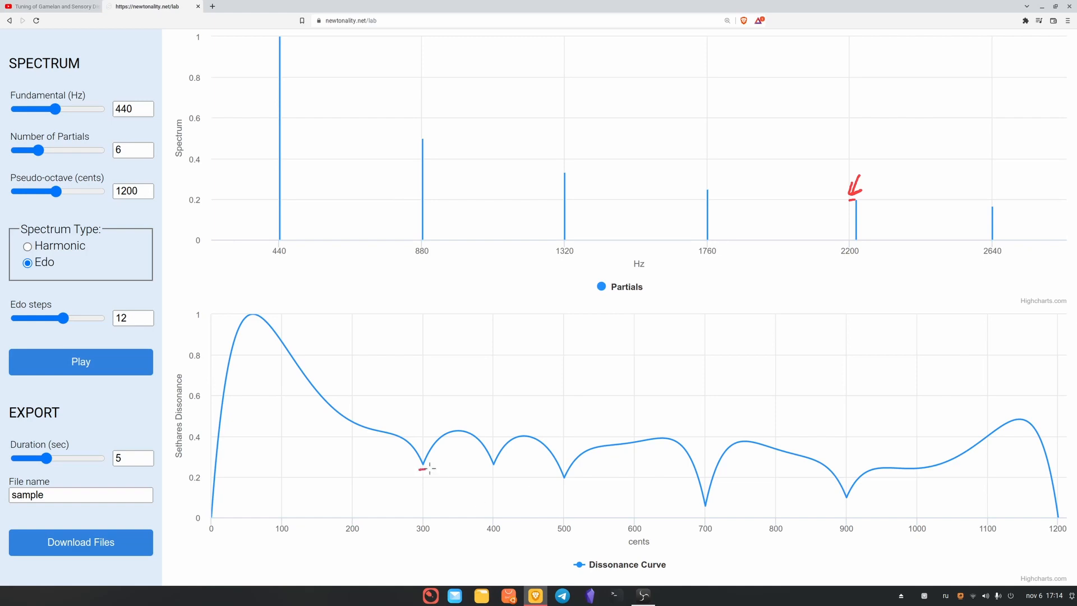
pyautogui.moveTo(546, 483)
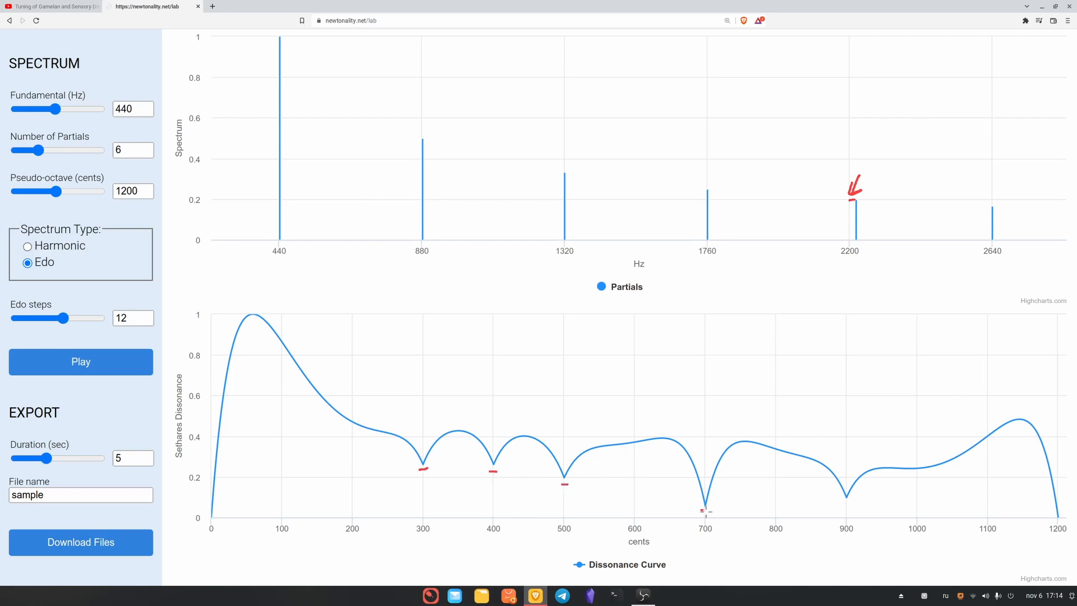
pyautogui.moveTo(845, 435)
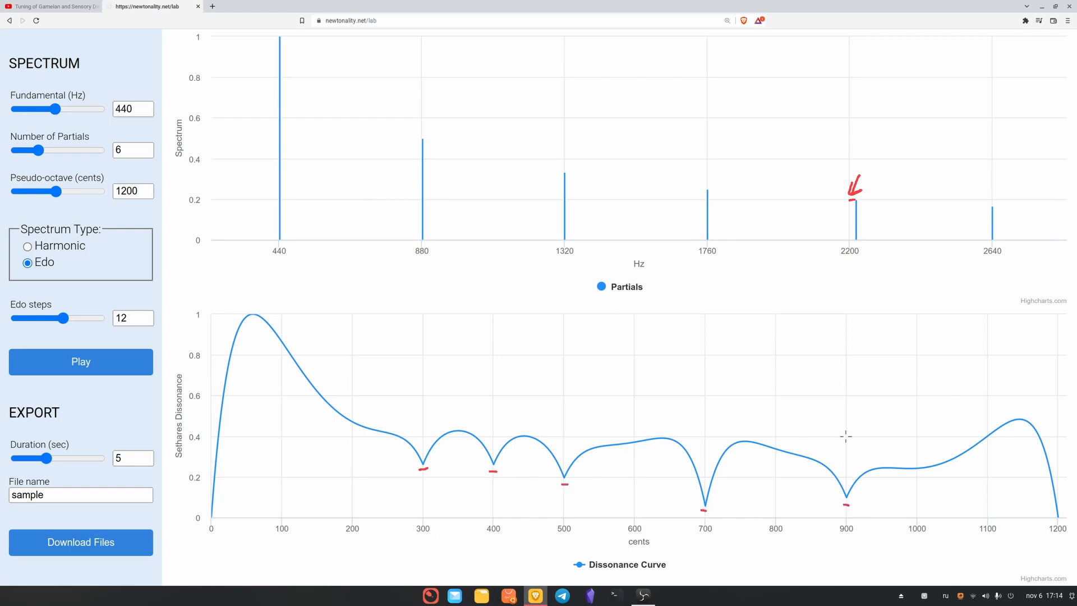
pyautogui.moveTo(700, 459)
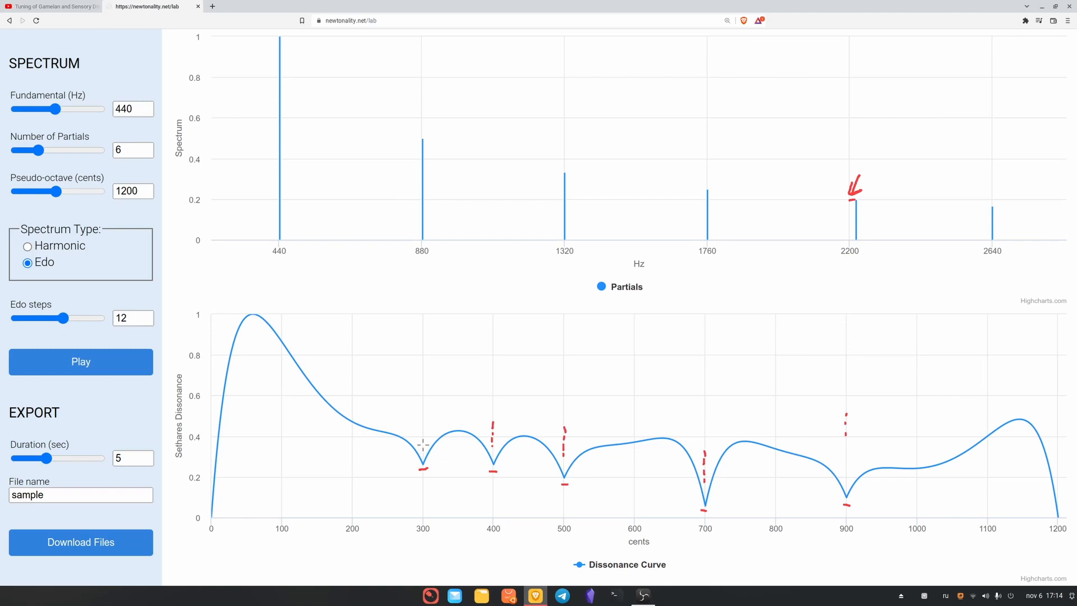
pyautogui.moveTo(452, 537)
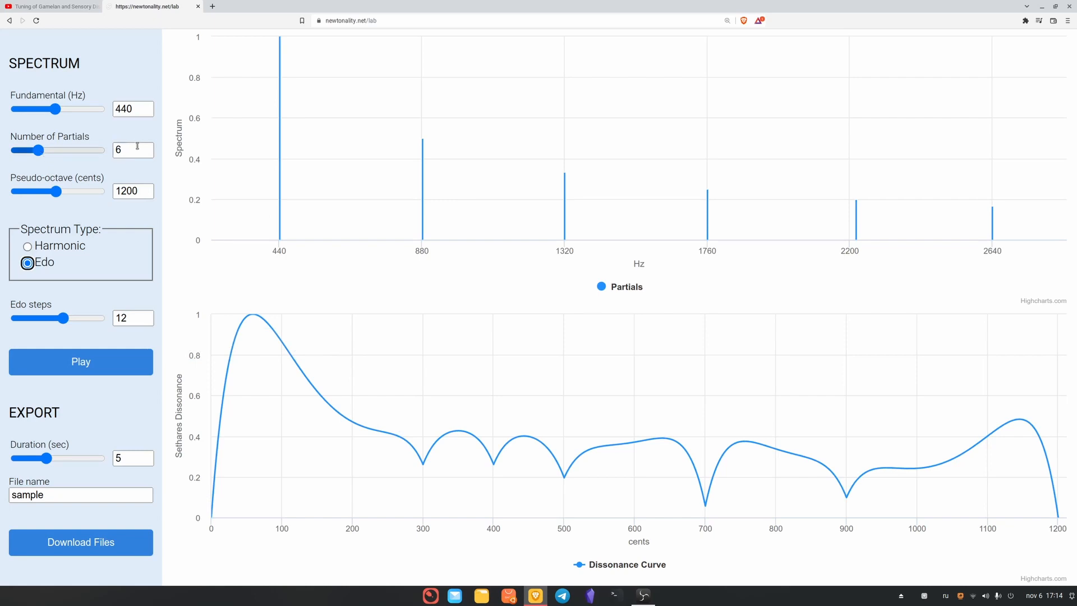
pyautogui.moveTo(147, 150)
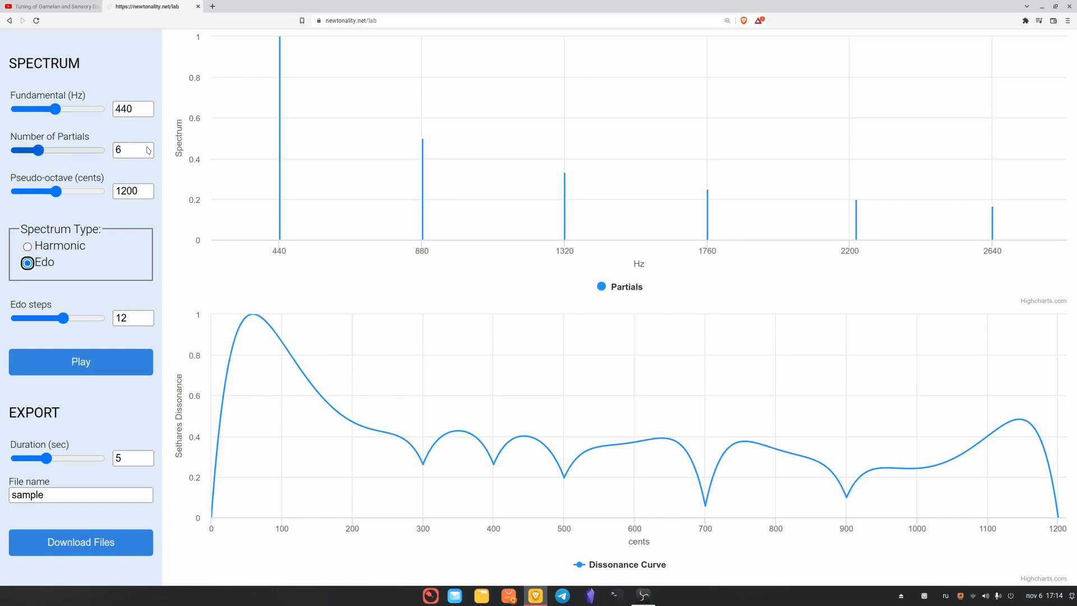
# Raise the number of partials to 7, then 8, then slide it to 20
pyautogui.click(144, 147)
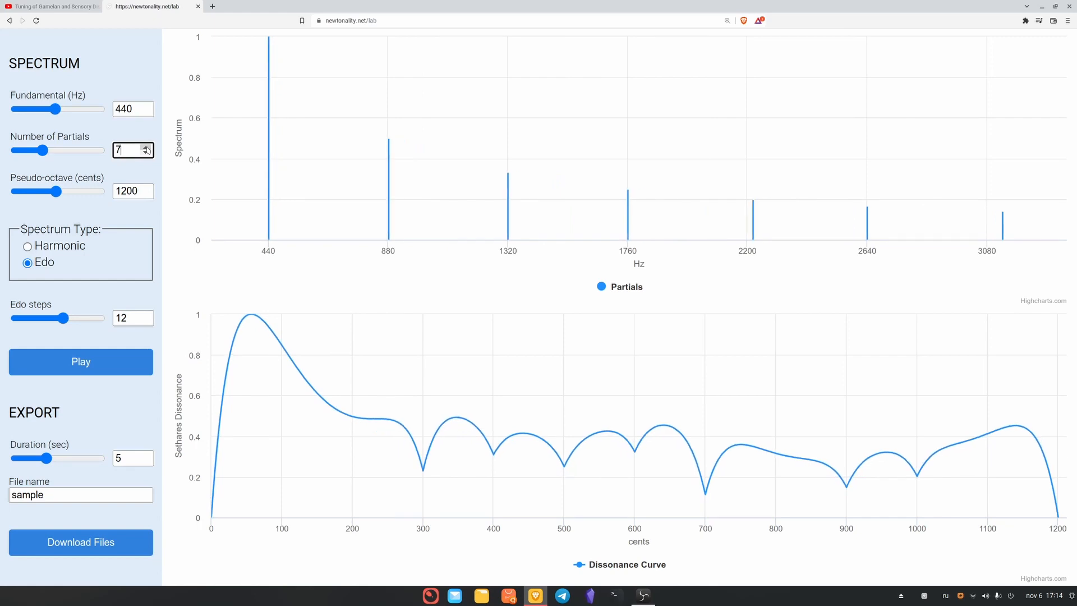
pyautogui.click(145, 147)
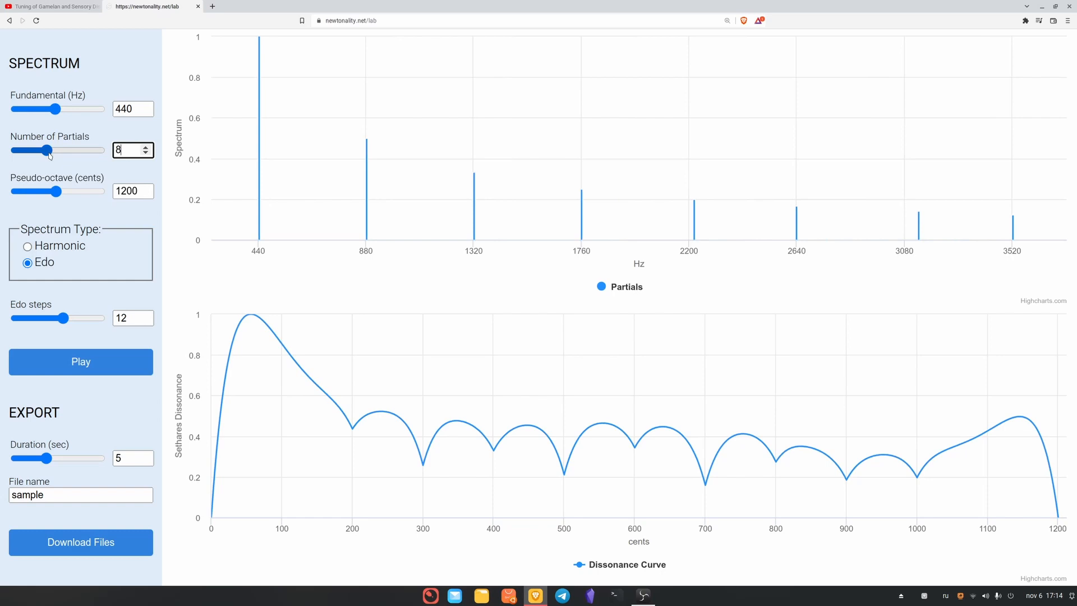
pyautogui.moveTo(49, 149); pyautogui.dragTo(100, 150)
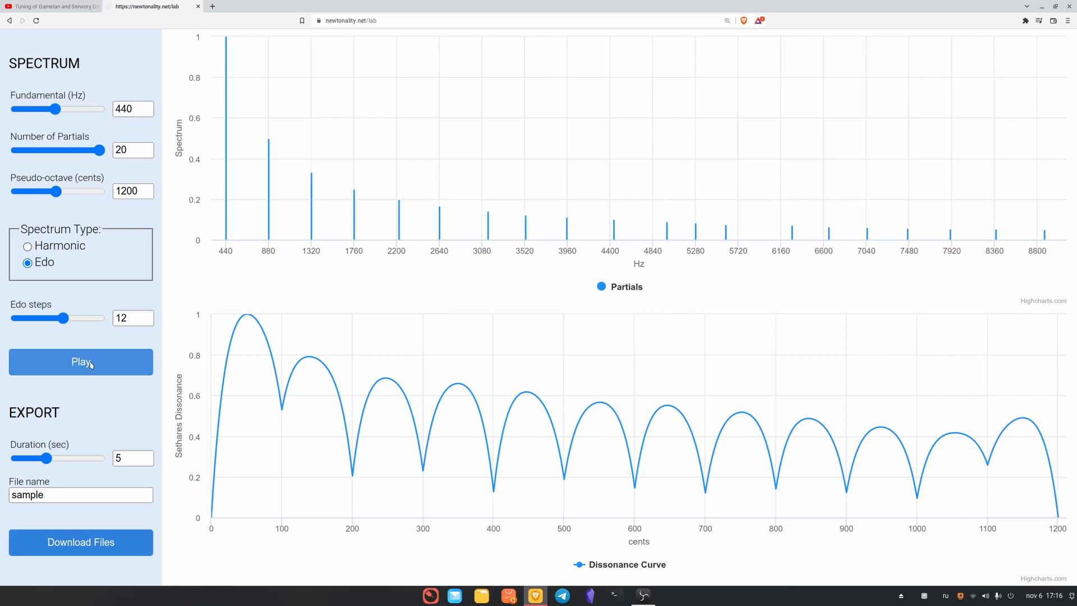
pyautogui.click(80, 362)
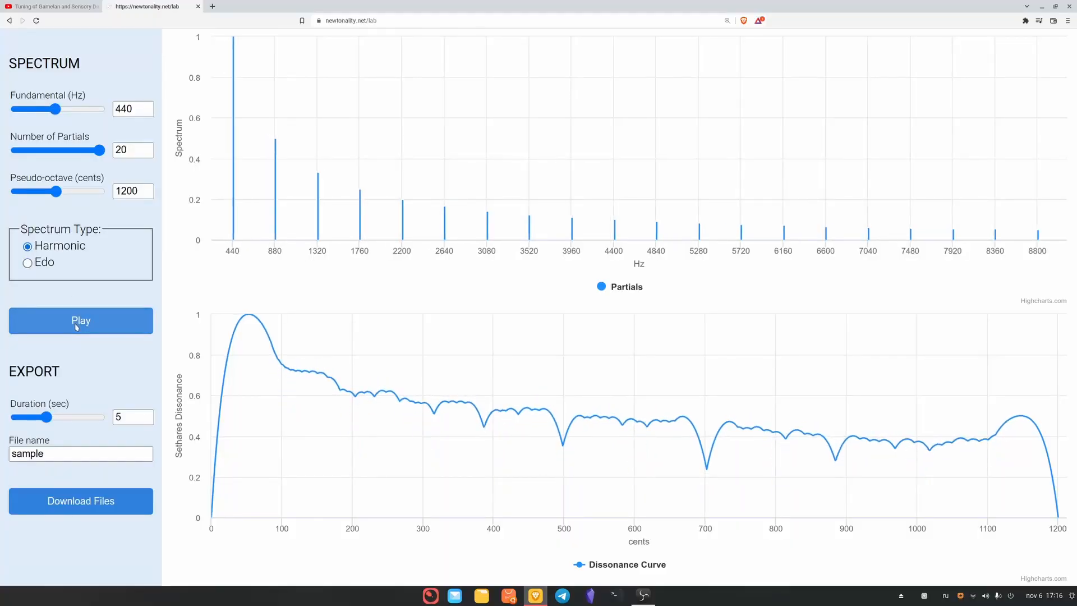
pyautogui.click(80, 321)
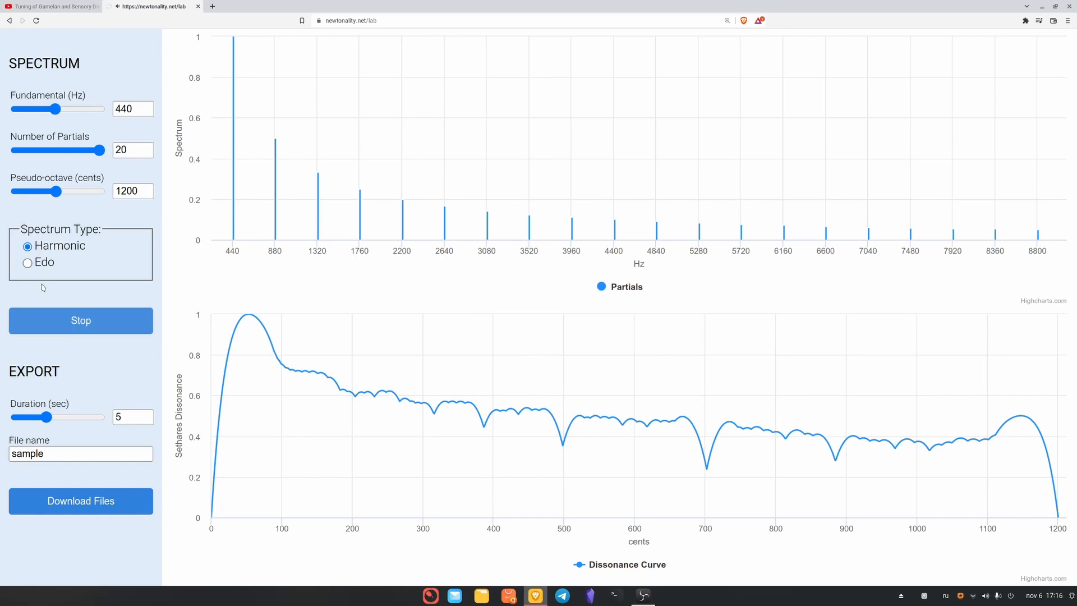
pyautogui.click(28, 262)
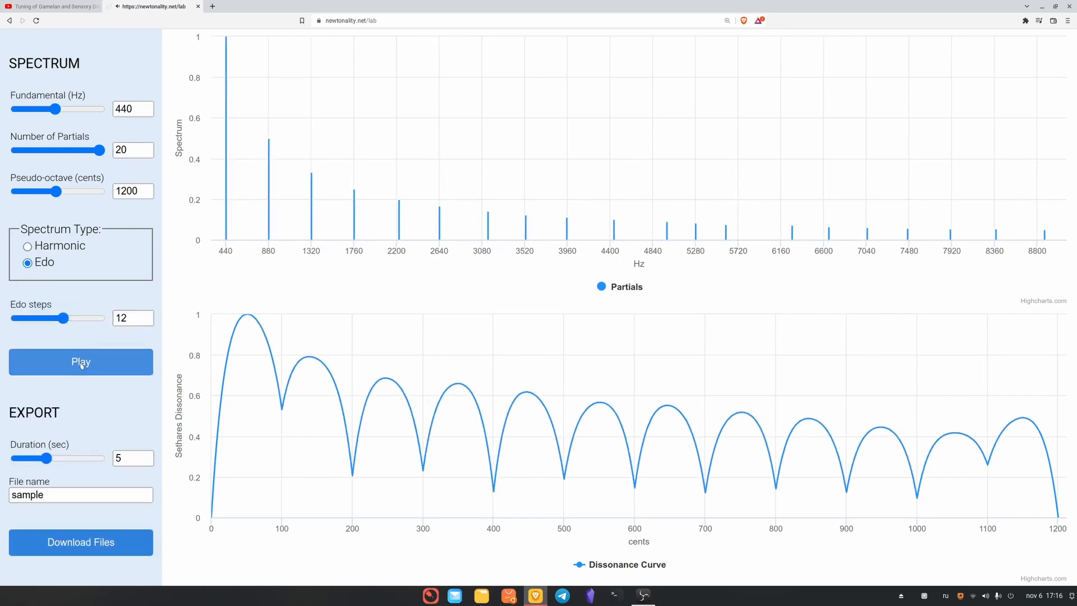
pyautogui.click(80, 362)
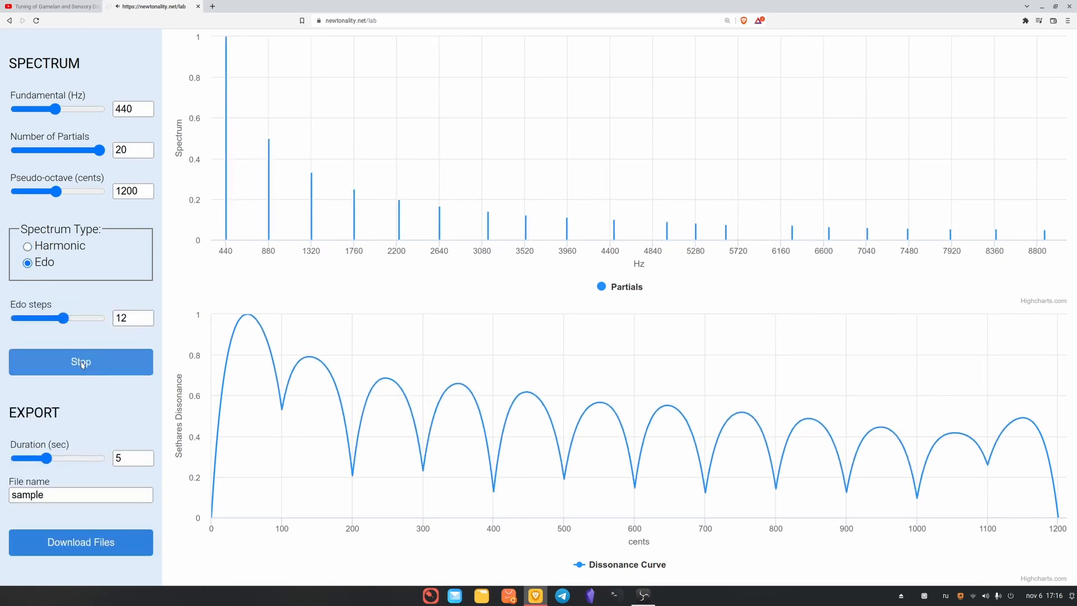
pyautogui.click(80, 362)
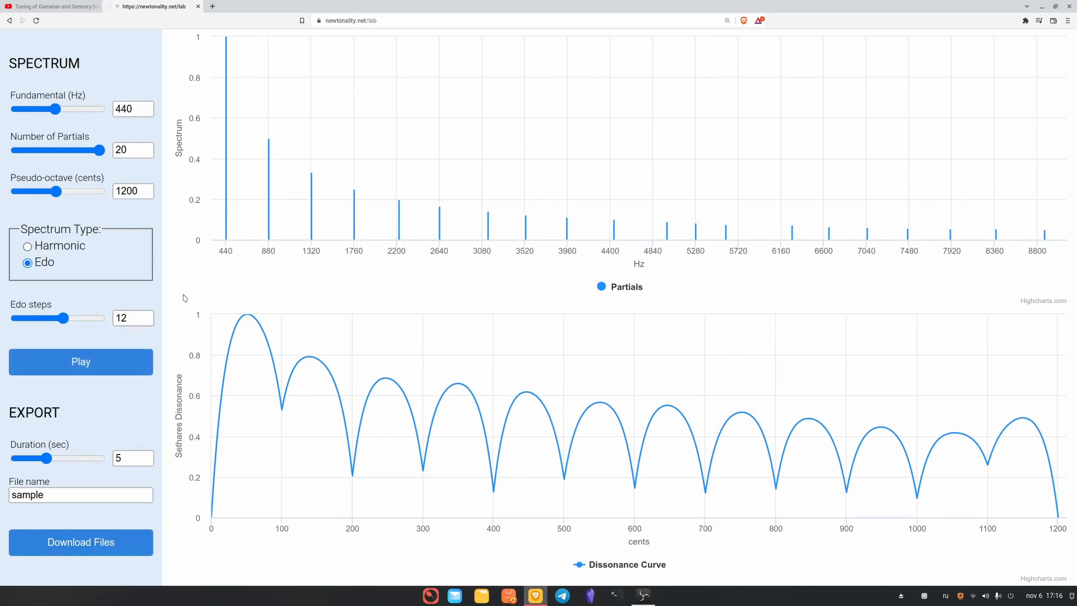
pyautogui.moveTo(686, 230)
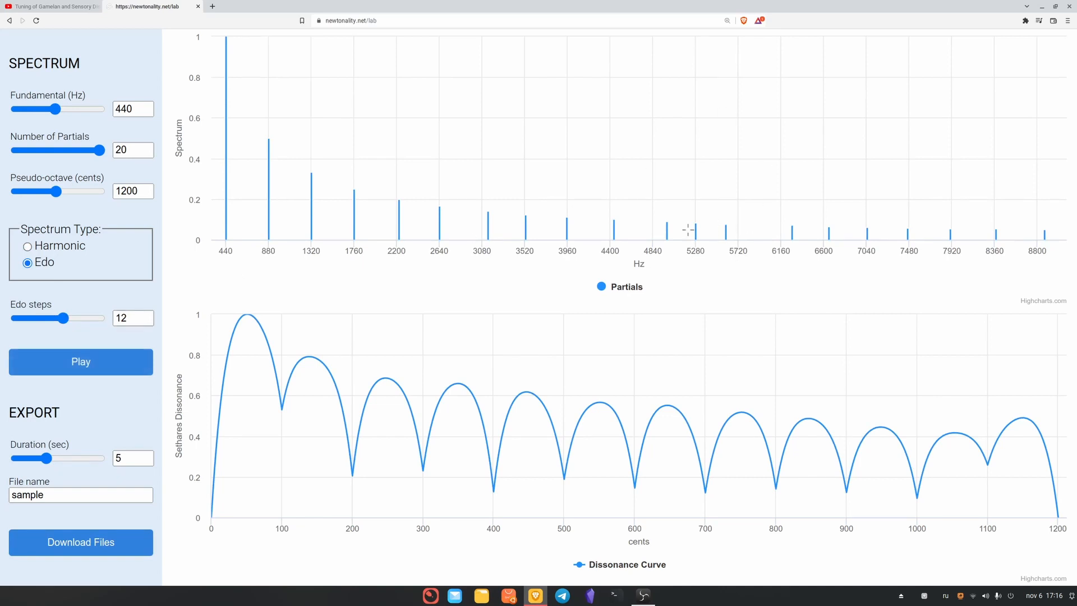
pyautogui.moveTo(725, 226)
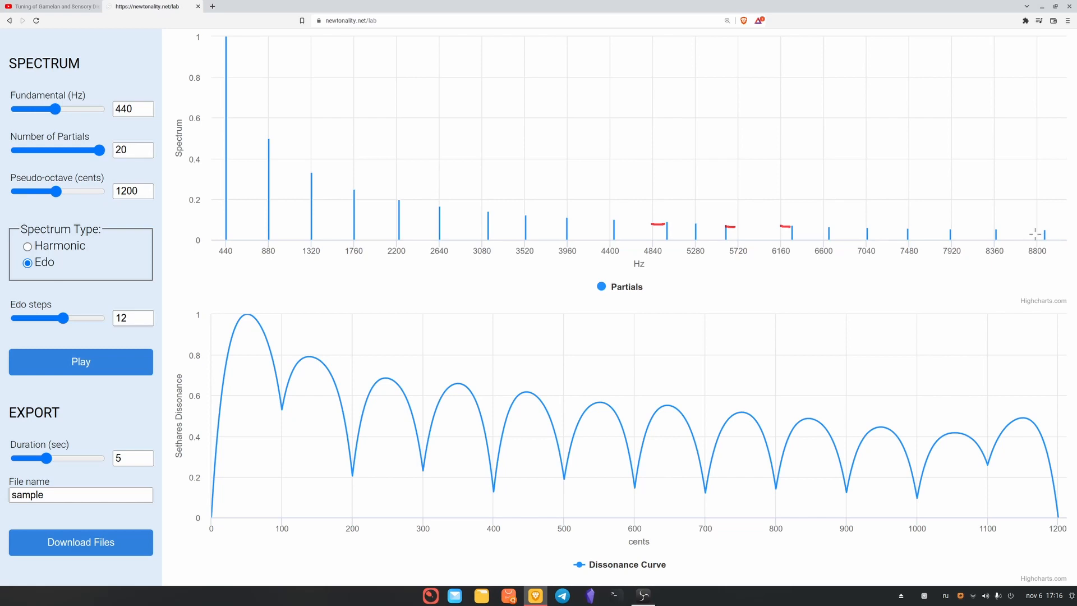
pyautogui.moveTo(610, 220)
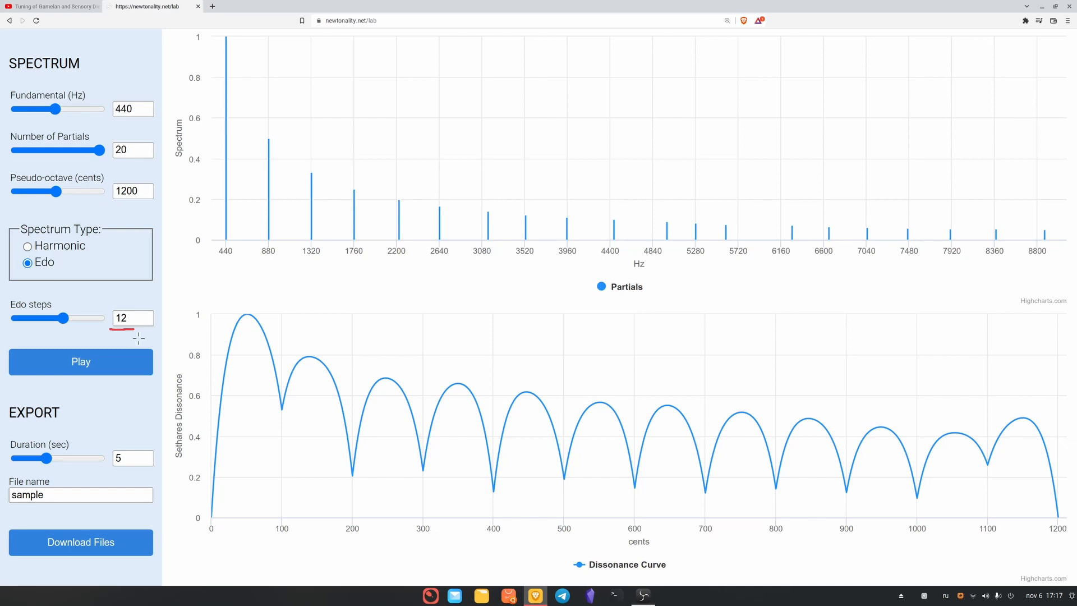
# Set Edo steps to 7 and listen to the resulting sound
pyautogui.click(132, 317)
pyautogui.write('7')
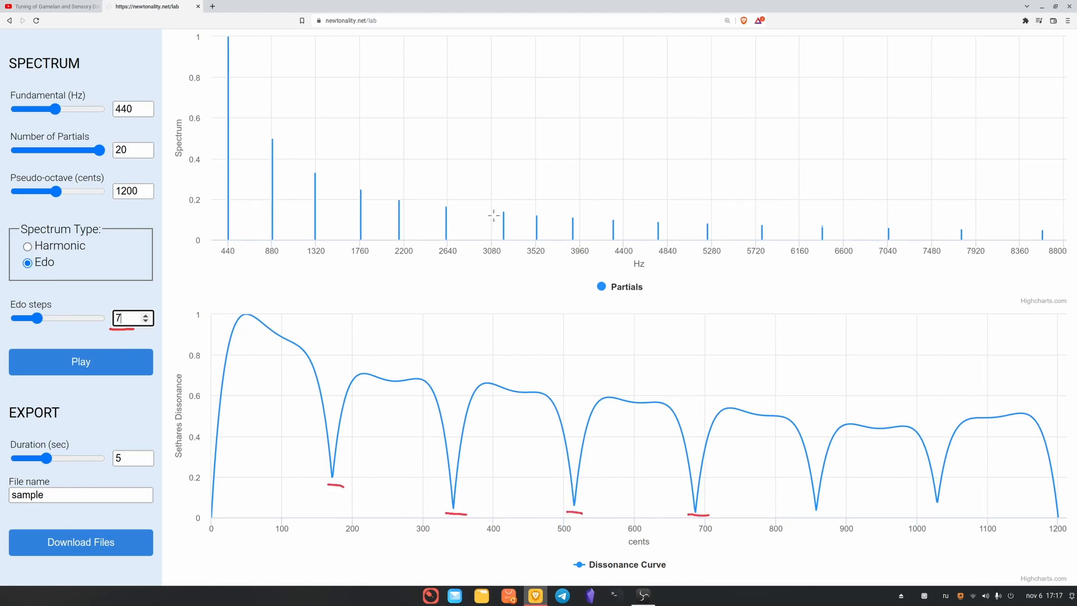
pyautogui.moveTo(563, 301)
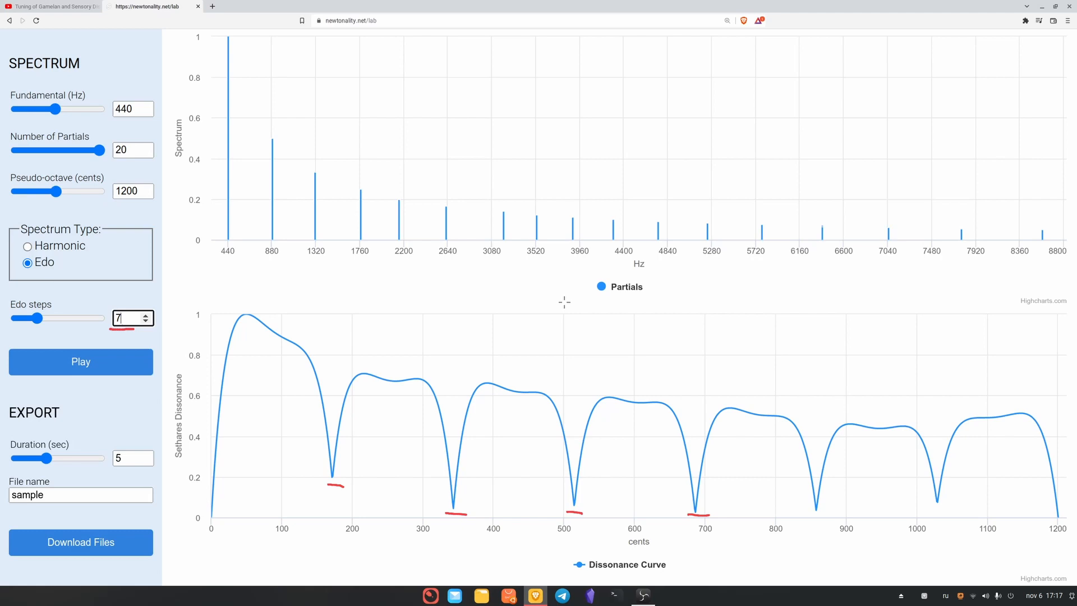
pyautogui.moveTo(292, 280)
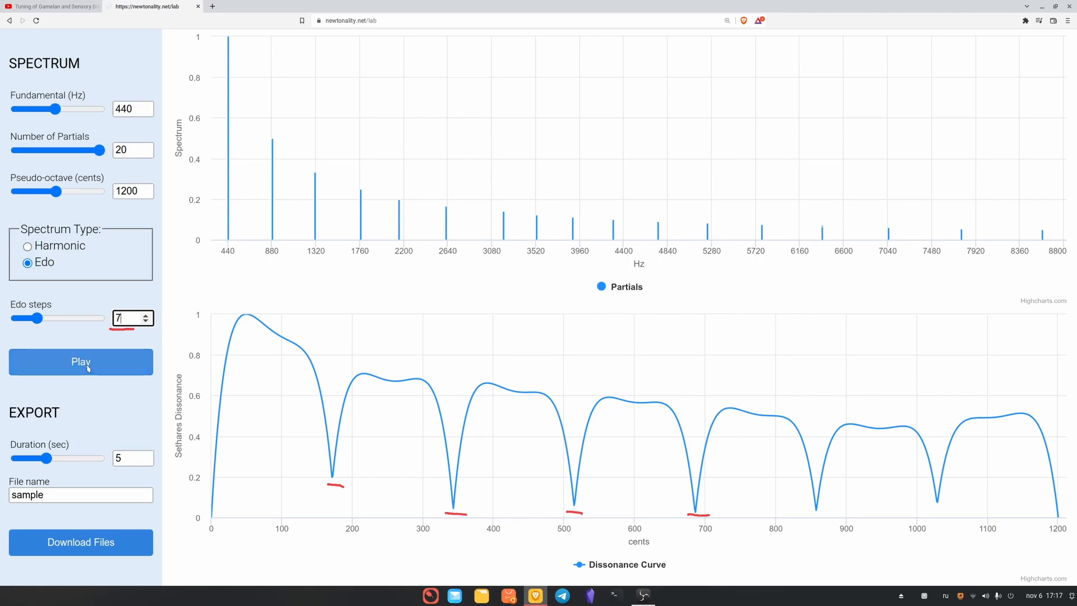
pyautogui.click(80, 362)
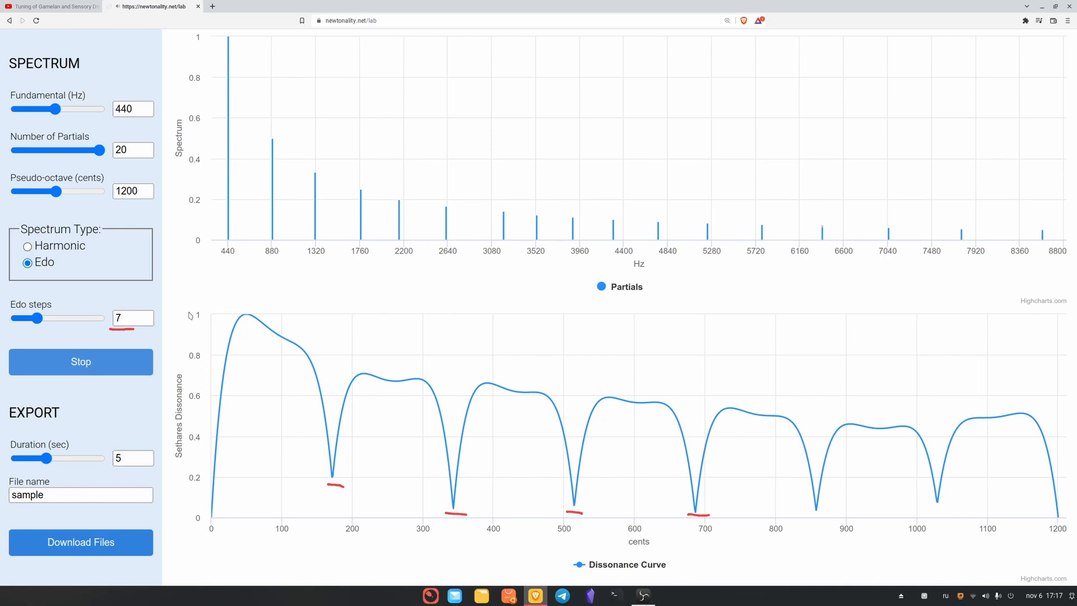
pyautogui.moveTo(186, 291)
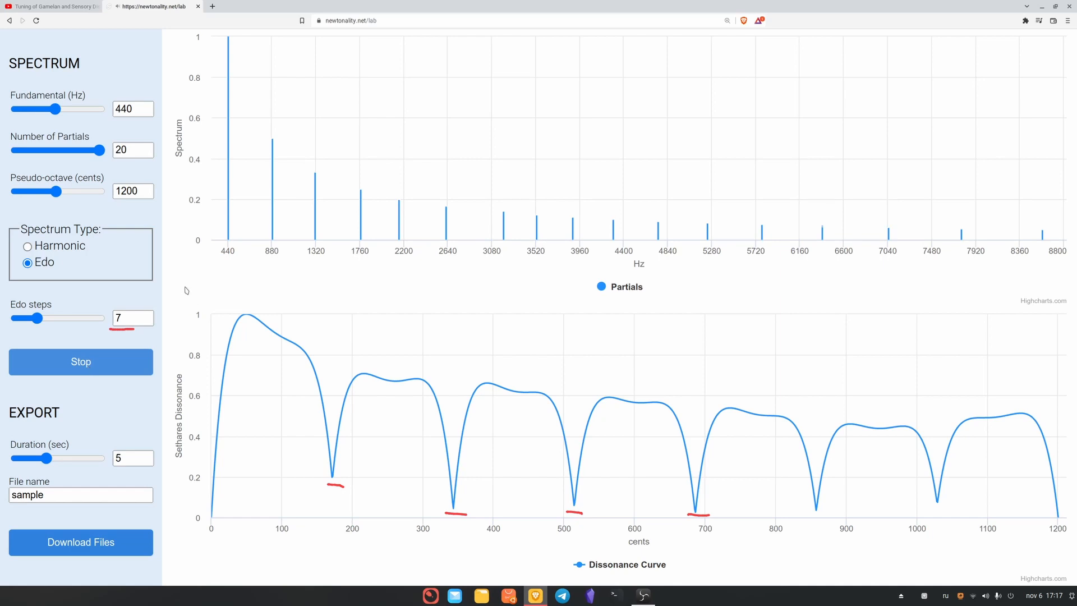
pyautogui.click(80, 362)
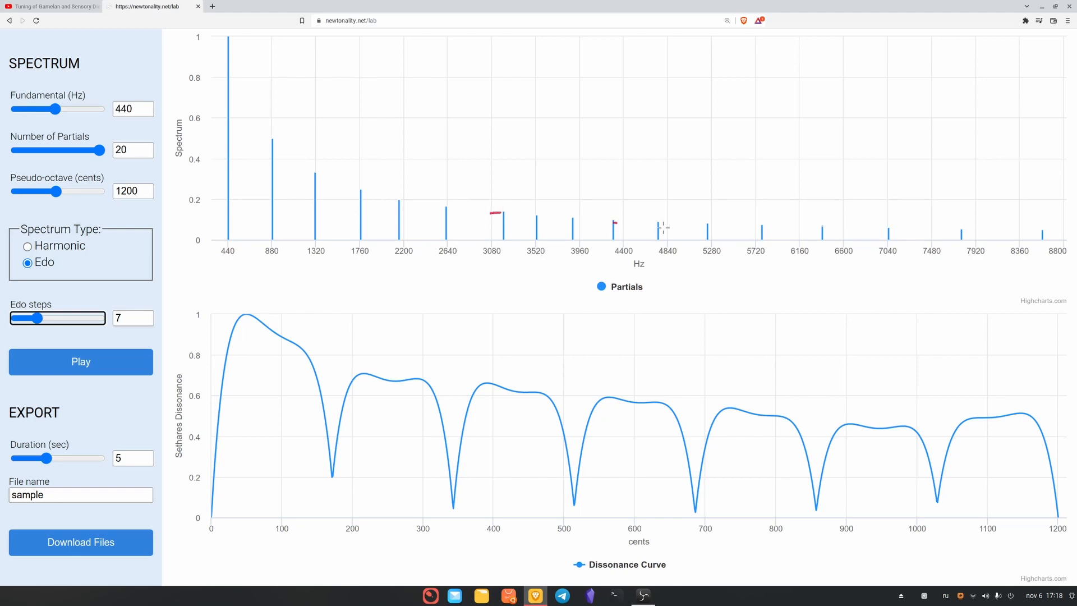
pyautogui.moveTo(814, 227)
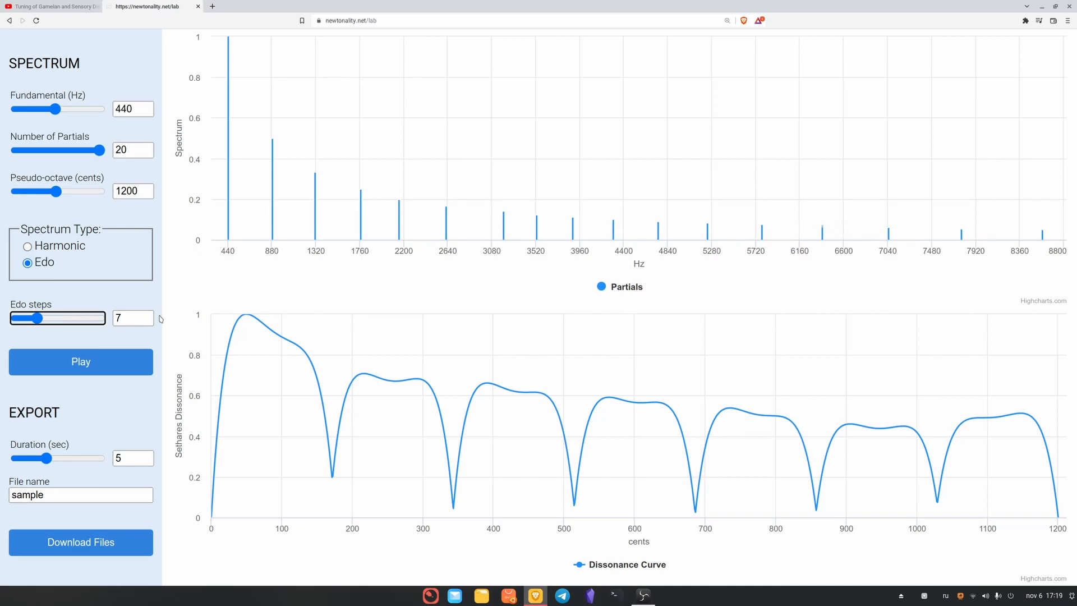
pyautogui.click(132, 318)
pyautogui.write('12')
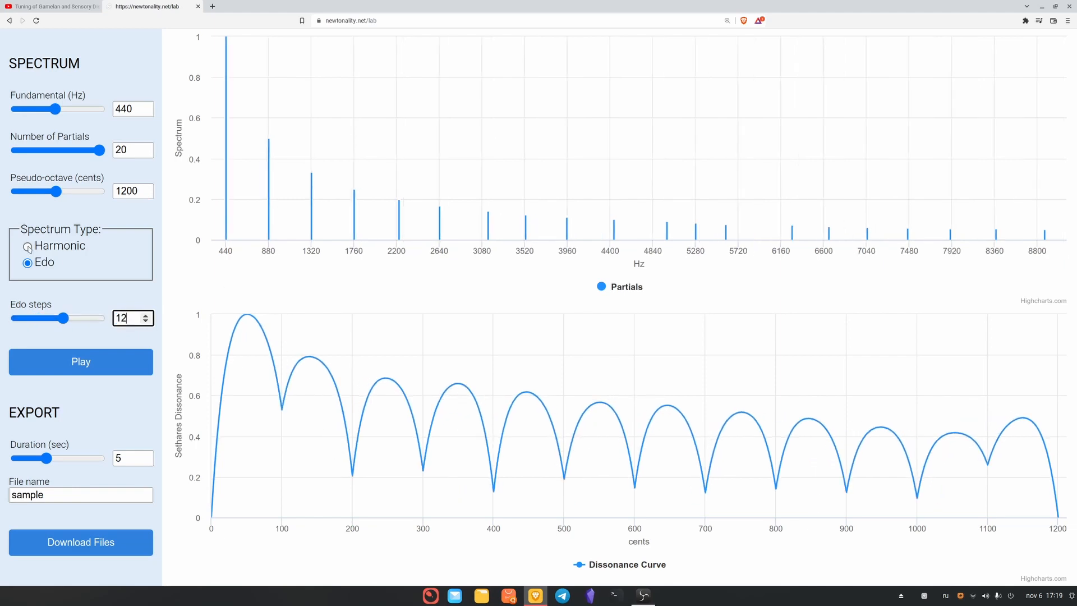
pyautogui.moveTo(180, 273)
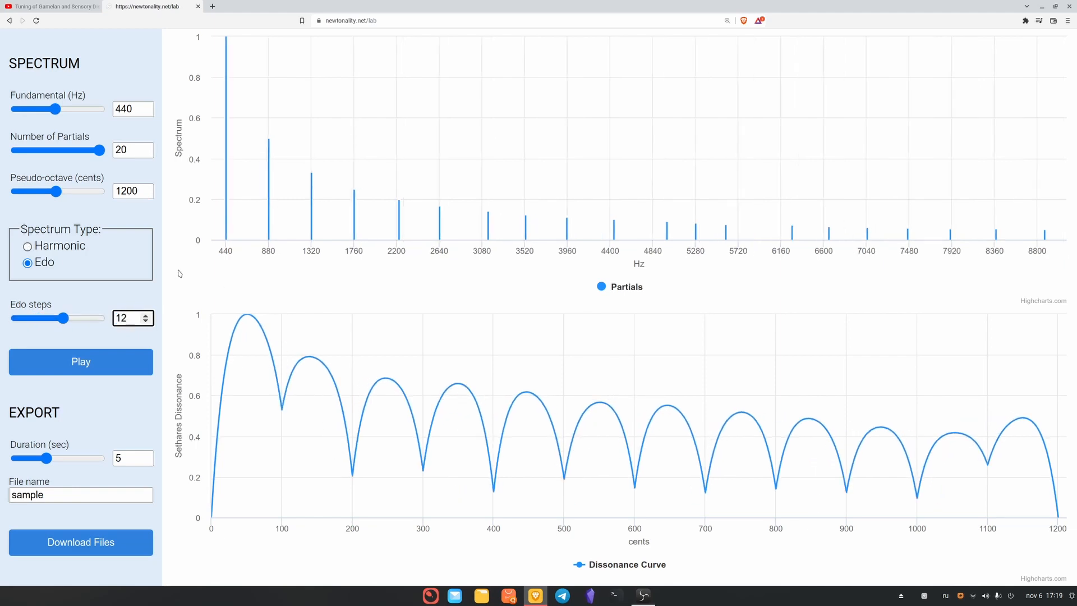
# Select the 20 in Number of Partials to replace it with 6
pyautogui.click(129, 150)
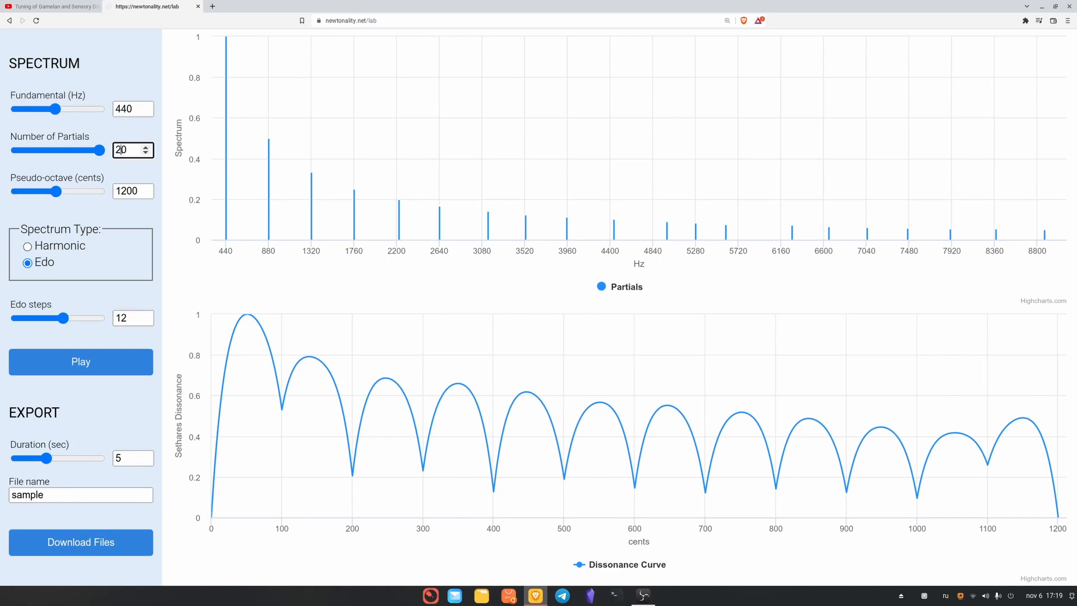
pyautogui.moveTo(100, 150); pyautogui.dragTo(37, 150)
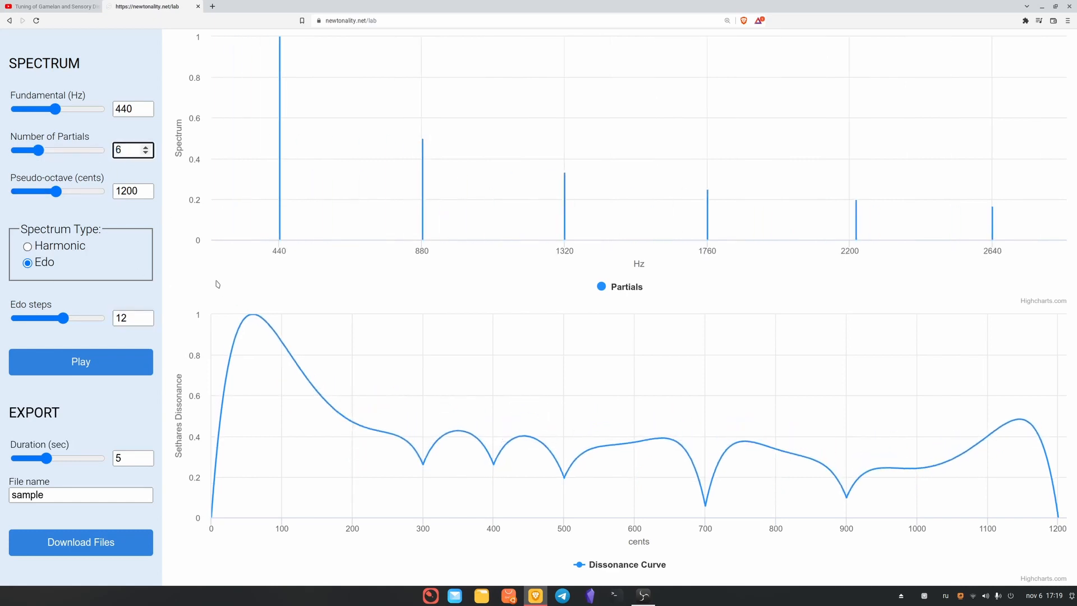
pyautogui.moveTo(13, 208)
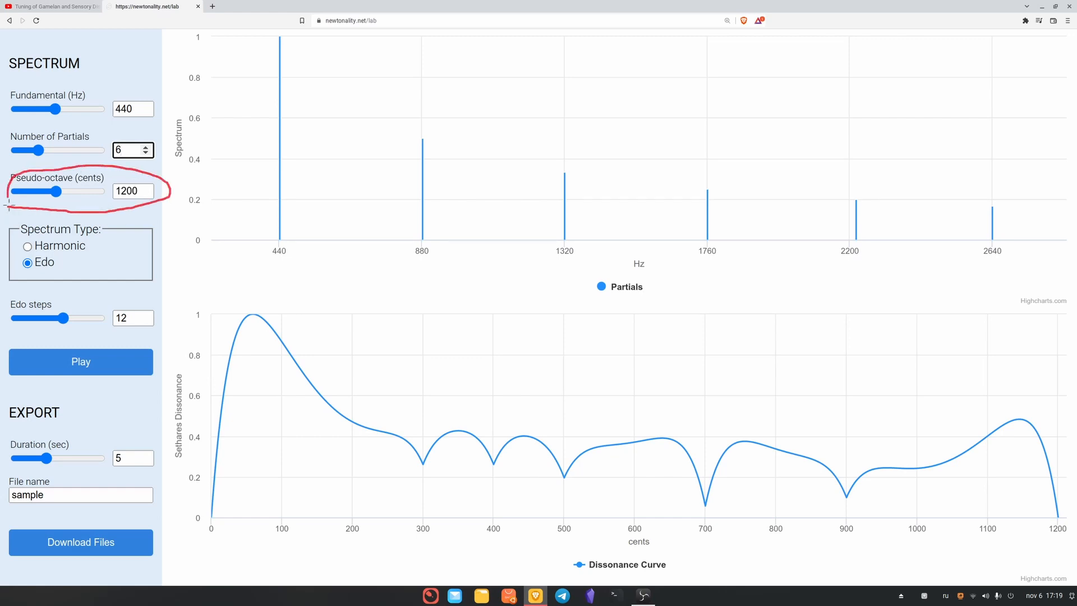
pyautogui.moveTo(165, 211)
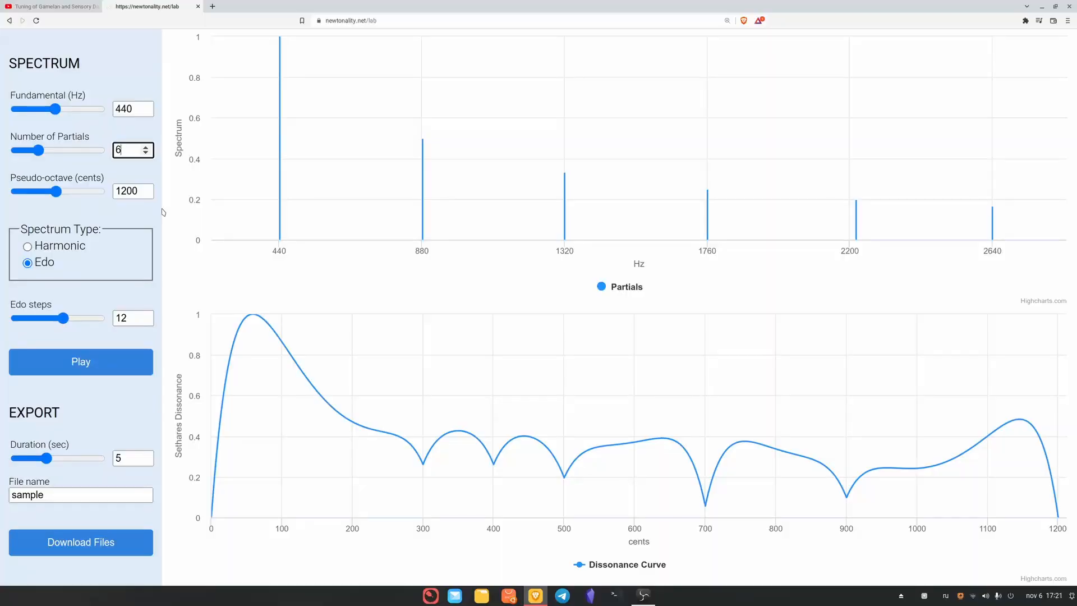
pyautogui.moveTo(111, 205)
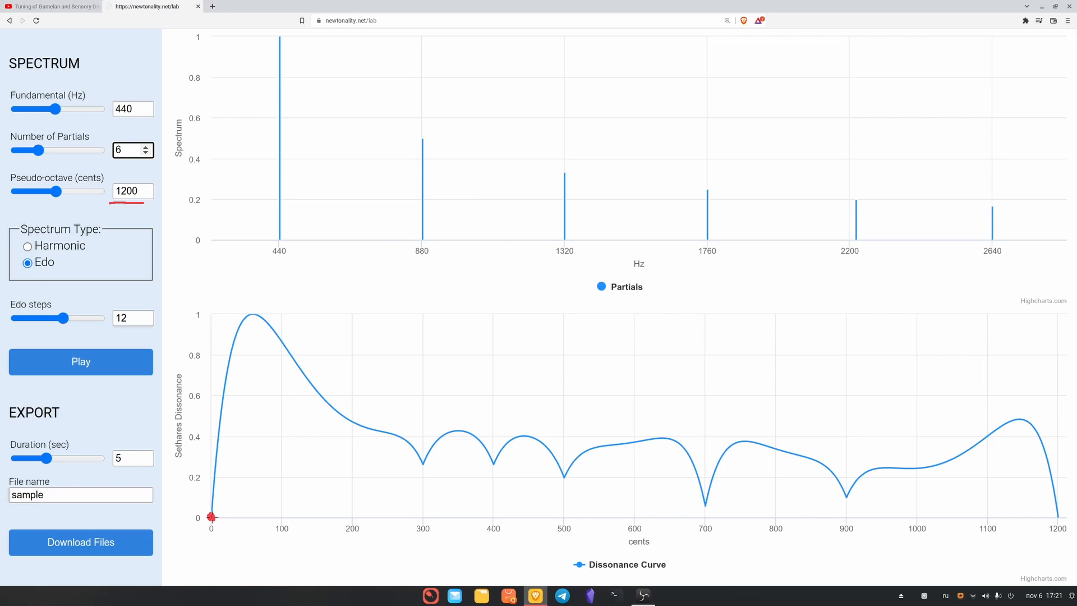
pyautogui.moveTo(969, 519)
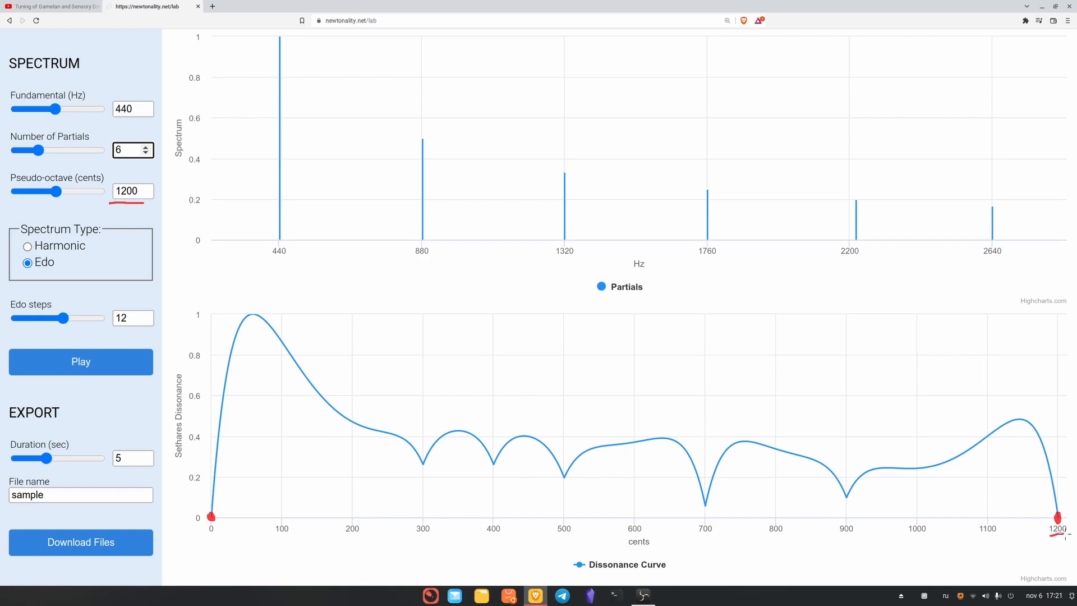
pyautogui.moveTo(1043, 548)
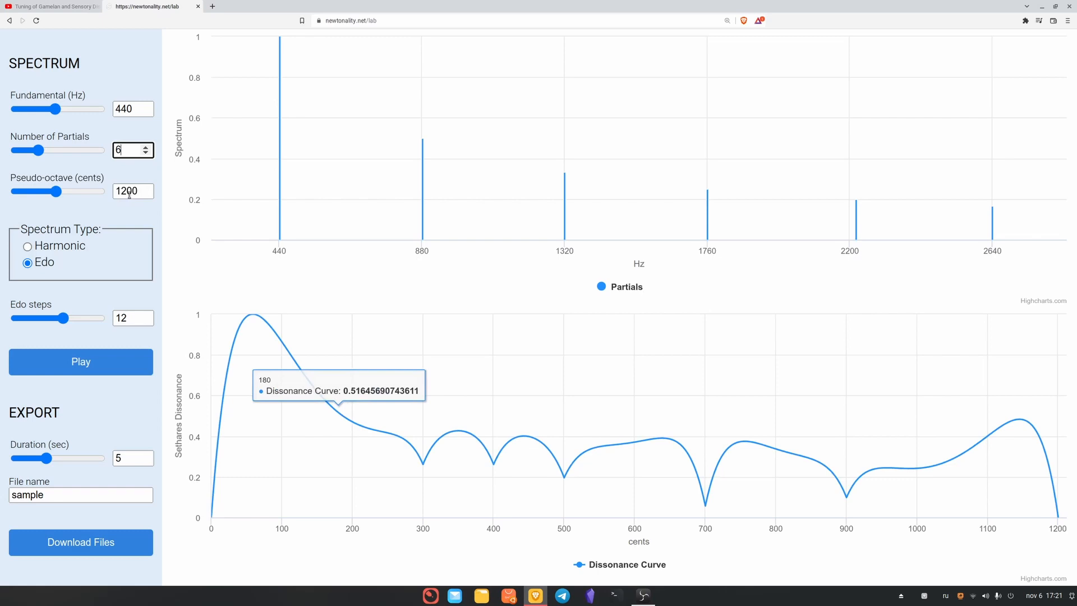
# Set the pseudo-octave field to 2400 cents
pyautogui.tripleClick(128, 191)
pyautogui.write('2400')
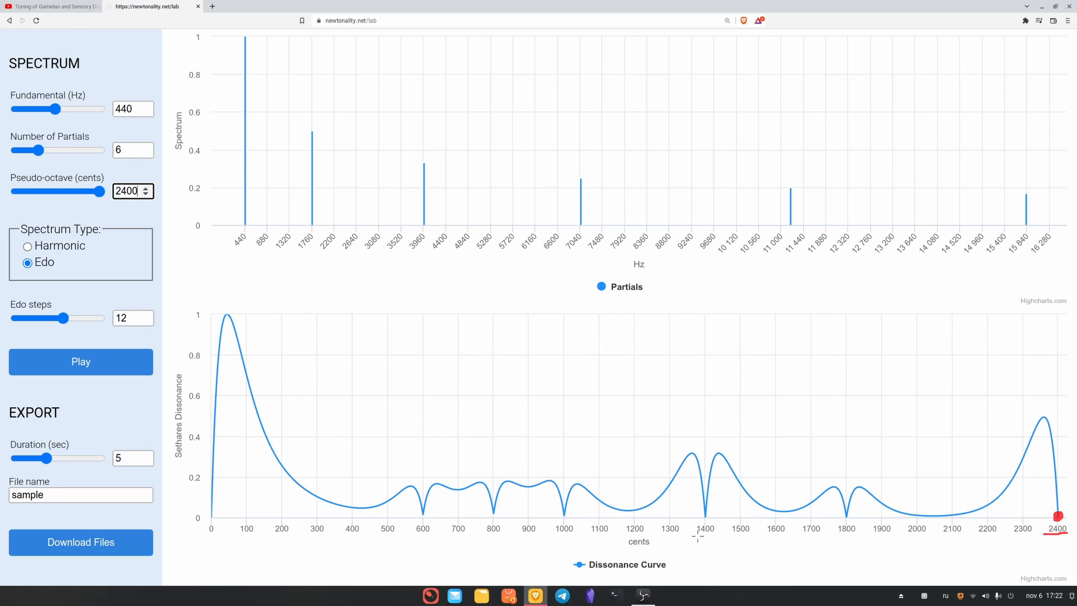
pyautogui.click(706, 515)
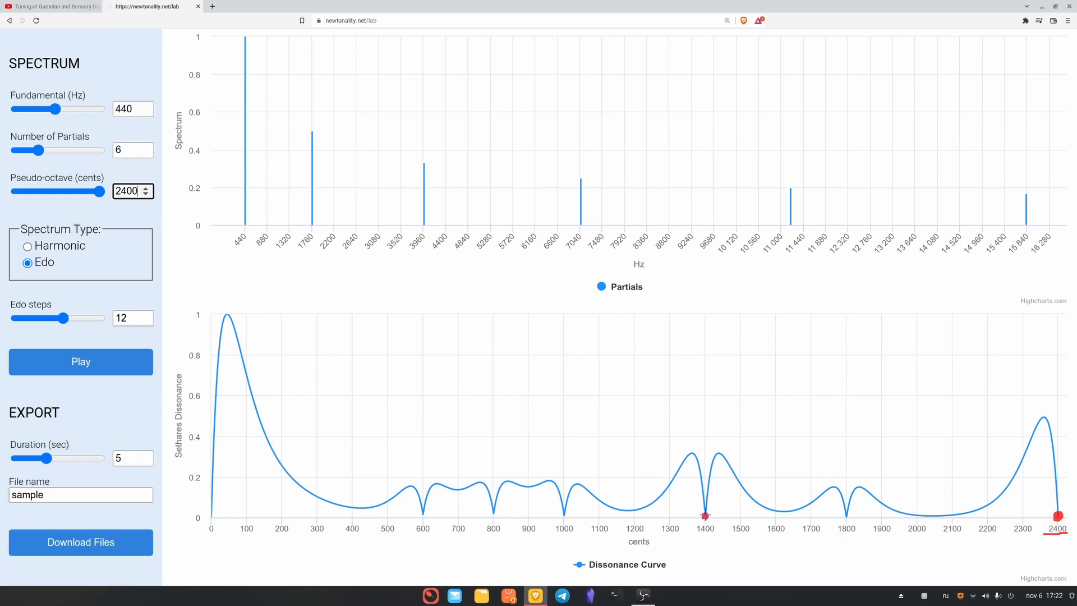
pyautogui.moveTo(706, 516)
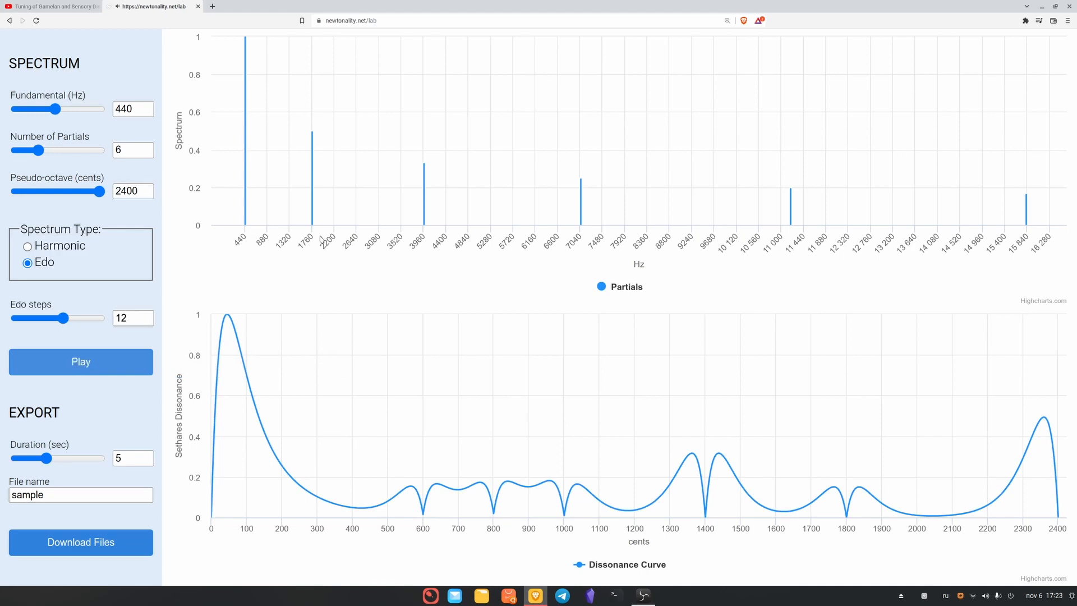
pyautogui.moveTo(345, 276)
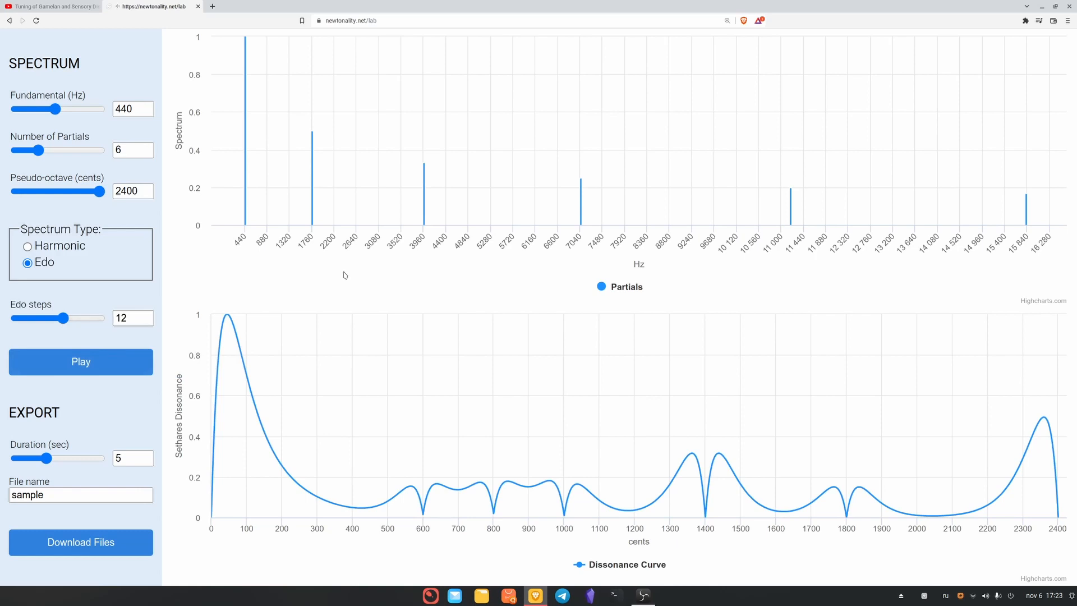
pyautogui.moveTo(333, 273)
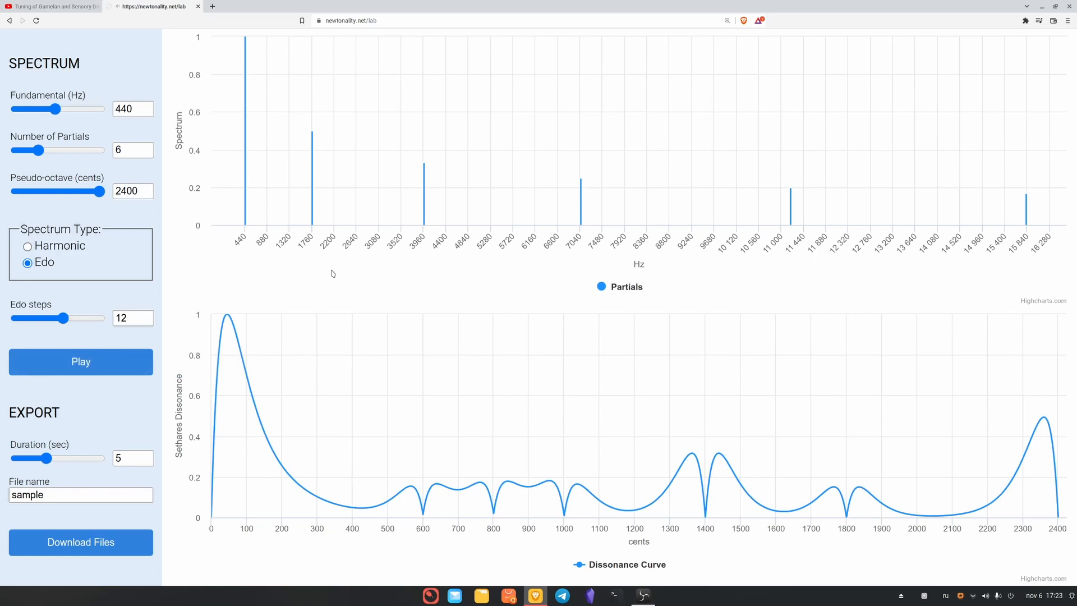
pyautogui.click(129, 190)
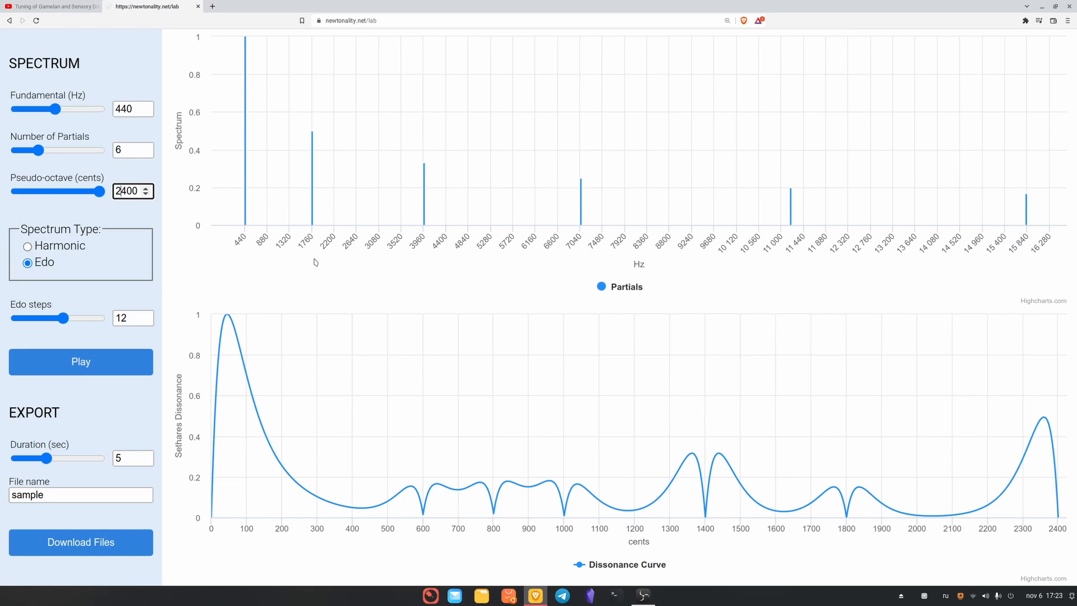
pyautogui.tripleClick(128, 191)
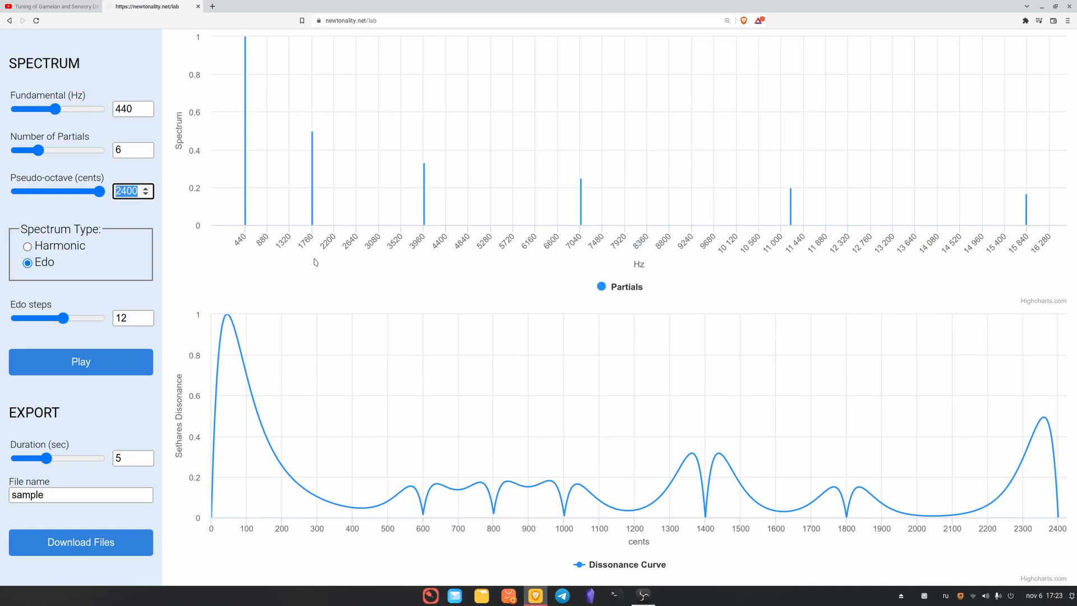
pyautogui.moveTo(103, 191); pyautogui.dragTo(17, 190)
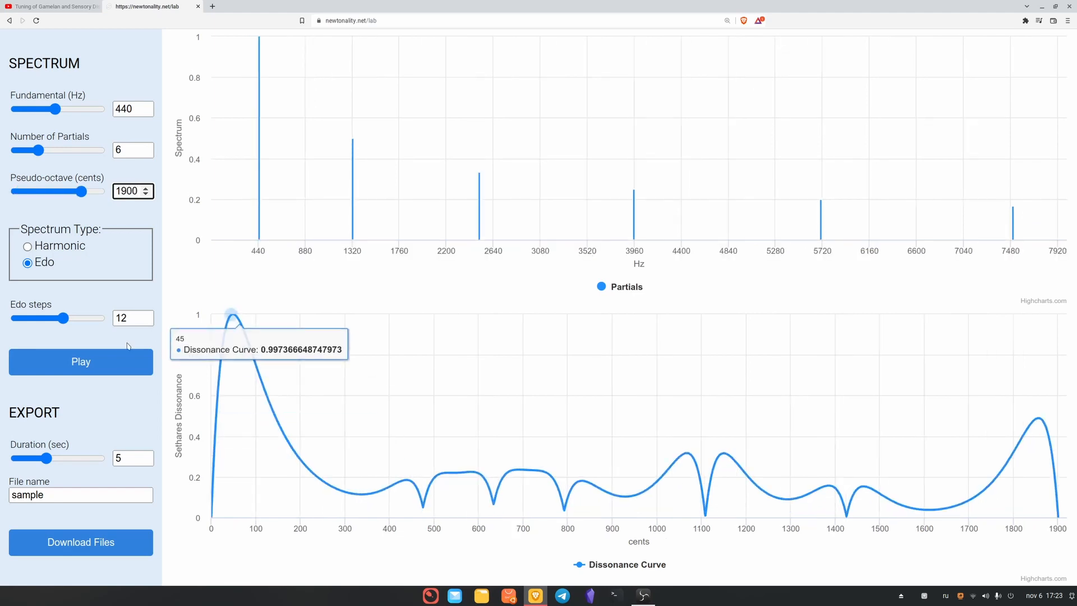
pyautogui.click(81, 361)
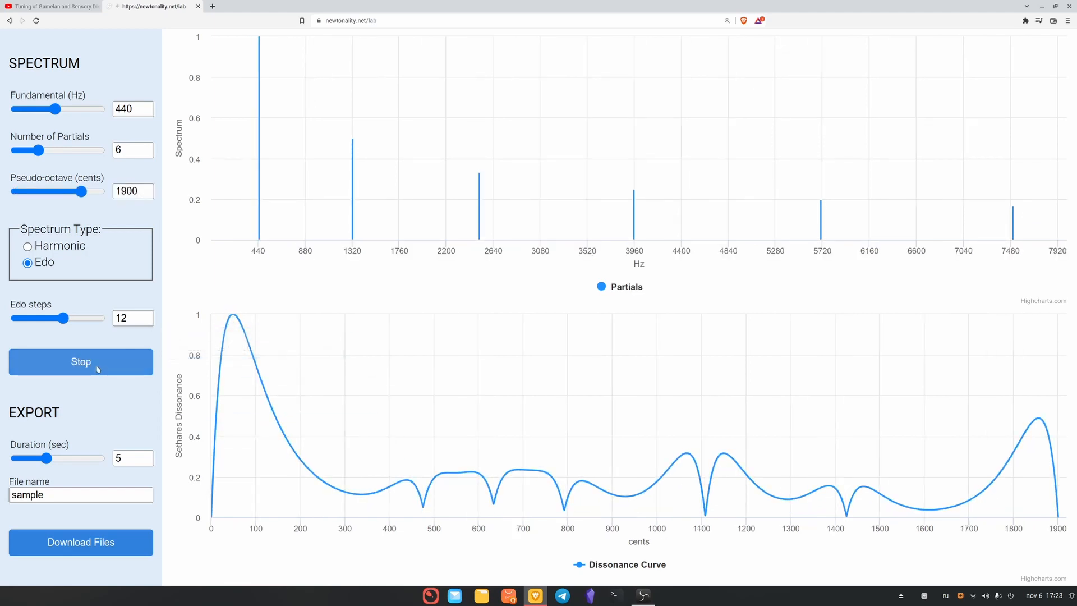
pyautogui.click(80, 362)
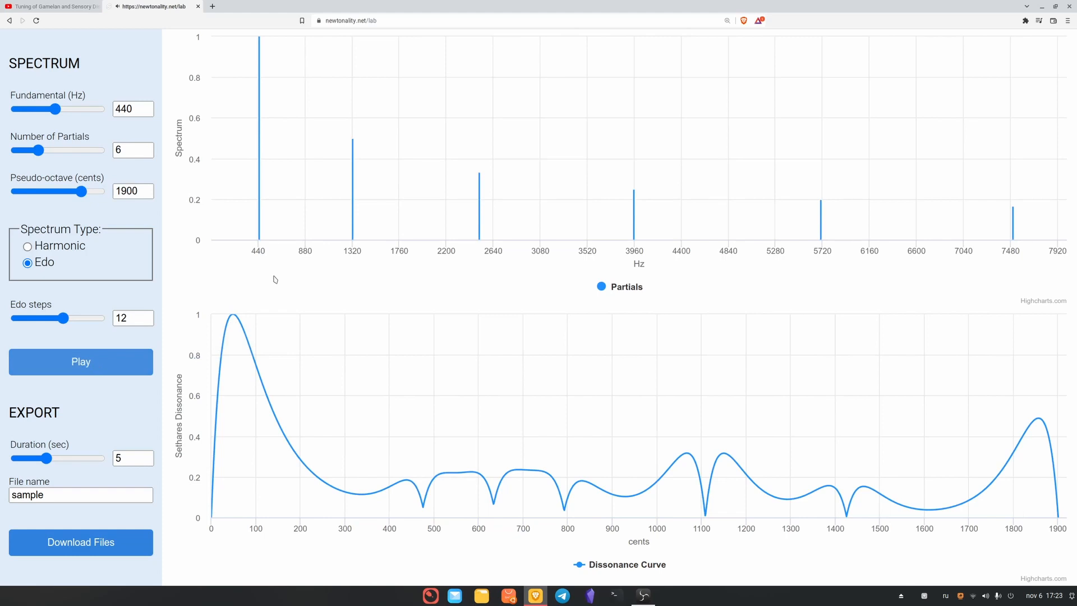
pyautogui.moveTo(121, 213)
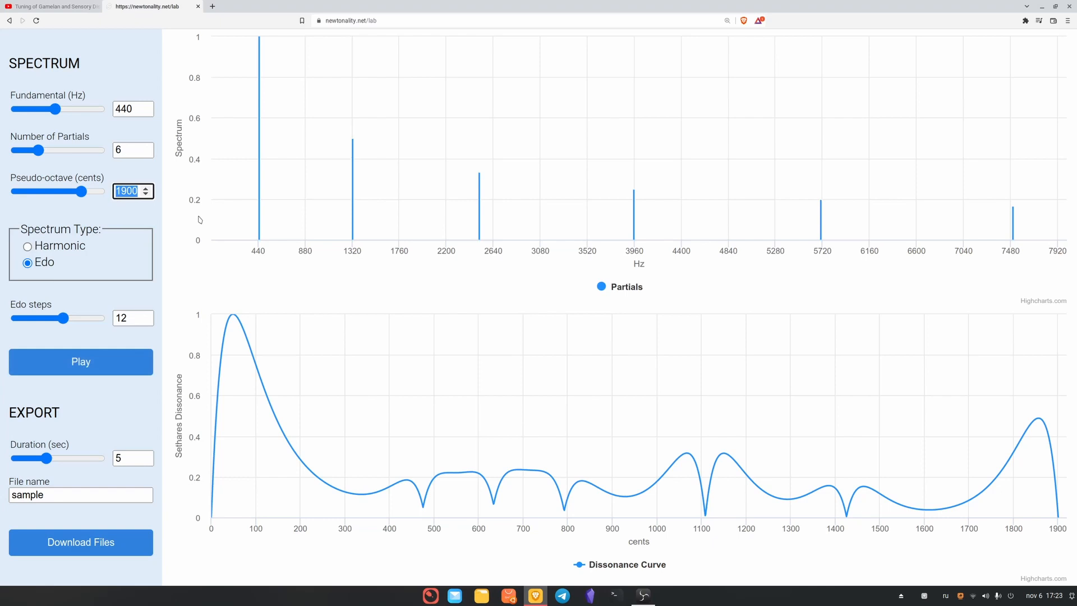
pyautogui.moveTo(257, 284)
pyautogui.write('700')
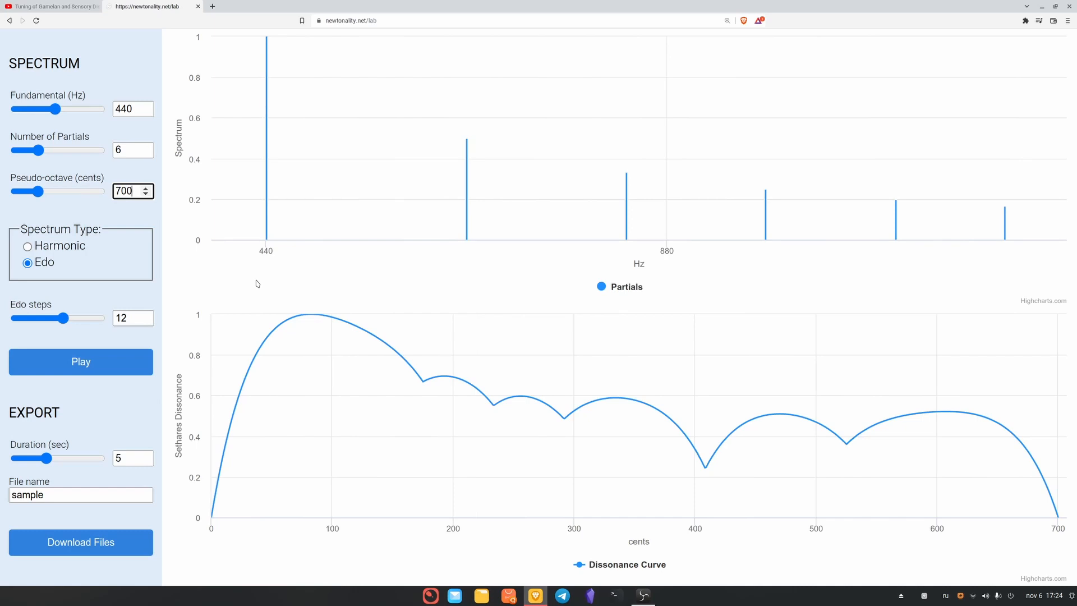
pyautogui.moveTo(171, 569)
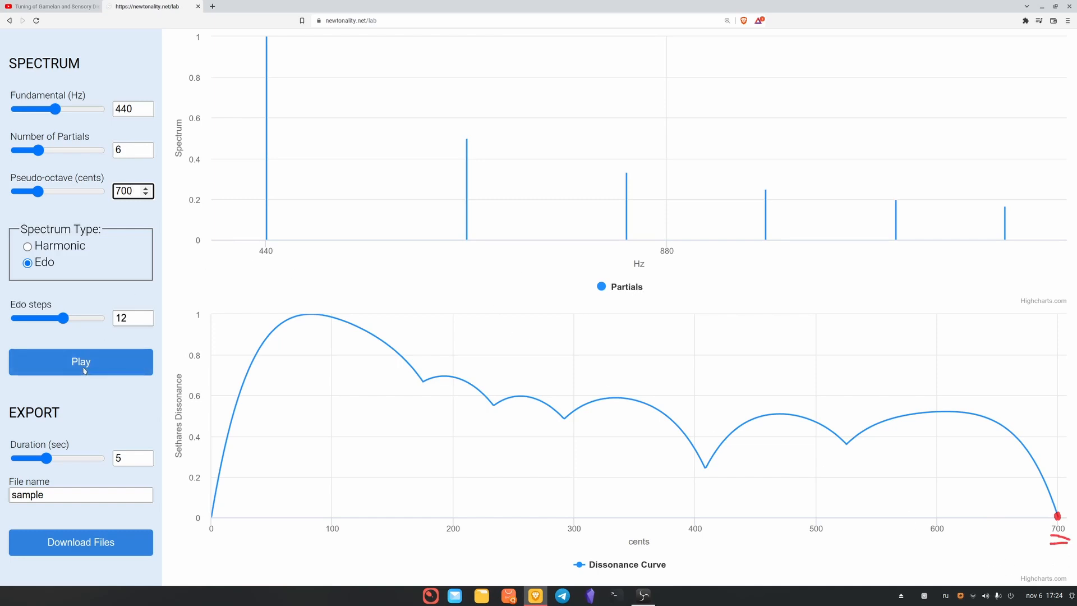
# Play and stop the spectrum with its 700-cent pseudo-octave
pyautogui.click(81, 362)
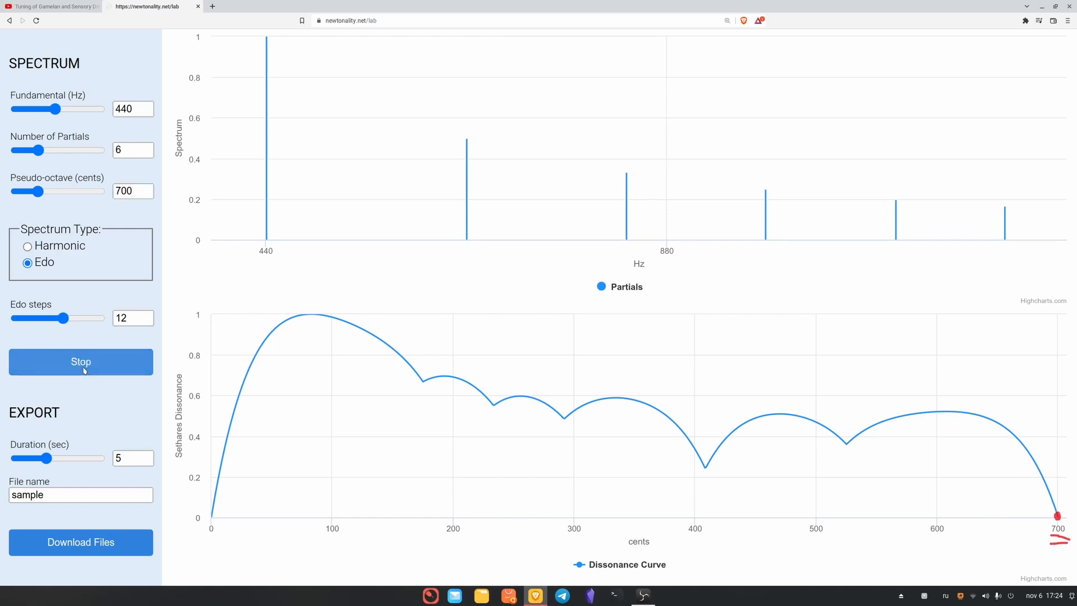
pyautogui.click(80, 361)
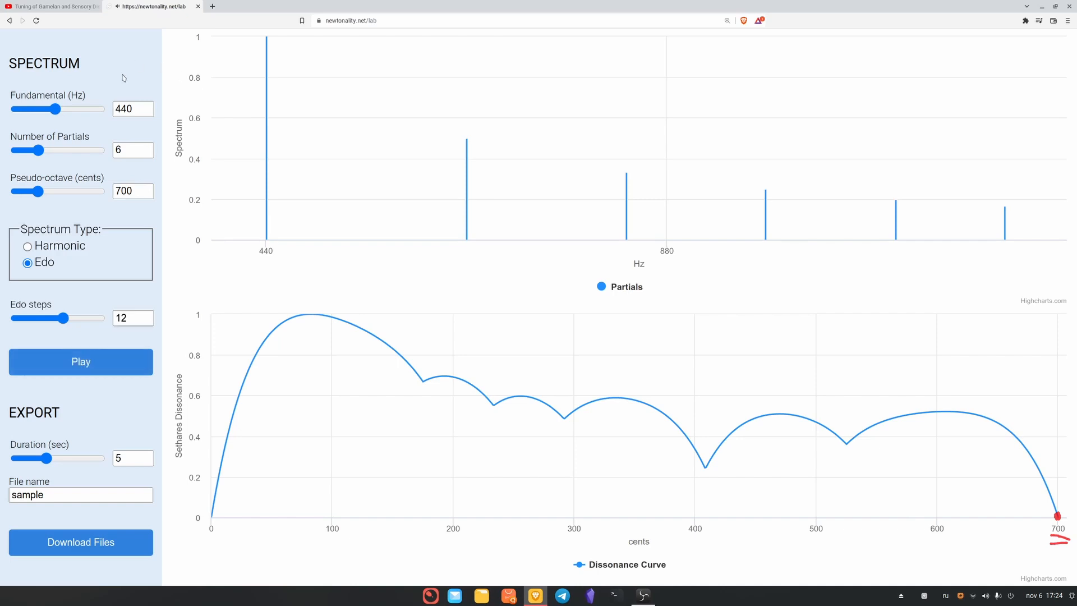
pyautogui.click(128, 108)
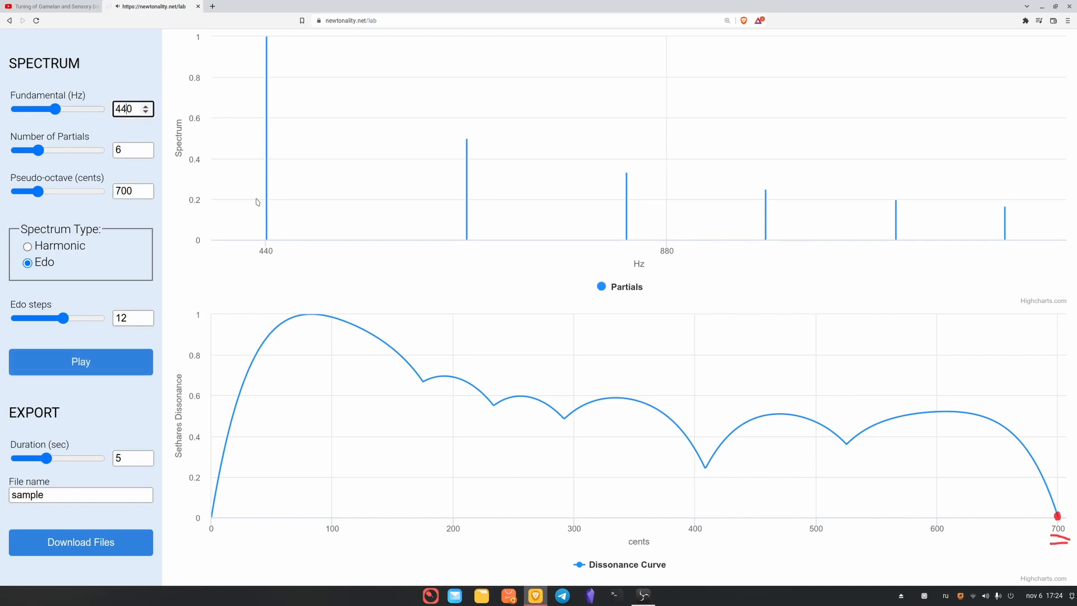
# Replace the fundamental with 120 Hz and play the new tone
pyautogui.moveTo(57, 109); pyautogui.dragTo(20, 109)
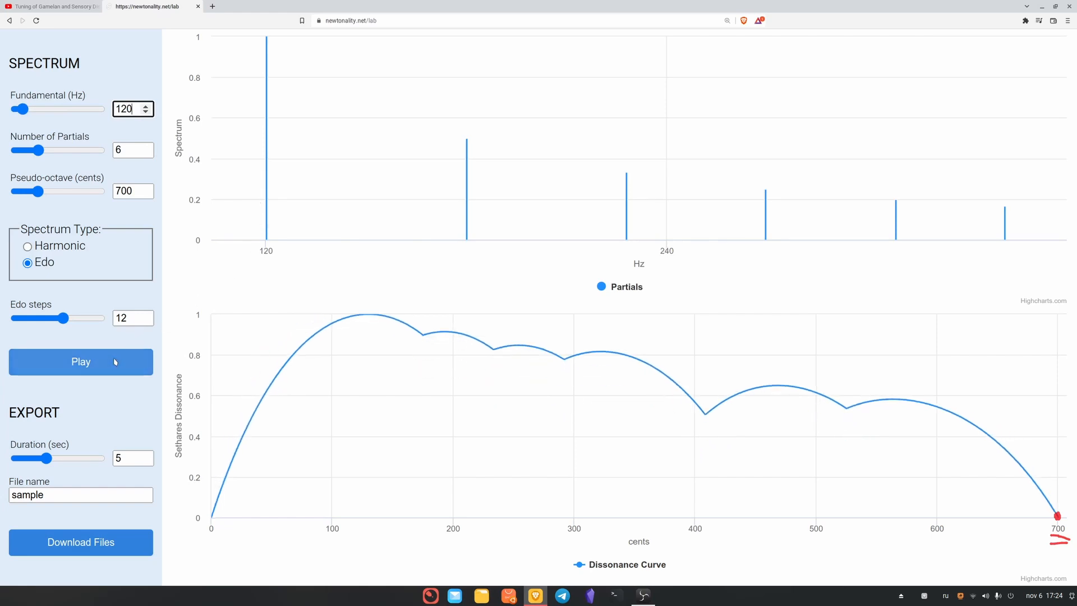
pyautogui.click(80, 361)
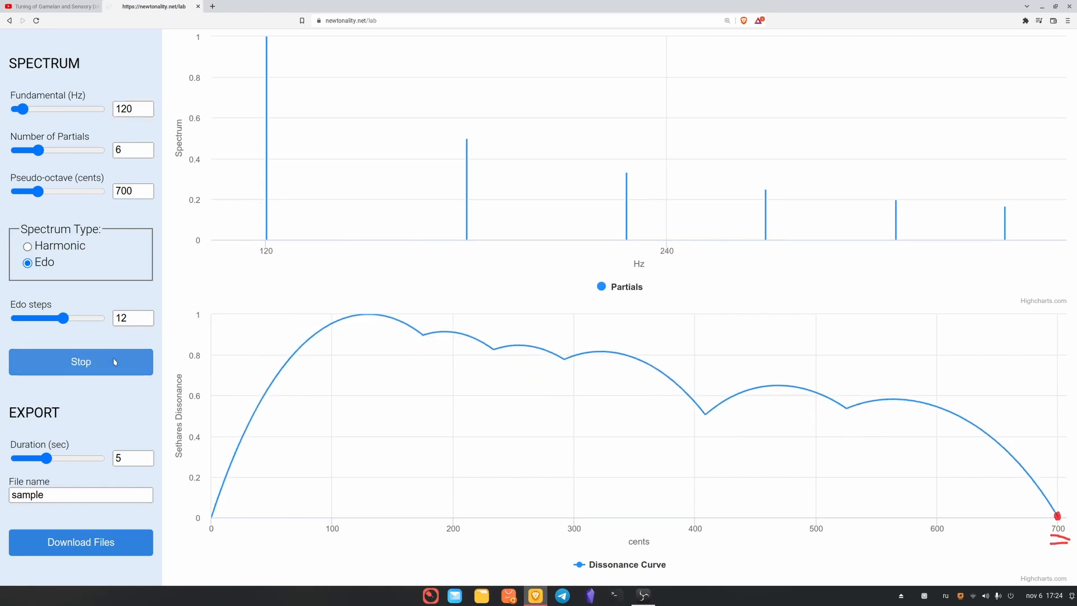
pyautogui.moveTo(216, 293)
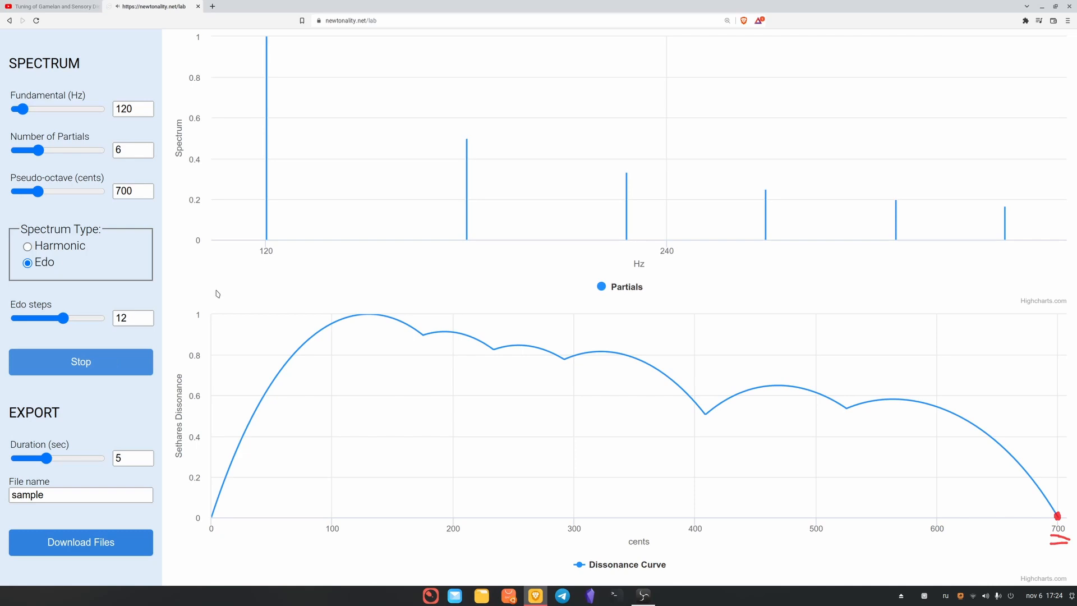
pyautogui.click(80, 361)
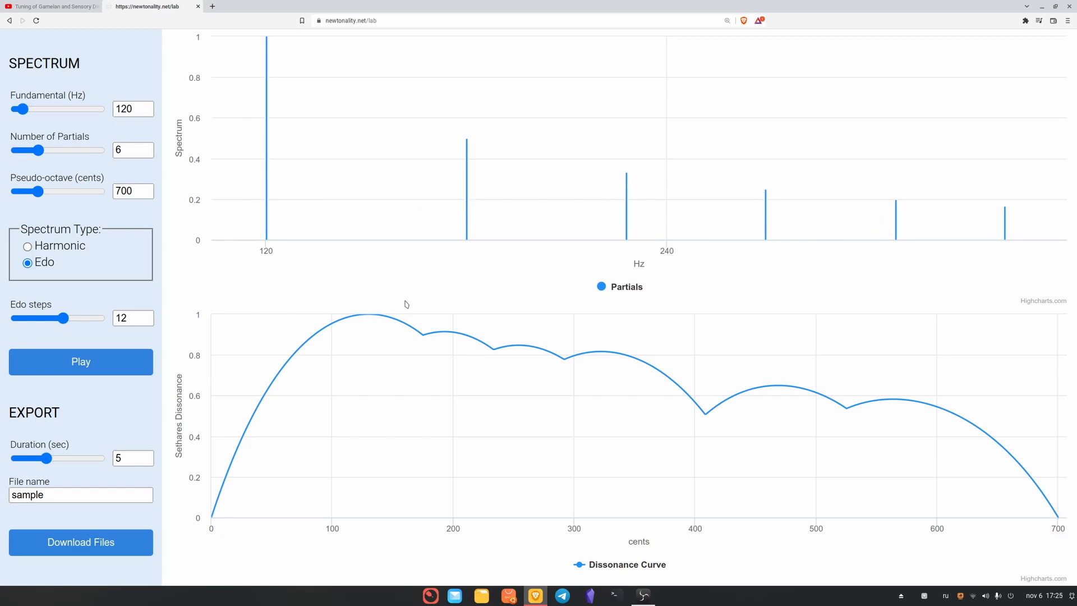
pyautogui.moveTo(422, 333)
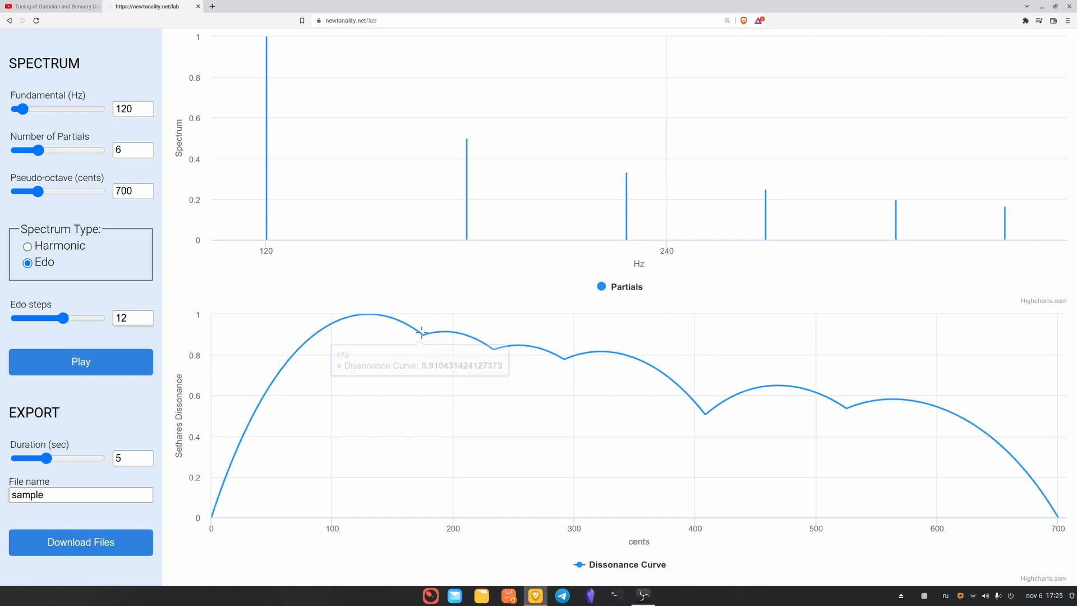
pyautogui.moveTo(495, 342)
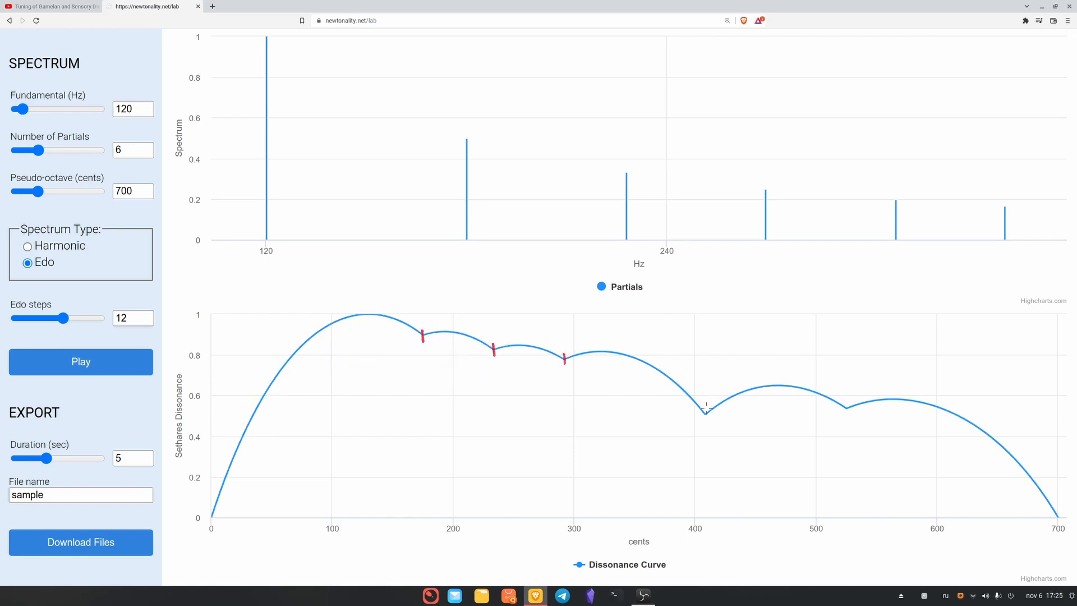
pyautogui.moveTo(434, 335)
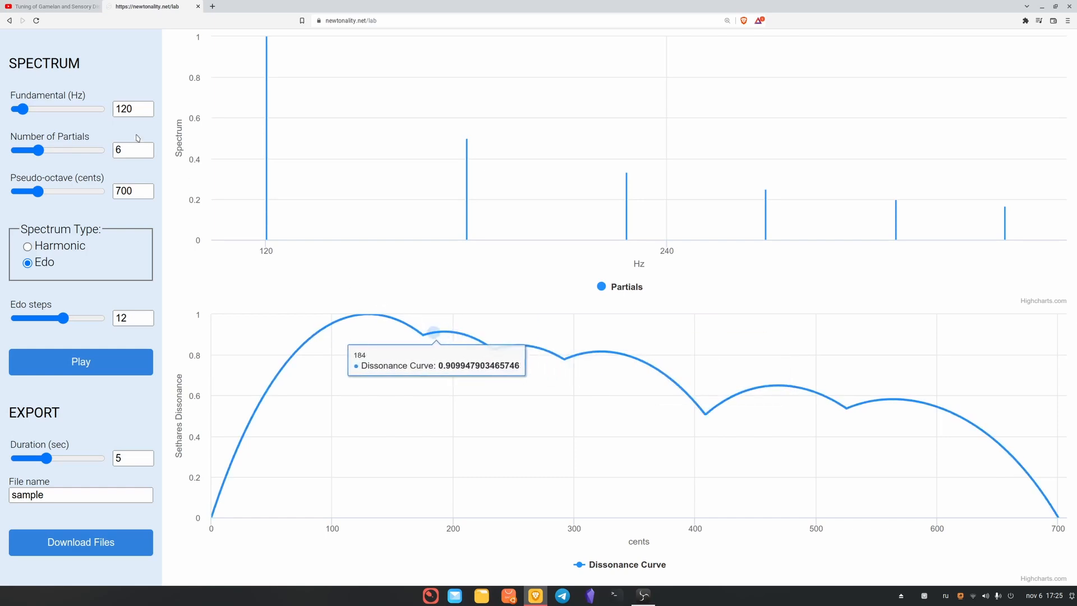
# Edit the Fundamental (Hz) field to restore 440 Hz
pyautogui.click(129, 108)
pyautogui.write('440')
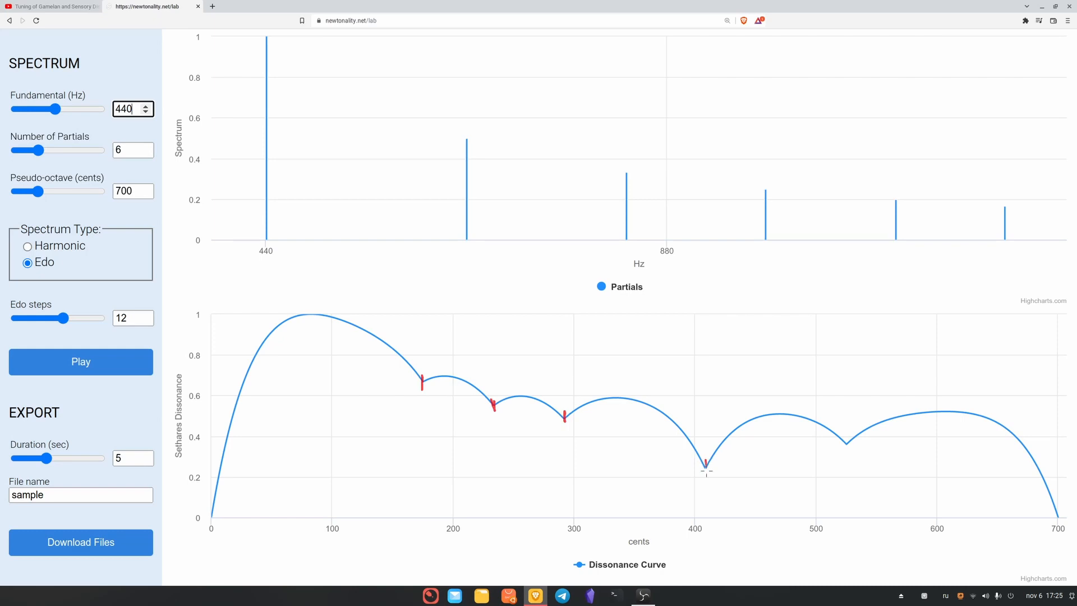
pyautogui.moveTo(434, 393)
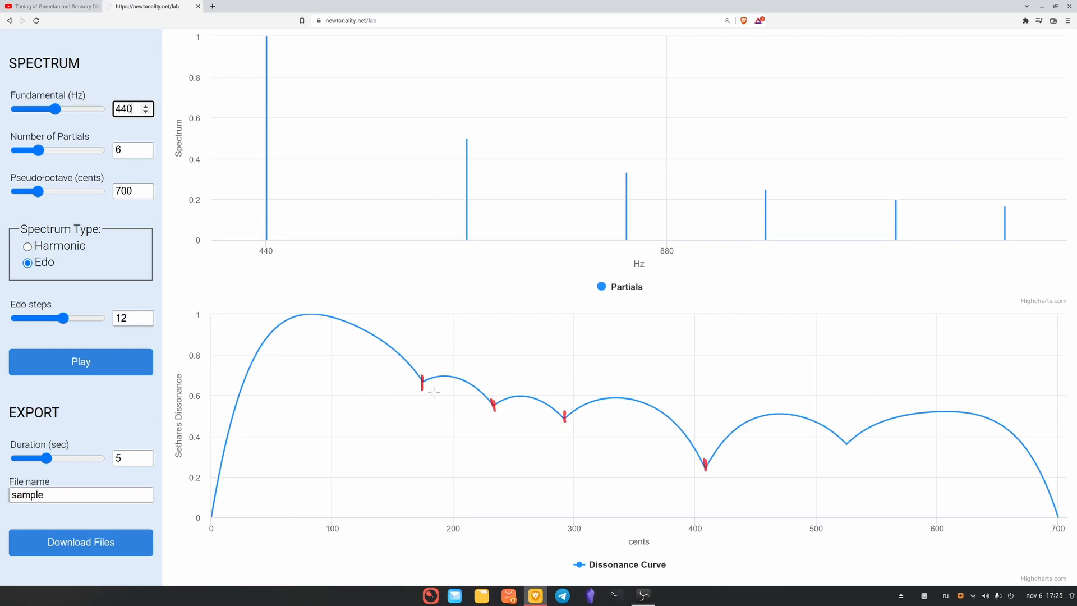
pyautogui.moveTo(524, 479)
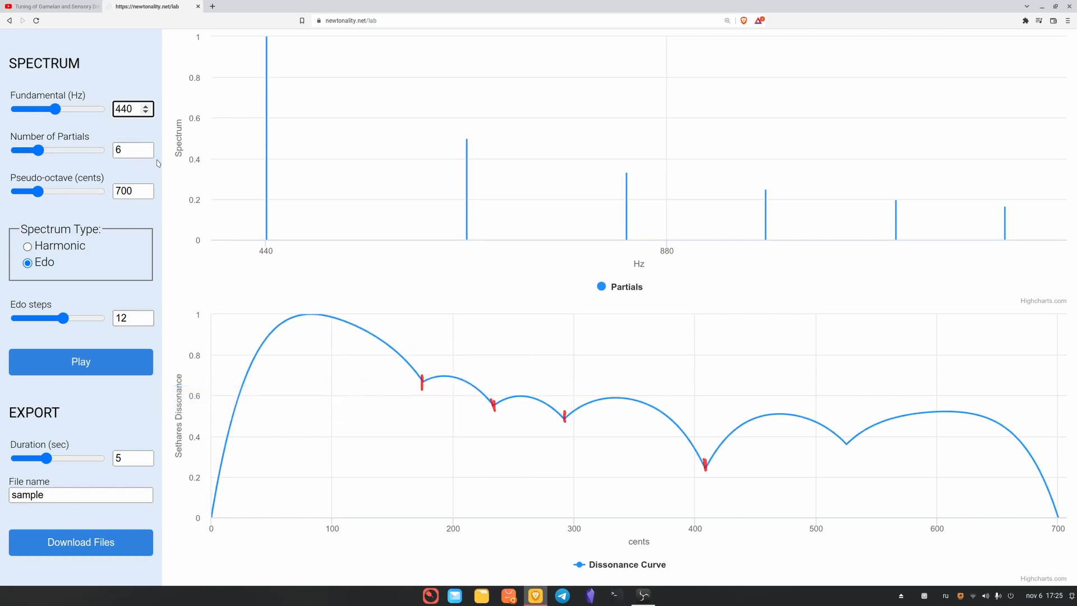
# Set EDO steps to 7, moving the dissonance minima to 200, 300, 400 and 500 cents
pyautogui.tripleClick(127, 190)
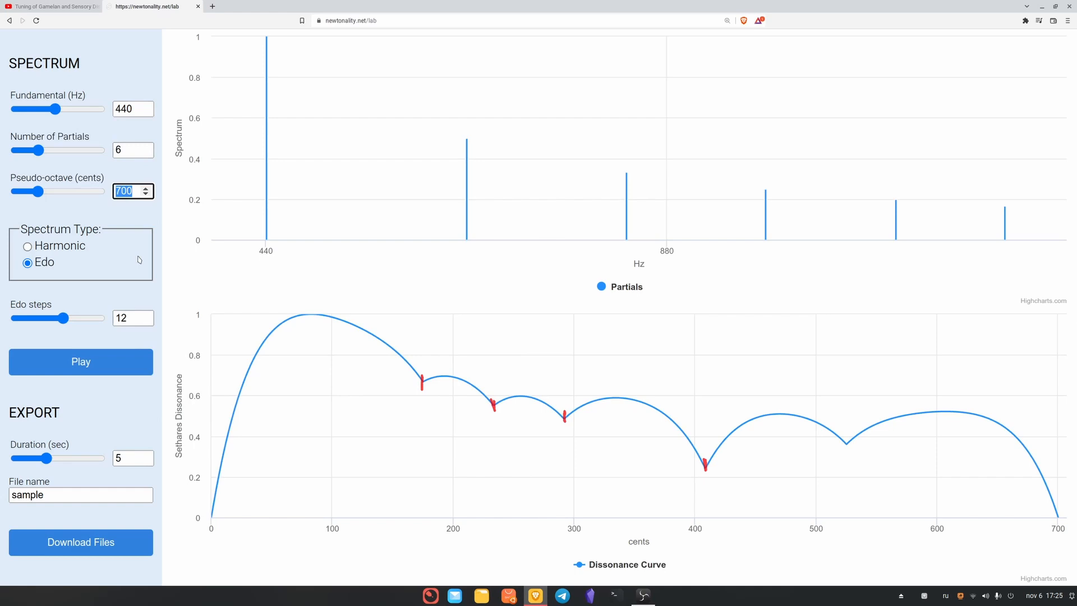
pyautogui.click(128, 317)
pyautogui.write('7')
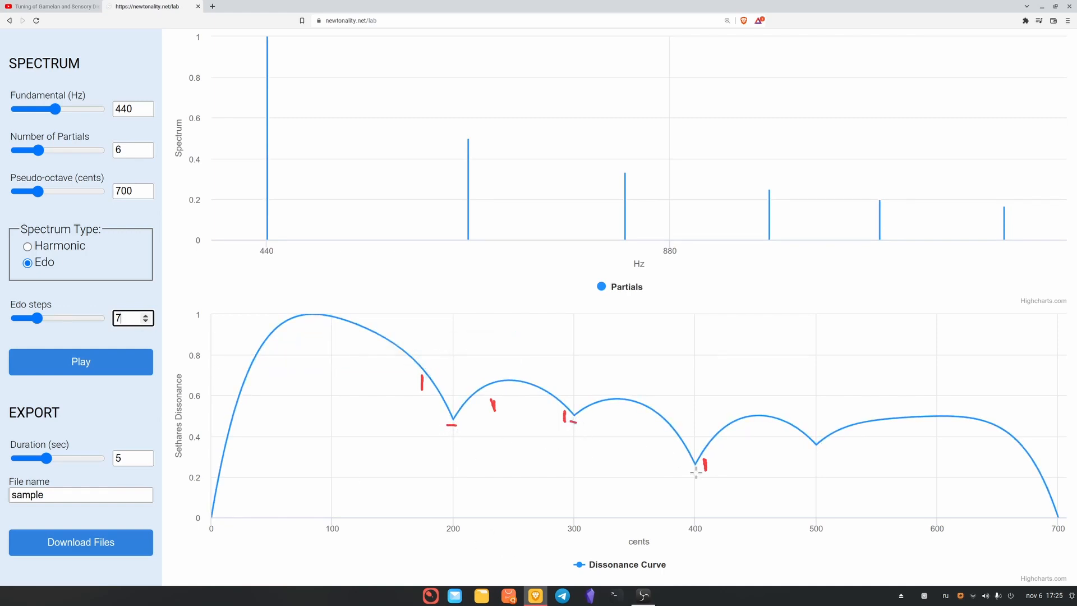
pyautogui.moveTo(707, 497)
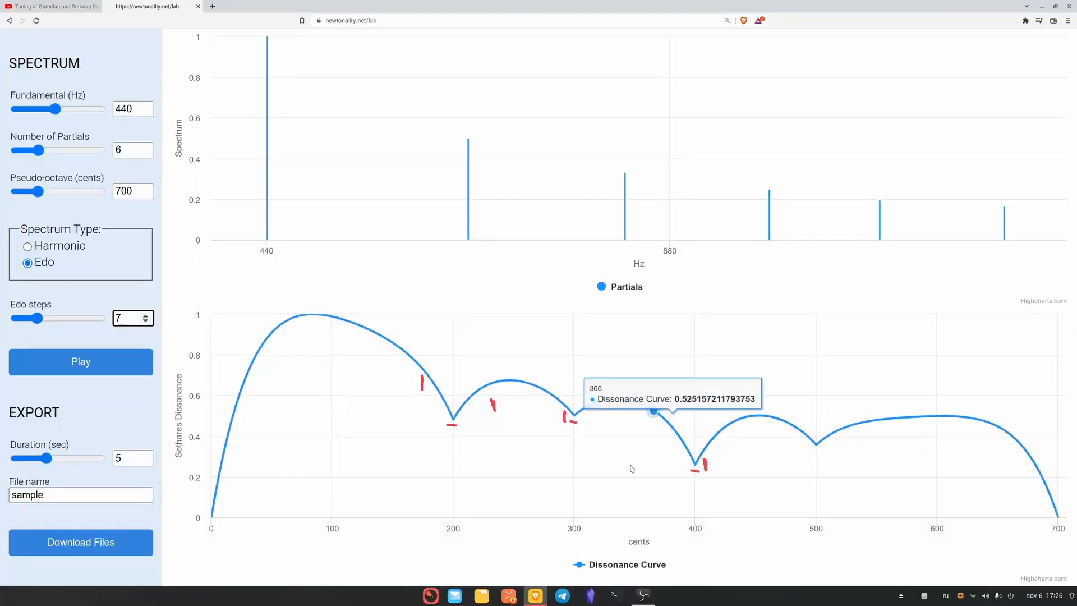
# Play the 7-step spectrum, change the fundamental from 440 to 120 Hz, and replay it
pyautogui.click(80, 362)
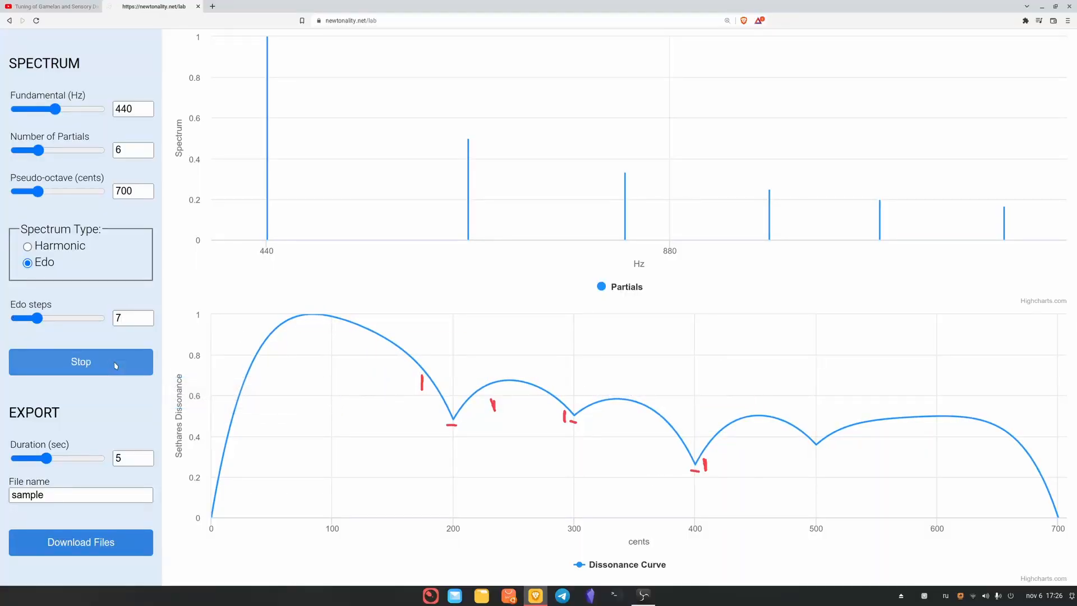
pyautogui.click(80, 361)
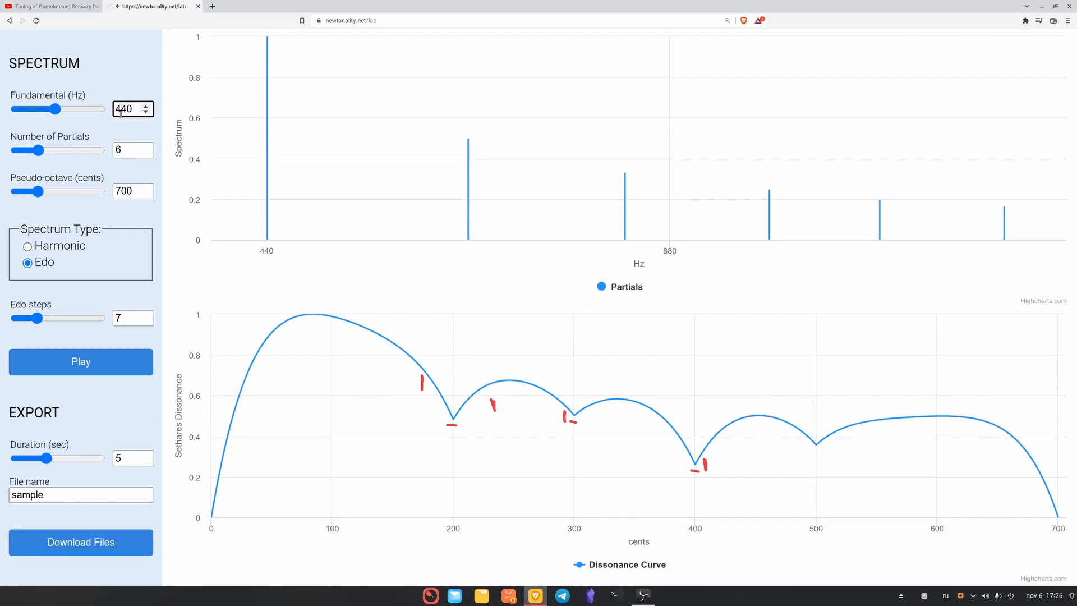
pyautogui.moveTo(58, 109); pyautogui.dragTo(20, 110)
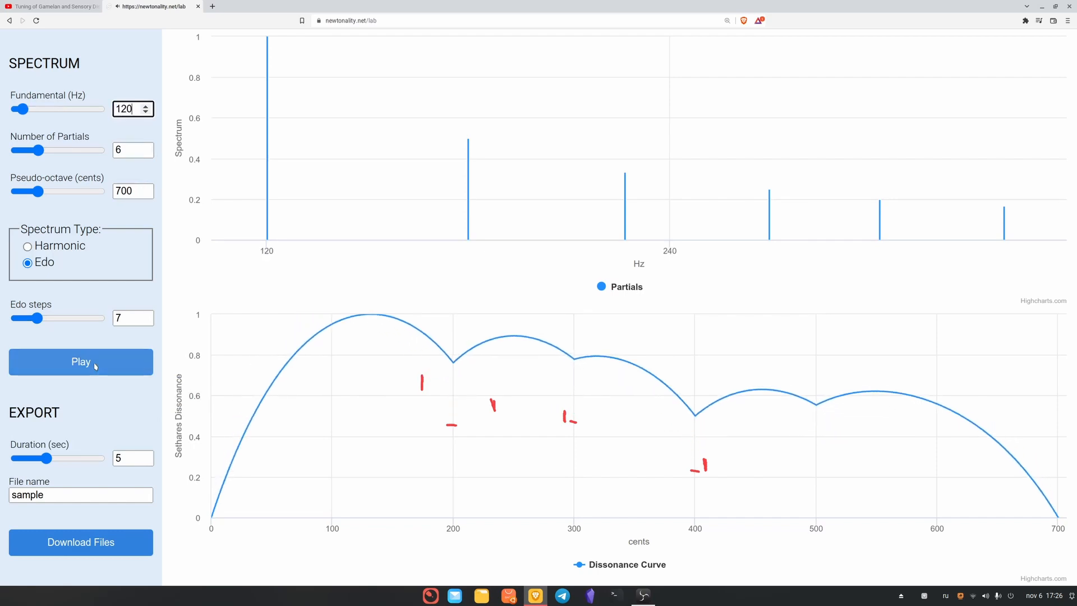
pyautogui.click(80, 361)
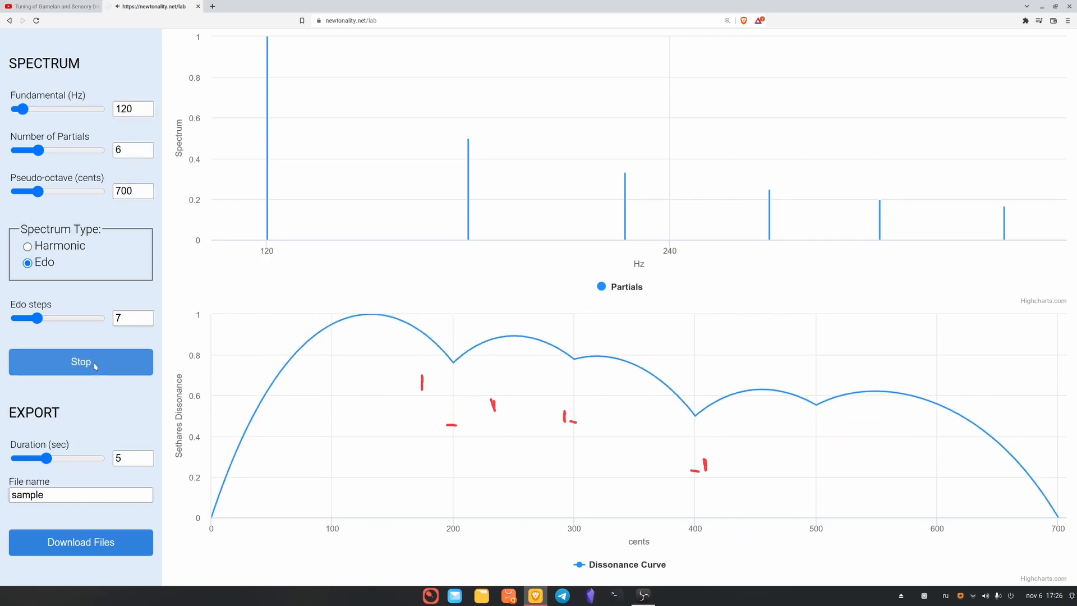
pyautogui.click(80, 362)
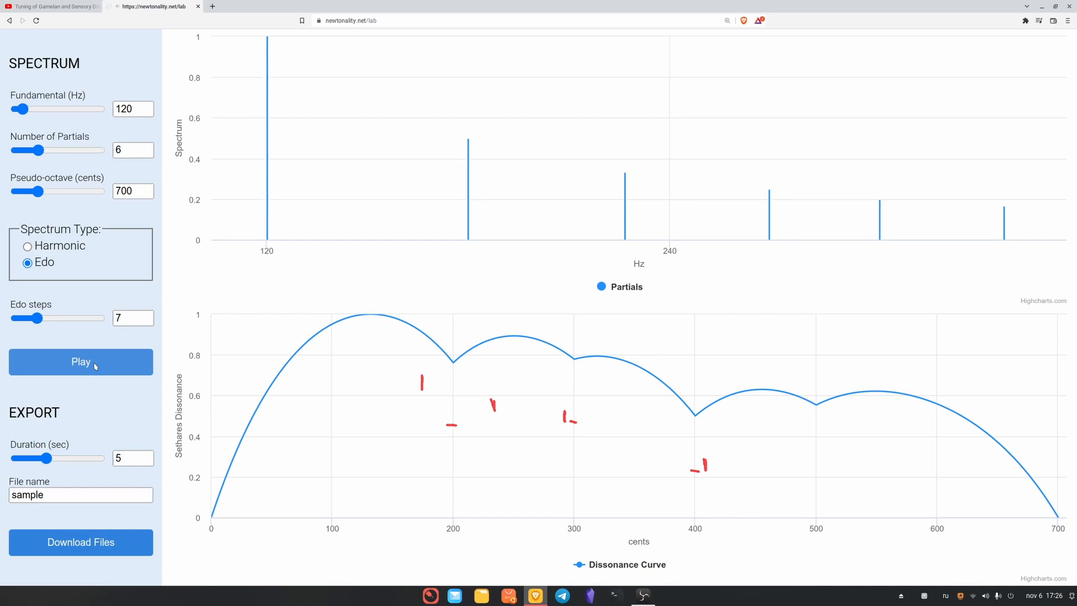
pyautogui.moveTo(281, 278)
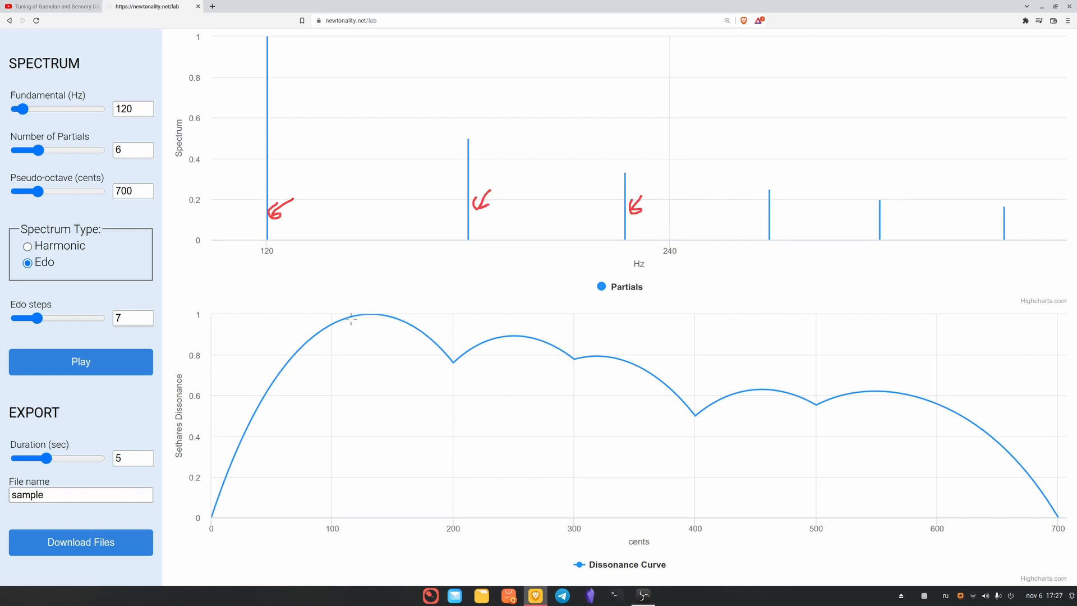
pyautogui.moveTo(254, 261)
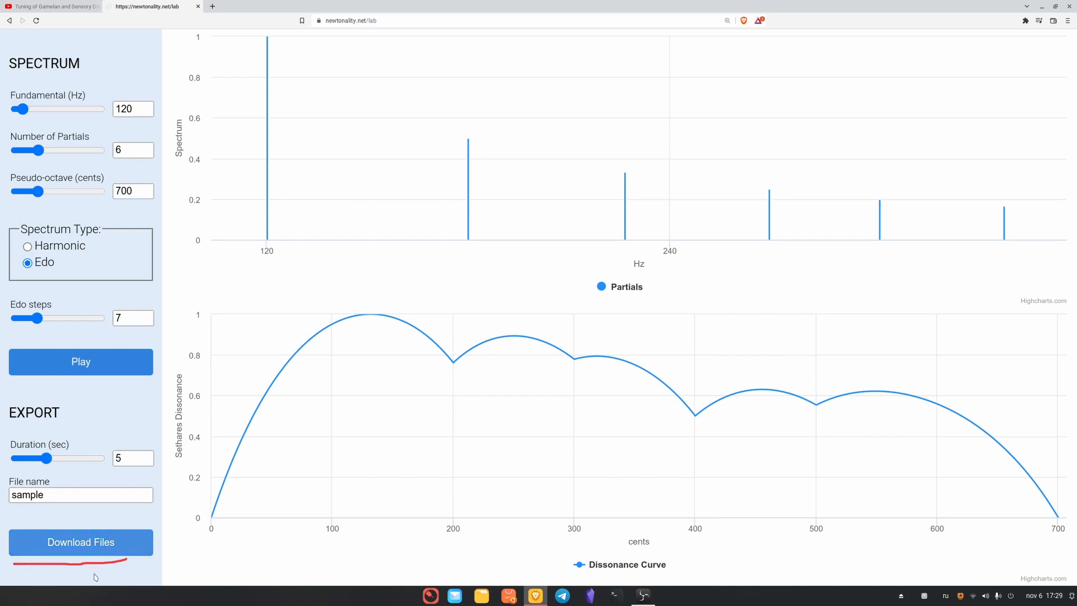
pyautogui.moveTo(62, 564)
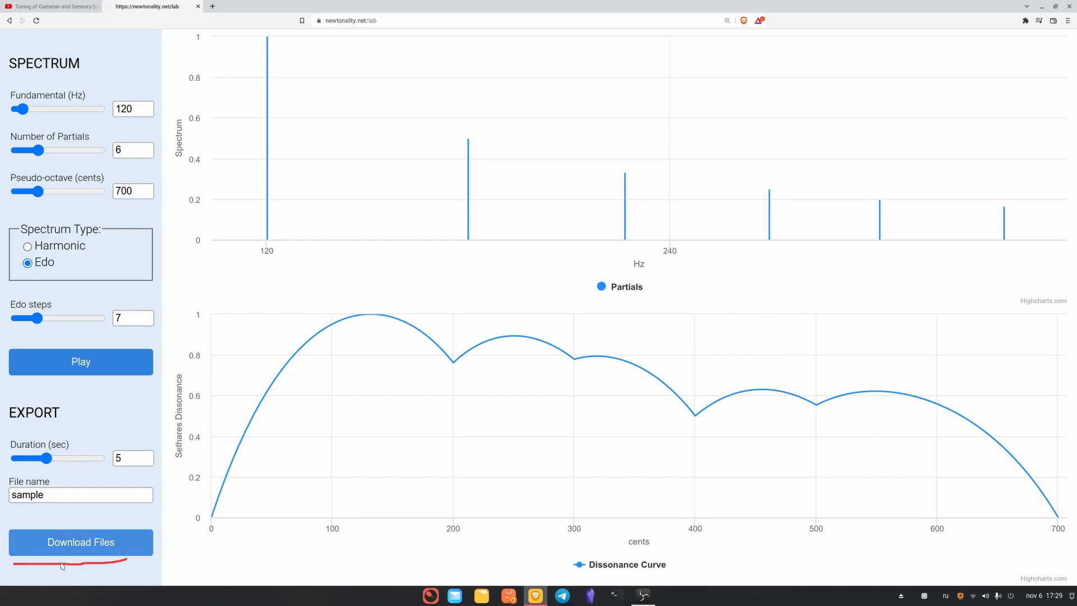
pyautogui.click(80, 541)
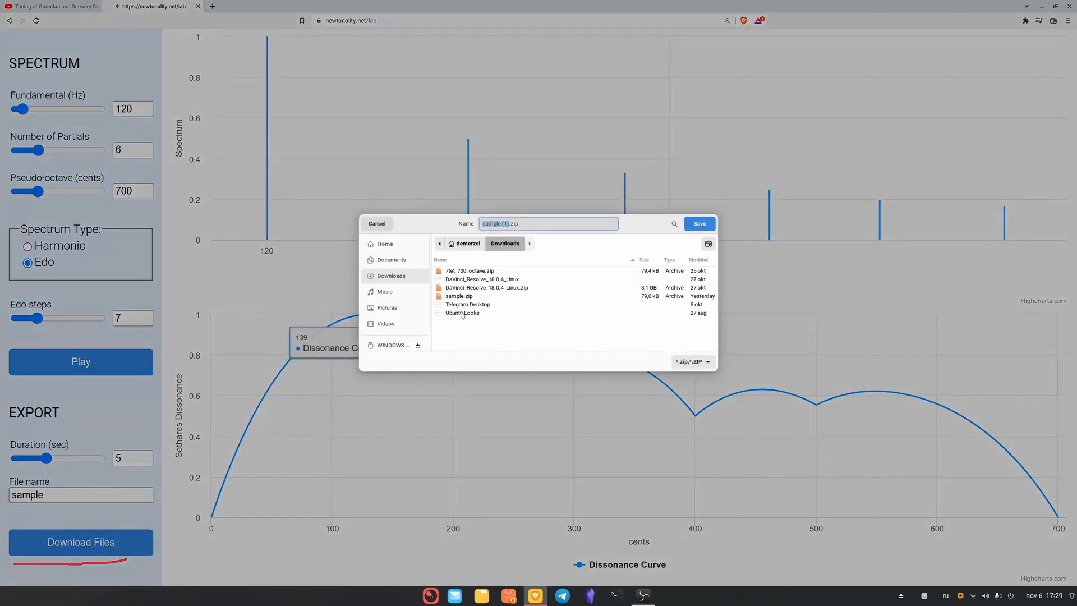
# Save sample (1).zip to Downloads and open it in the archive viewer
pyautogui.click(698, 224)
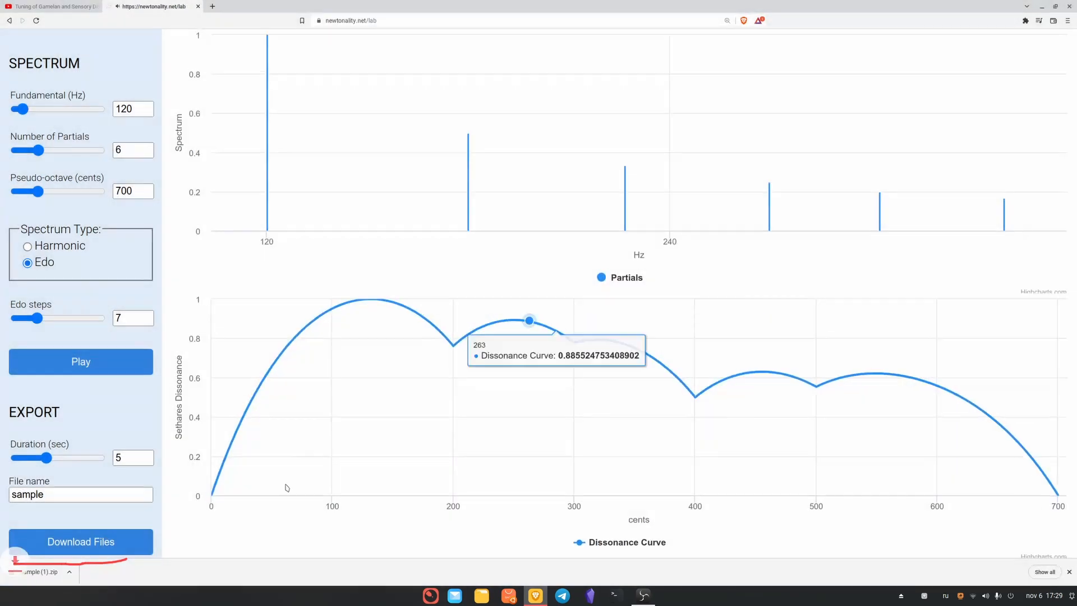
pyautogui.click(39, 571)
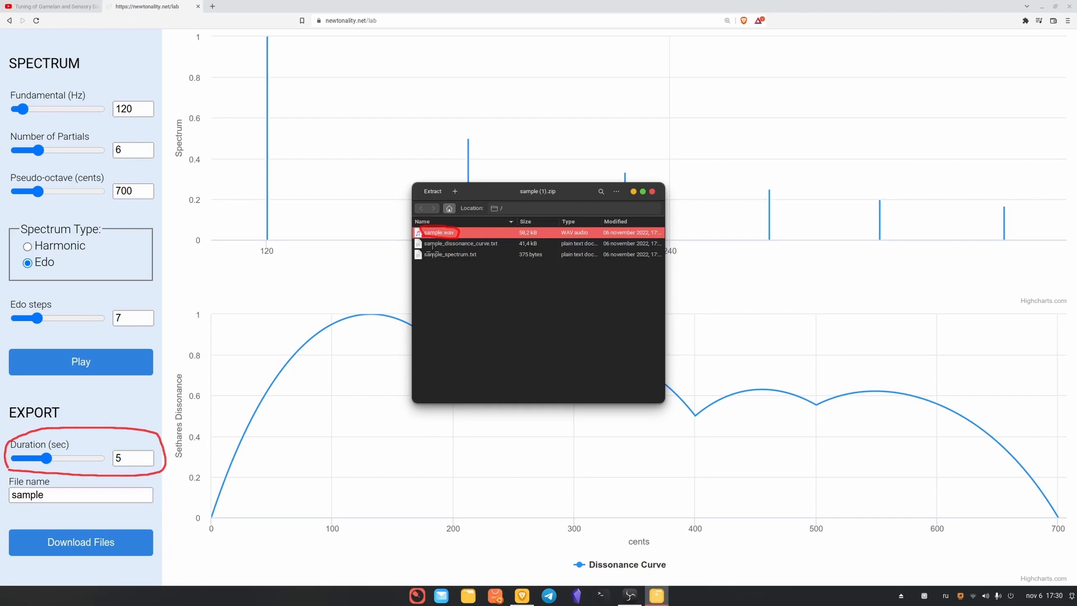
# View sample_dissonance_curve.txt and sample_spectrum.txt, then open sample.wav with another app
pyautogui.click(460, 243)
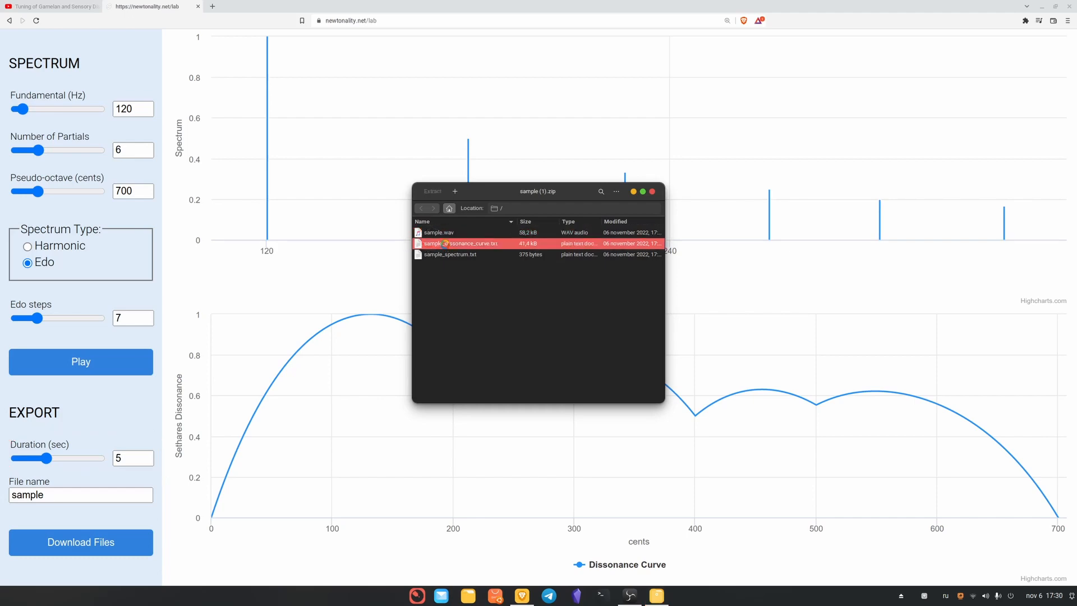
pyautogui.doubleClick(460, 243)
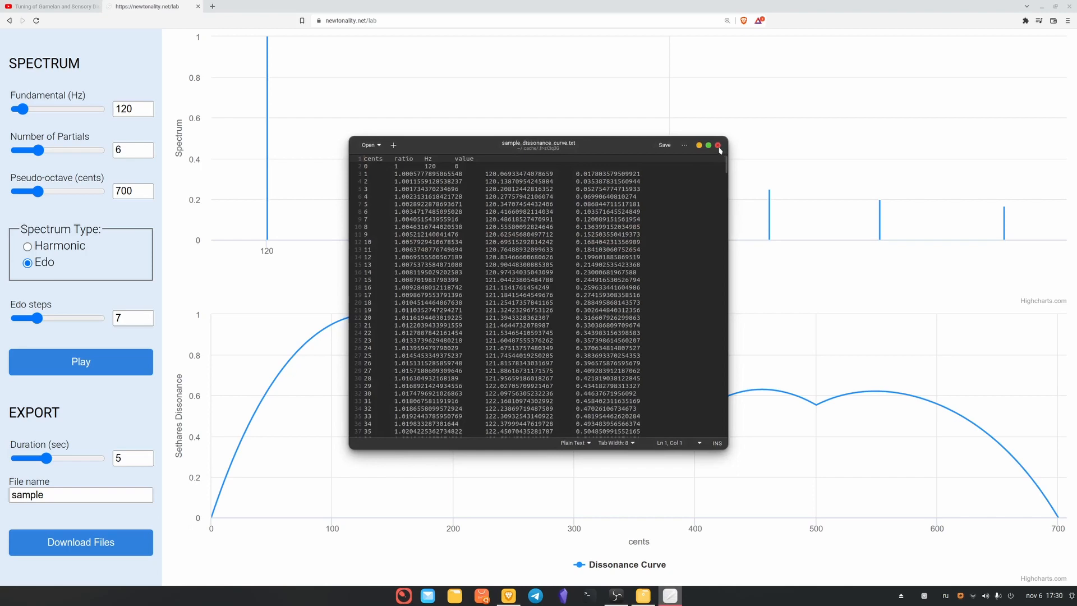
pyautogui.click(719, 145)
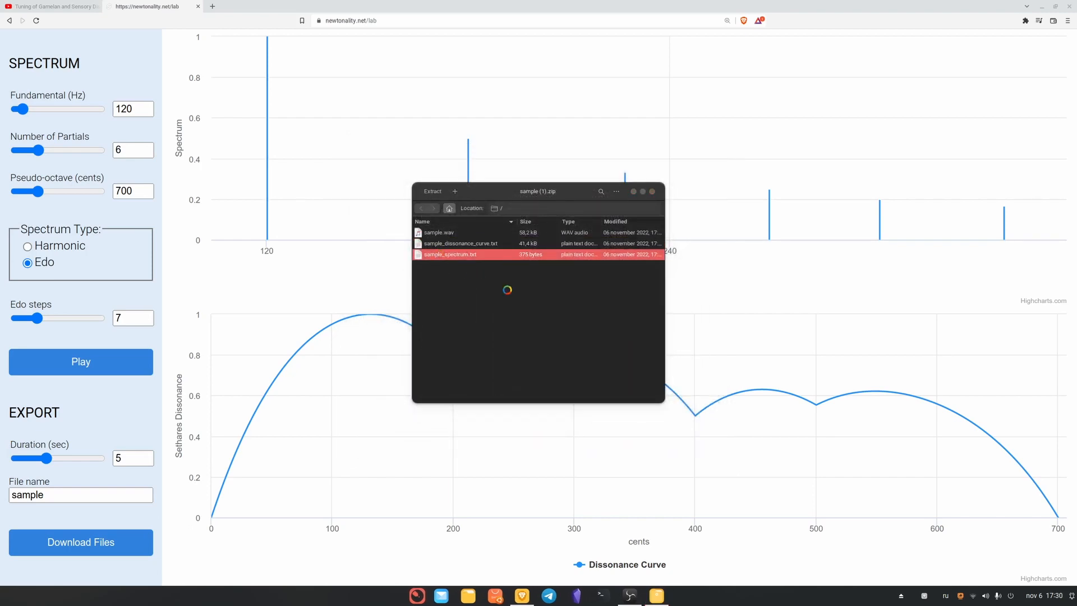
pyautogui.doubleClick(449, 254)
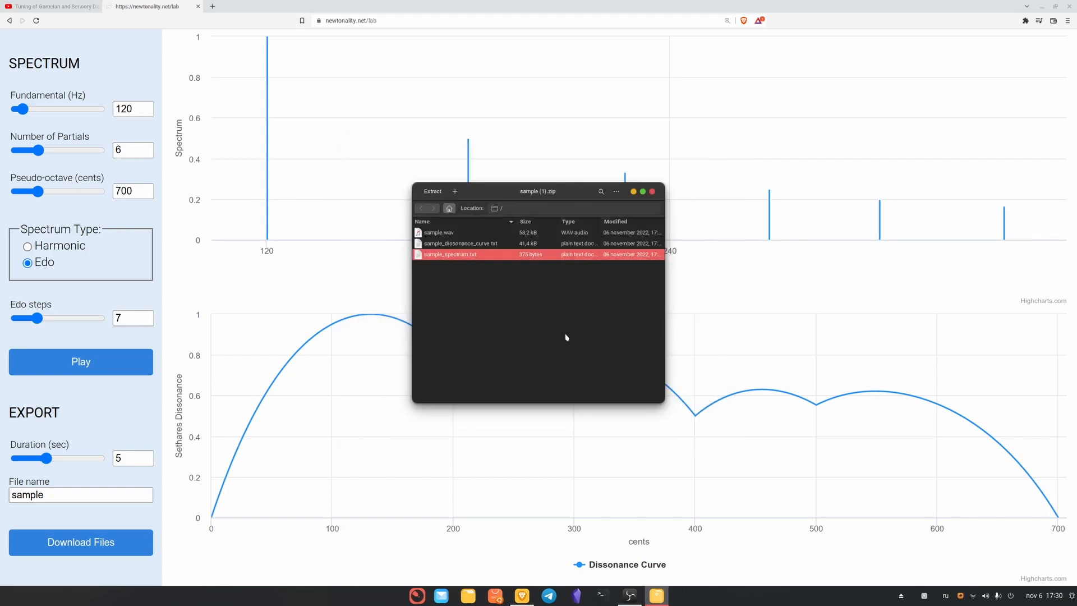
pyautogui.rightClick(439, 232)
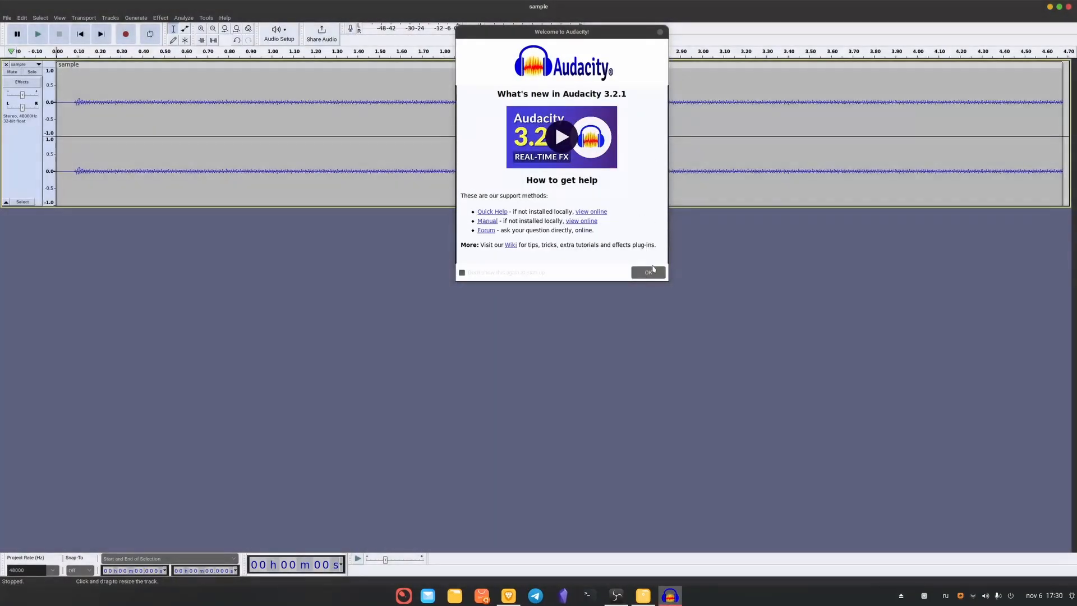
# Dismiss Audacity's welcome dialog, select the sample track and apply Normalize to boost it
pyautogui.click(646, 272)
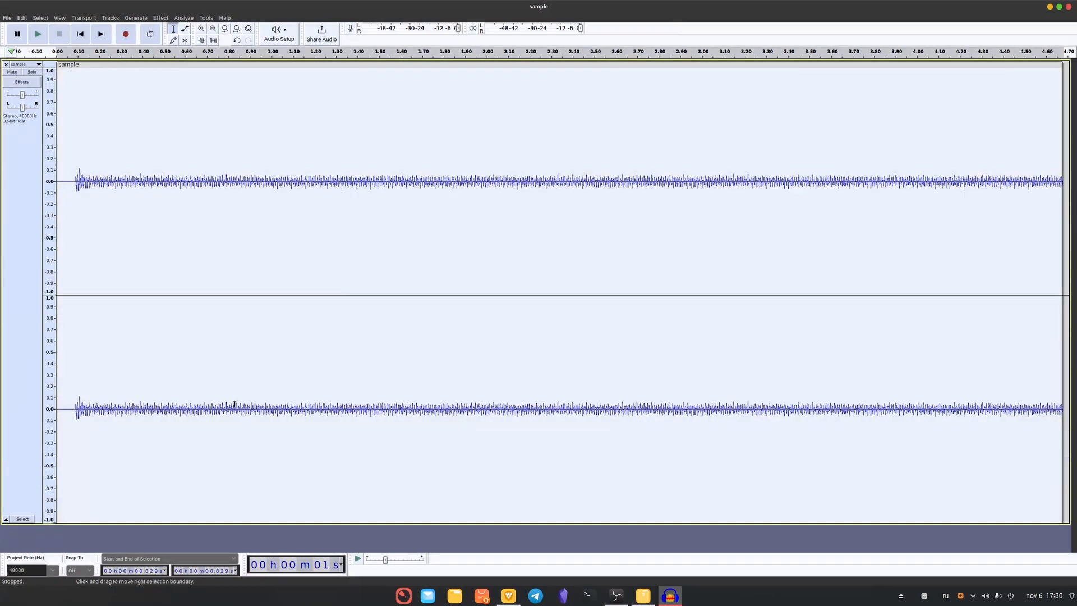
pyautogui.click(183, 17)
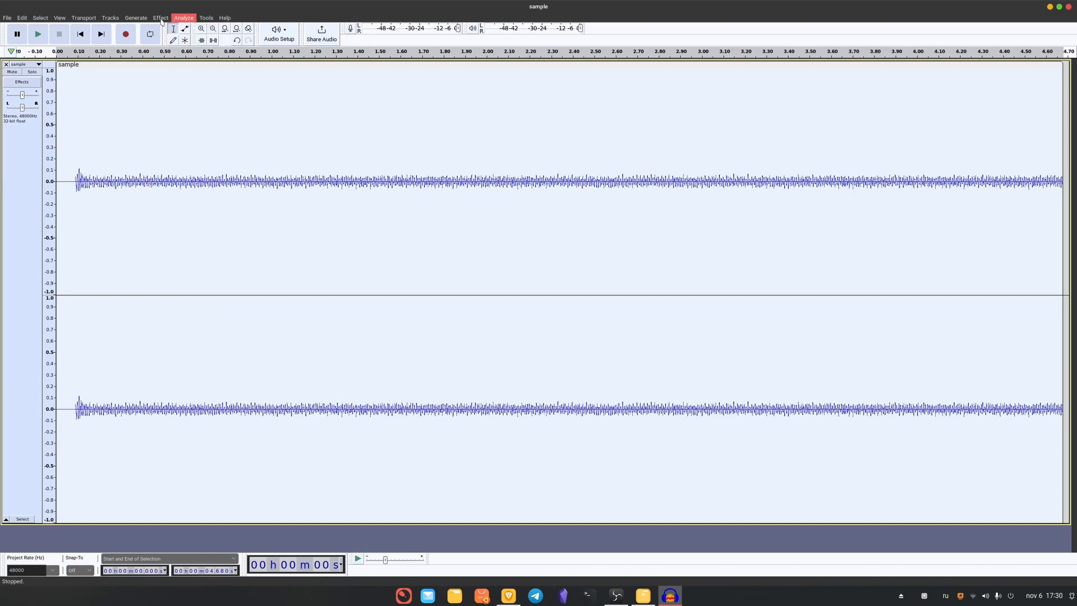
pyautogui.click(160, 17)
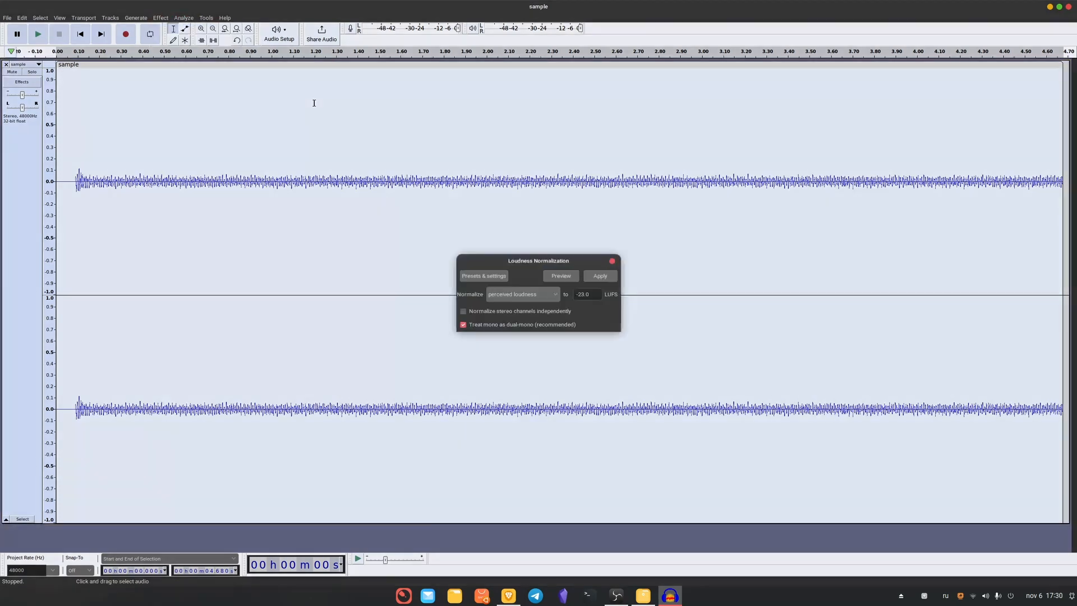
pyautogui.click(611, 261)
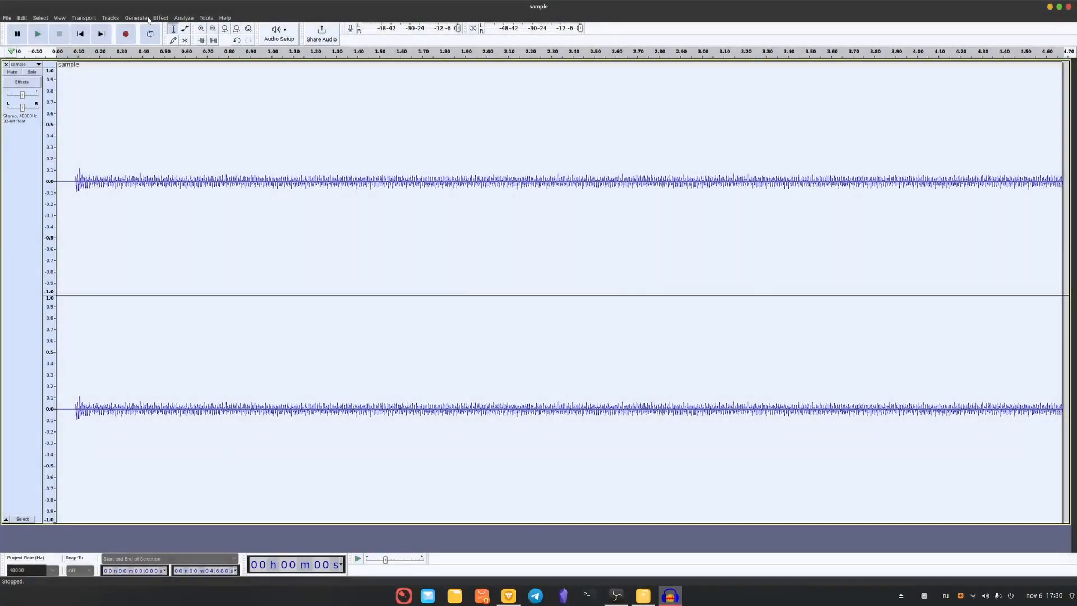
pyautogui.click(160, 17)
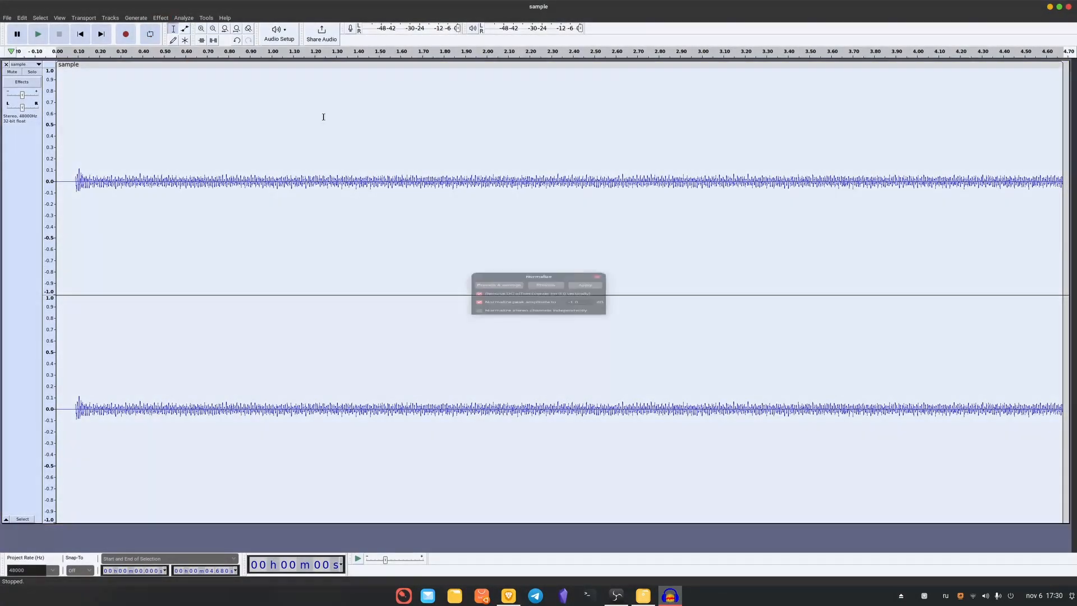
pyautogui.click(584, 284)
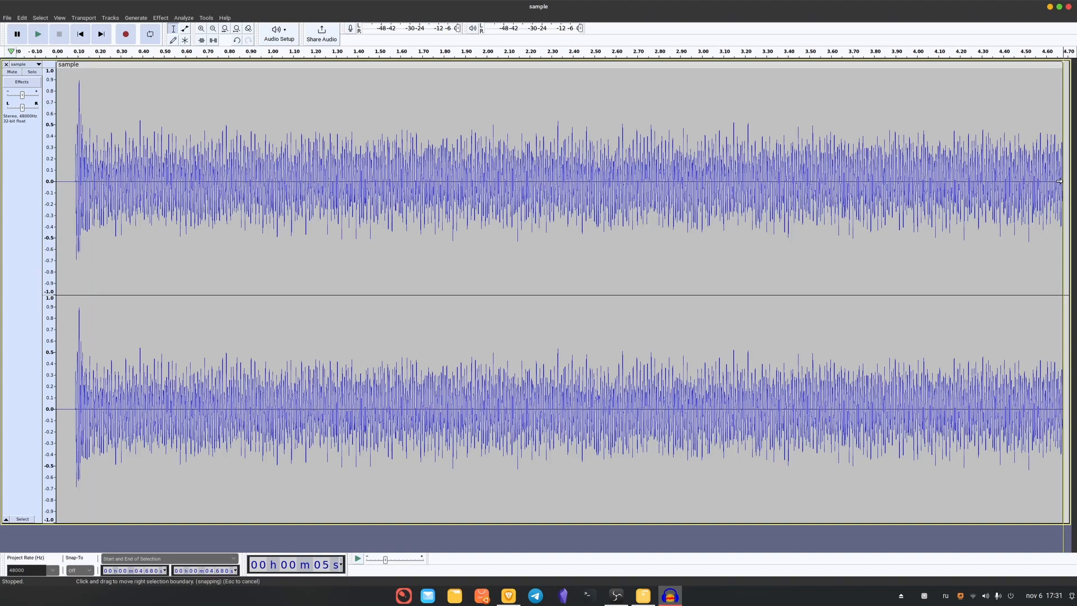
pyautogui.click(224, 28)
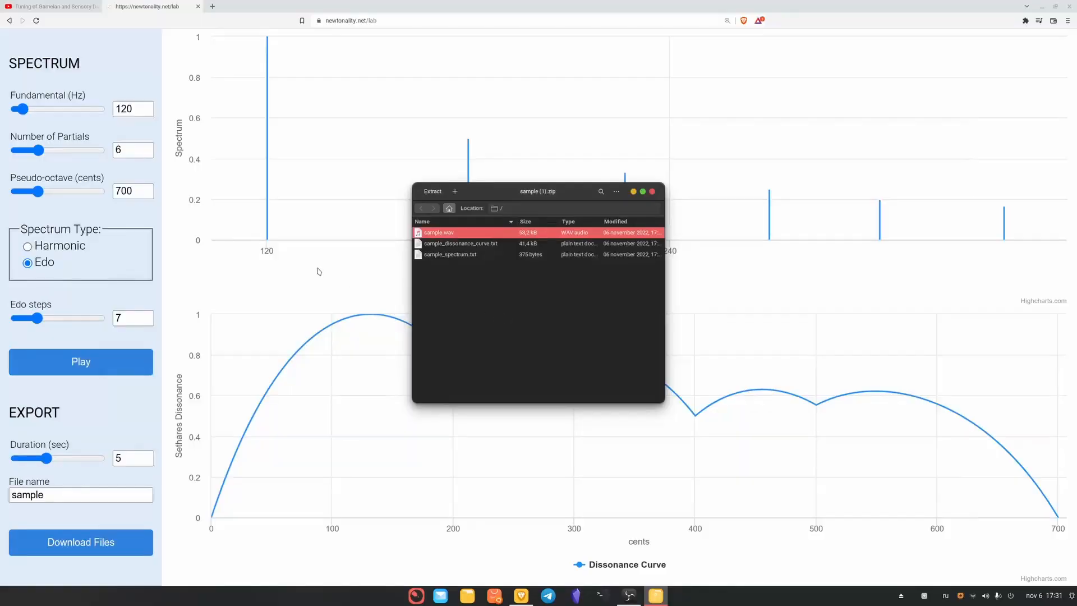
pyautogui.moveTo(508, 324)
pyautogui.write('440')
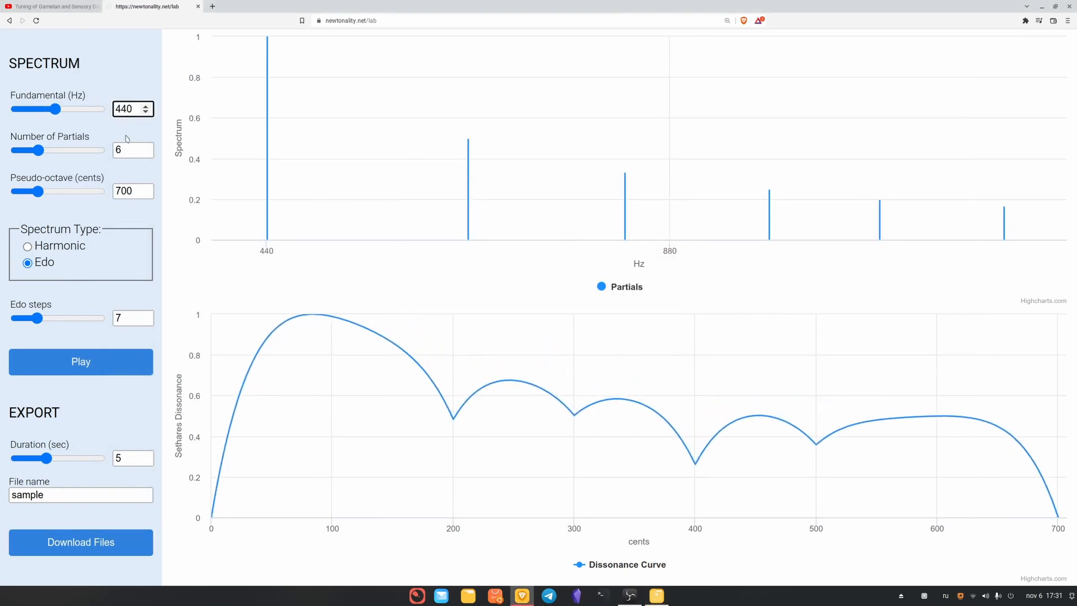
# Raise partials to 50, set a 1200-cent pseudo-octave, then open Scale Workshop
pyautogui.click(127, 150)
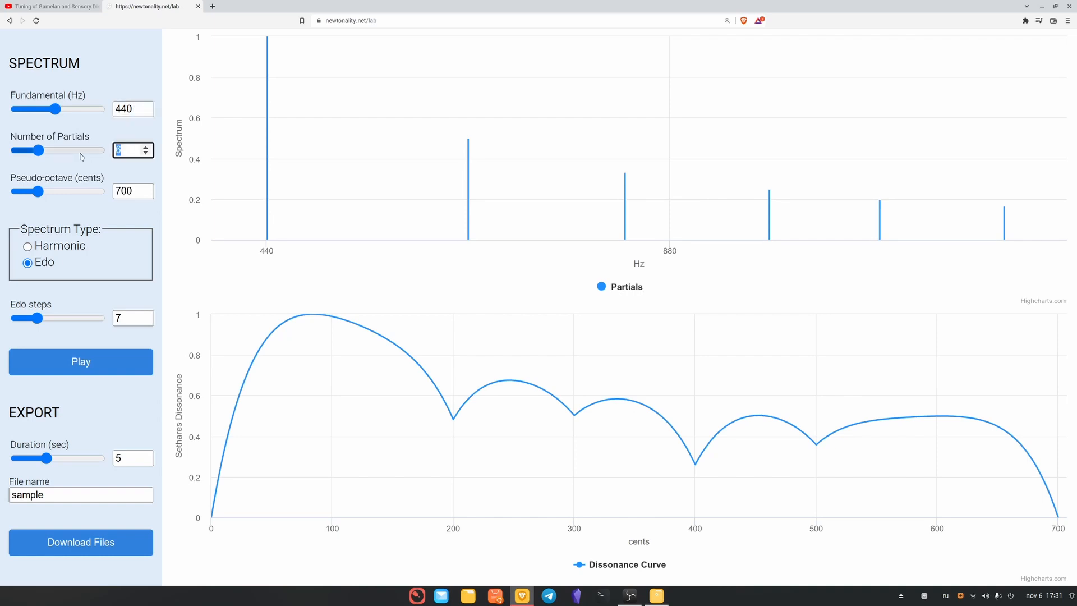
pyautogui.moveTo(37, 150); pyautogui.dragTo(103, 150)
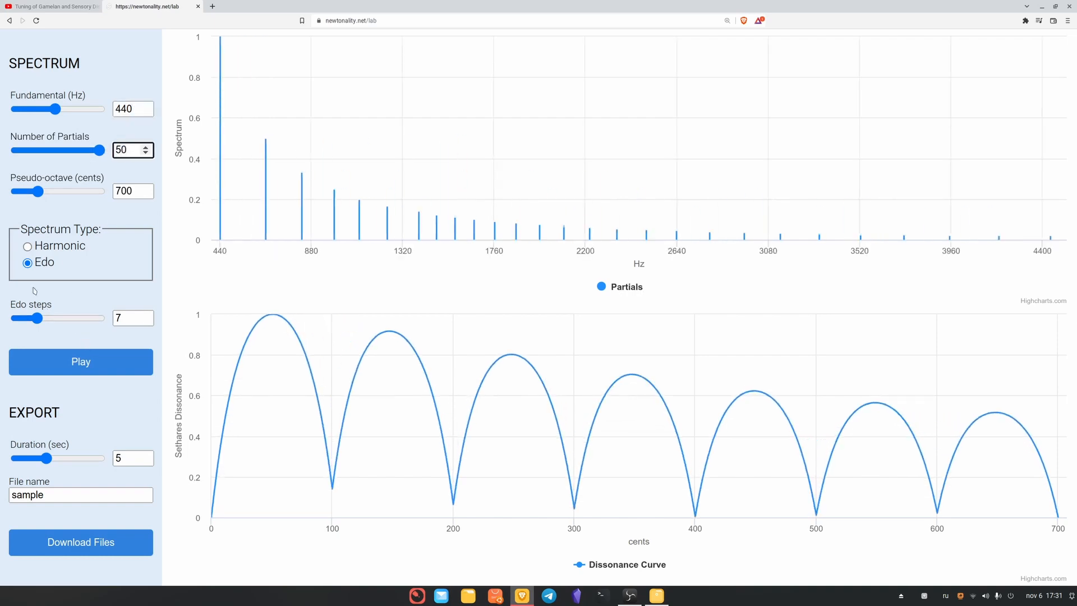
pyautogui.click(127, 318)
pyautogui.write('1200')
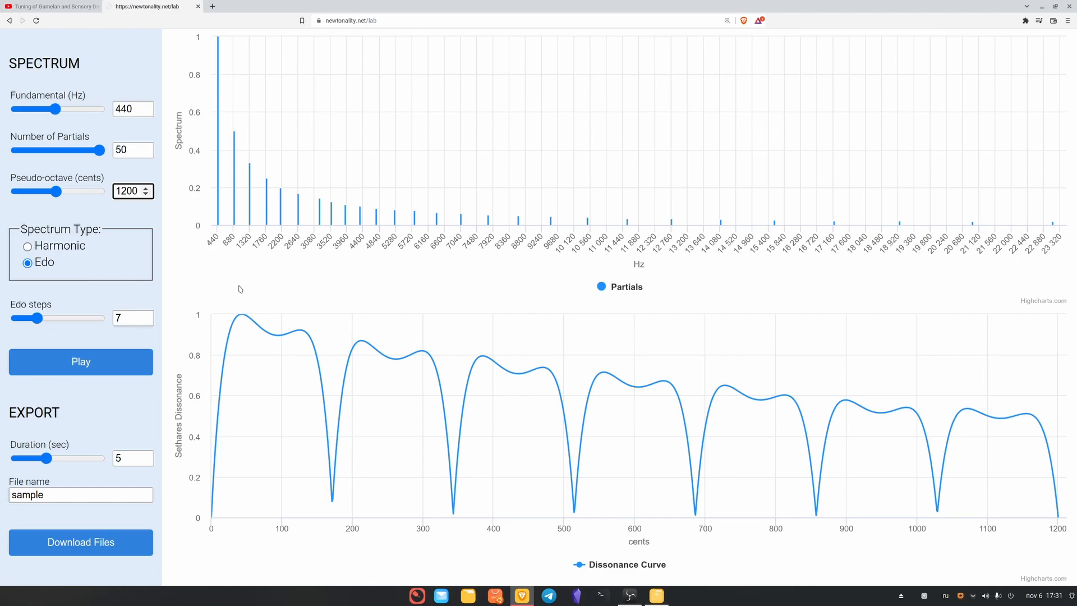
pyautogui.moveTo(213, 6)
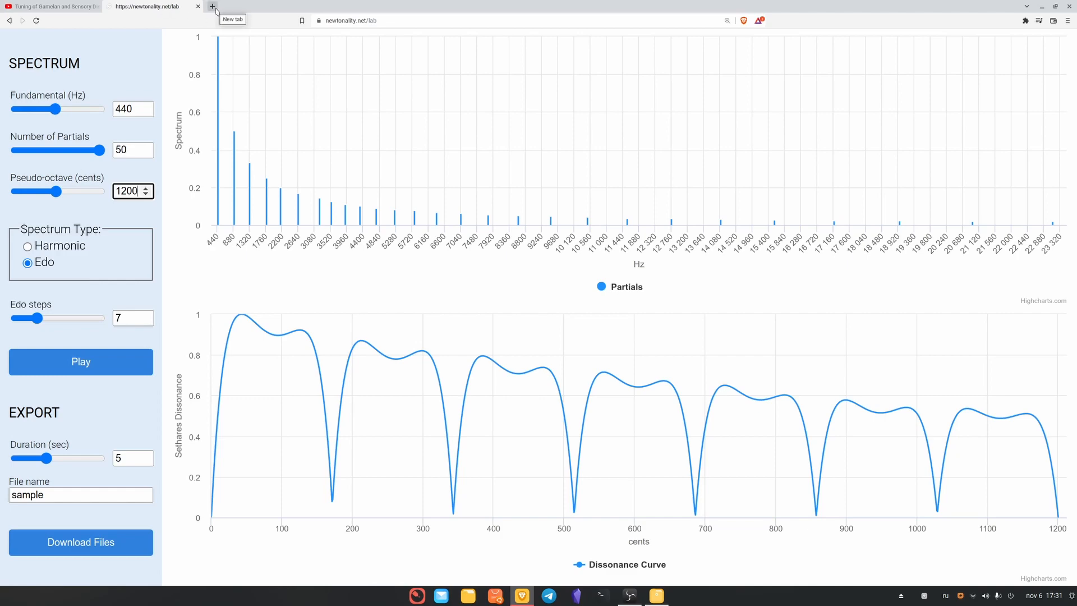
pyautogui.click(212, 7)
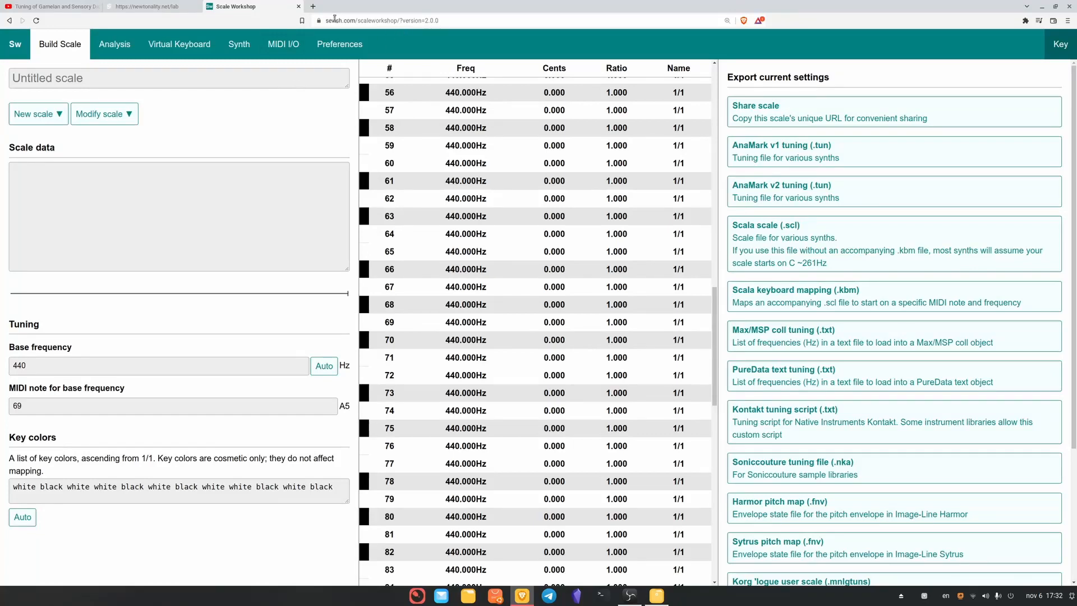
pyautogui.moveTo(320, 97)
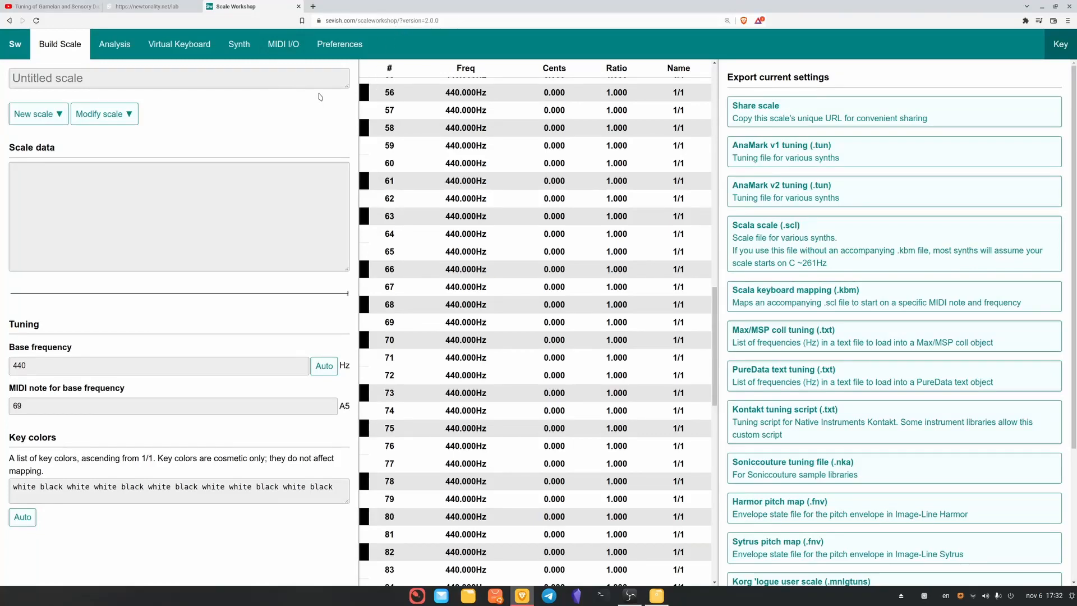